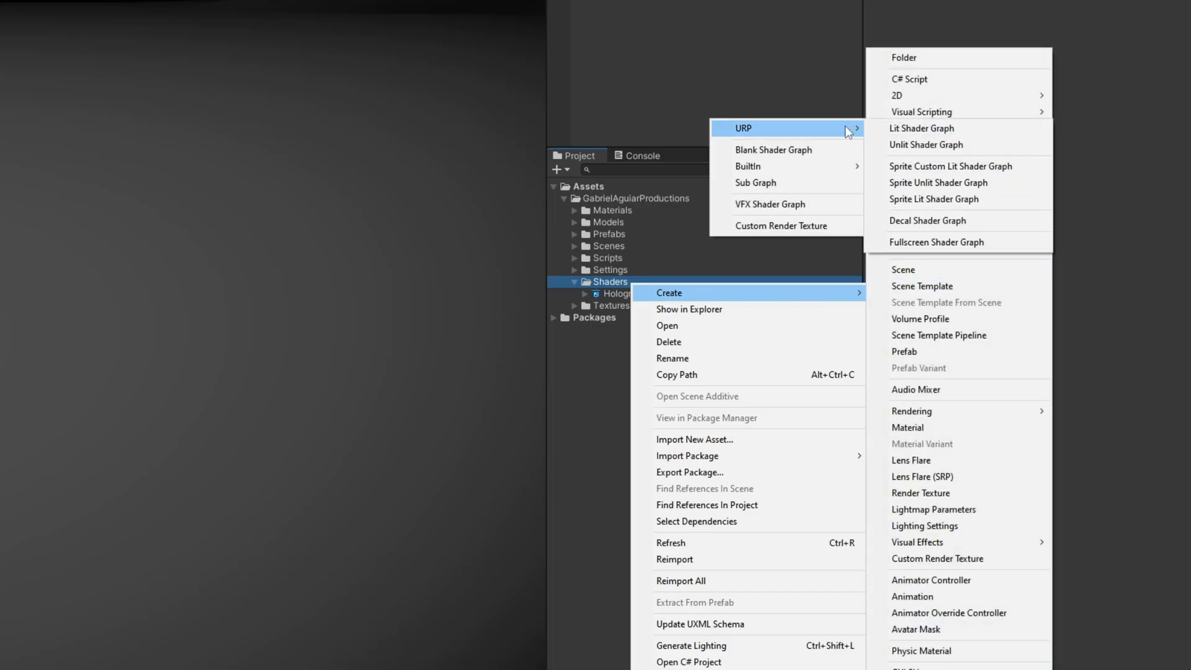
mouse_move(934, 128)
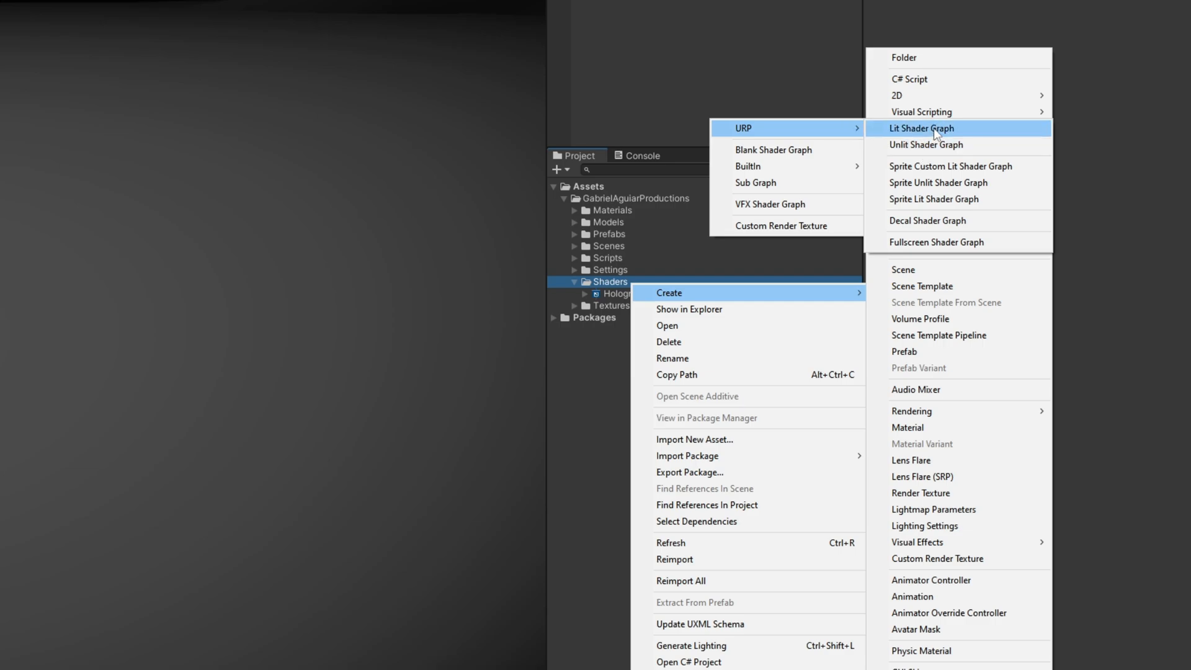
mouse_move(925, 145)
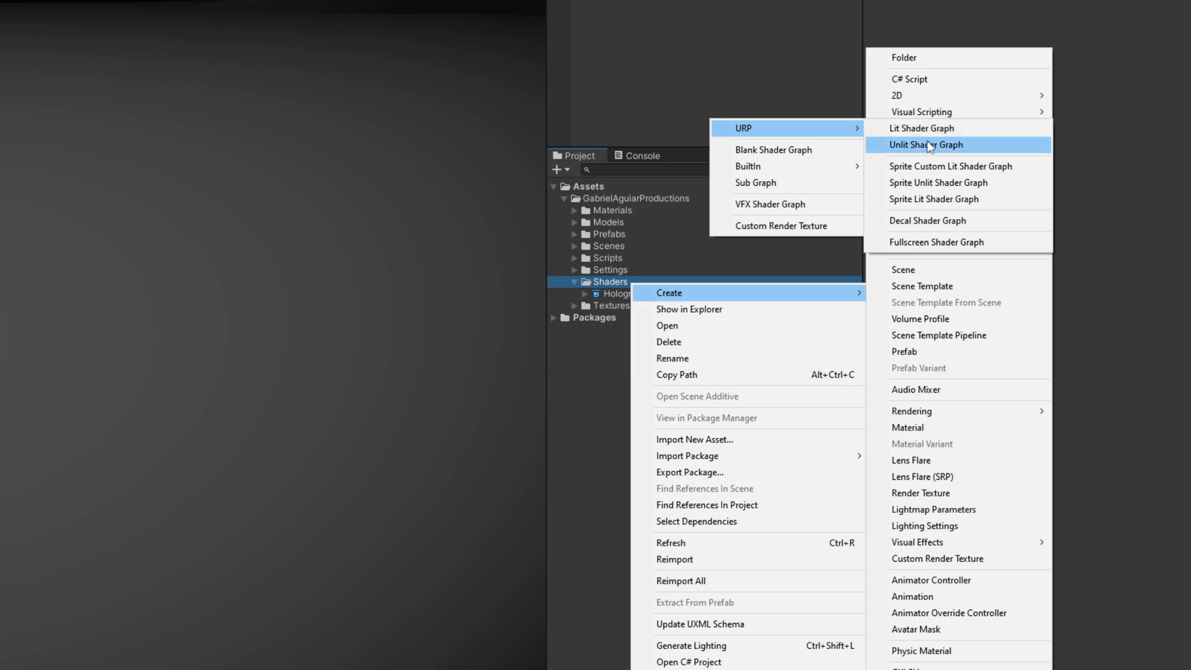
- Create an unlit URP Shader Graph in the Shaders folder and name it HologramShaderTut
left_click(925, 145)
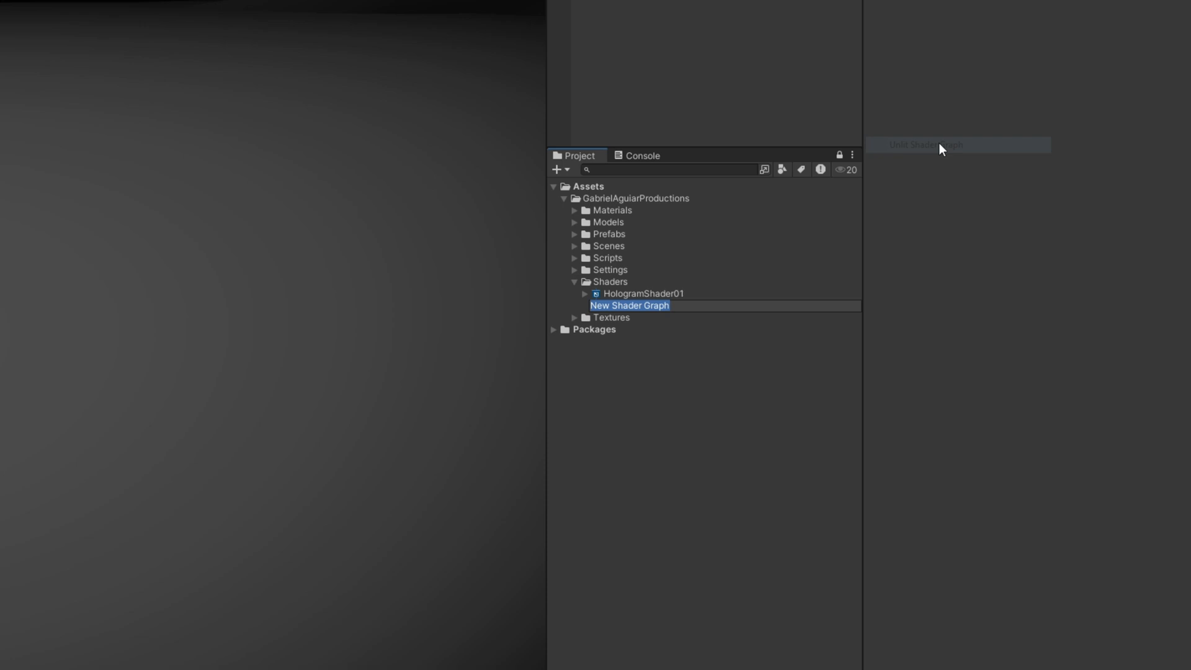
type("HologramShaderTut")
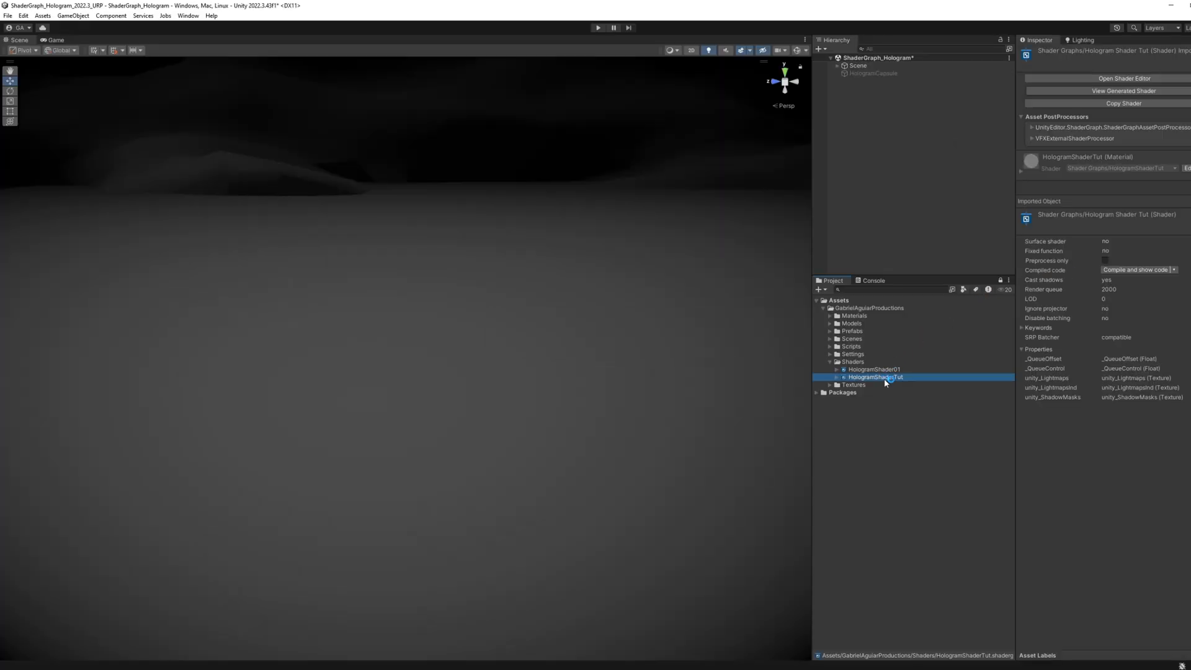
- Open HologramShaderTut and add a Fresnel Effect node via the Create Node search for 'fres'
double_click(875, 377)
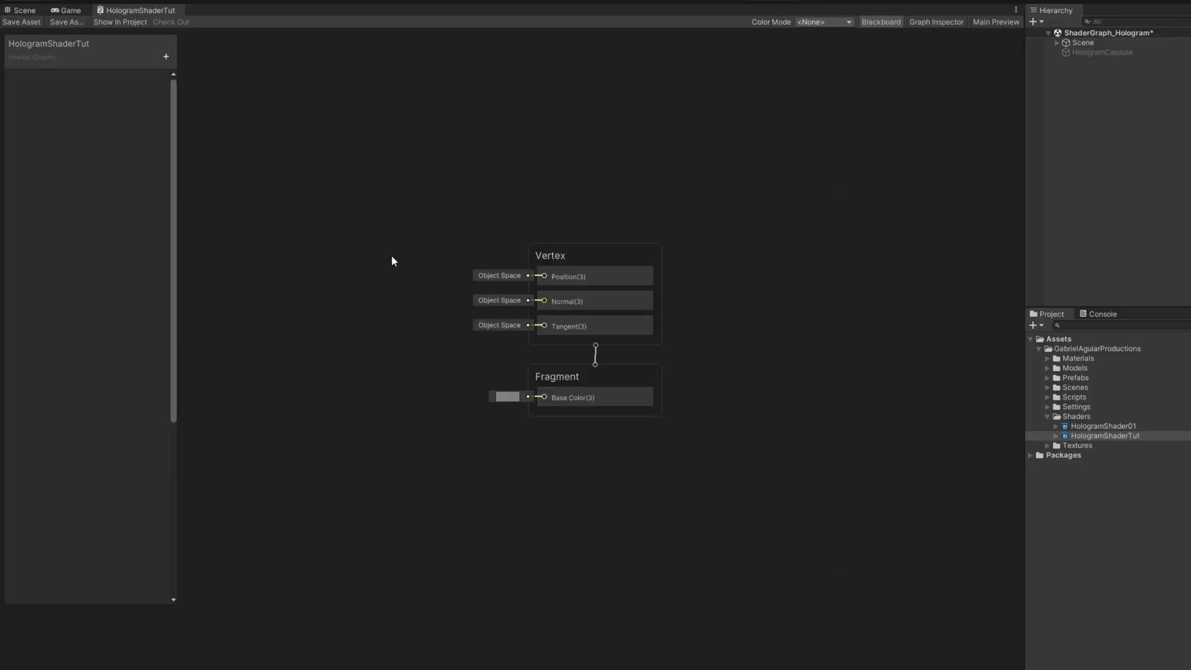
right_click(394, 260)
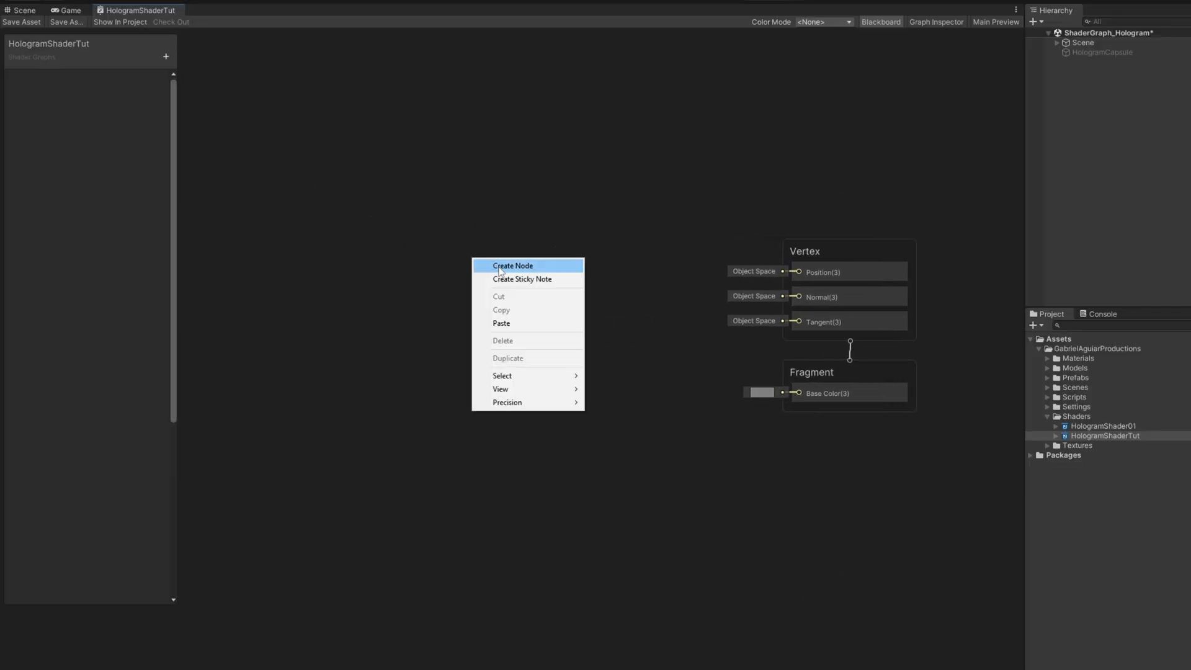
left_click(512, 265)
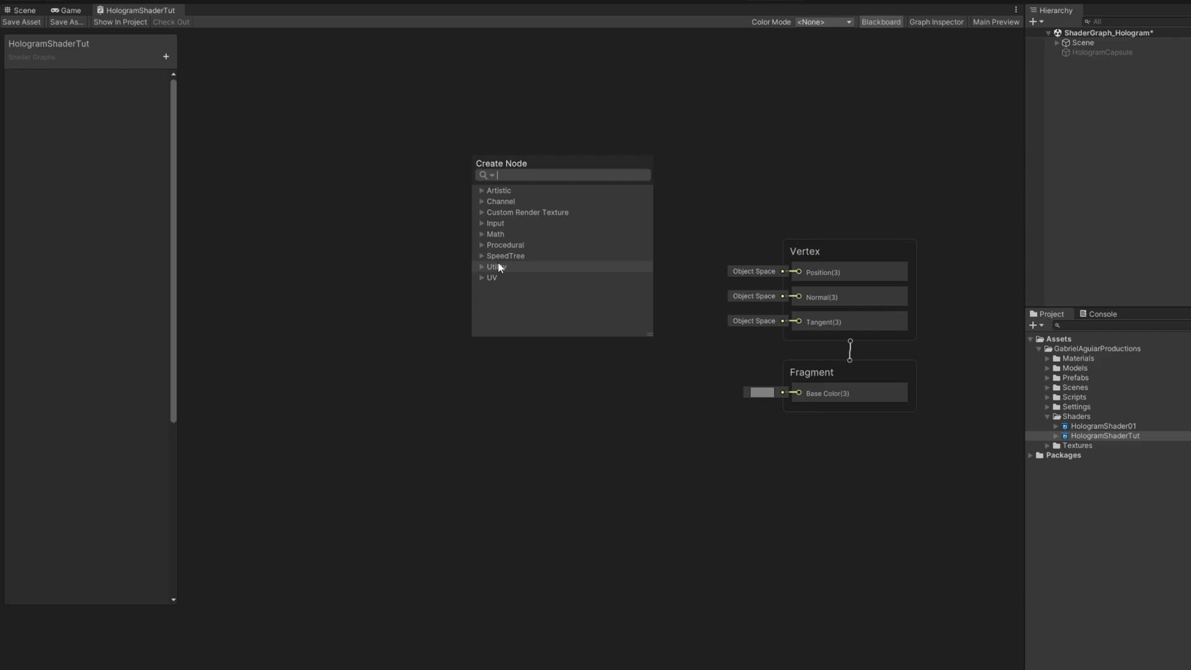
type("fres")
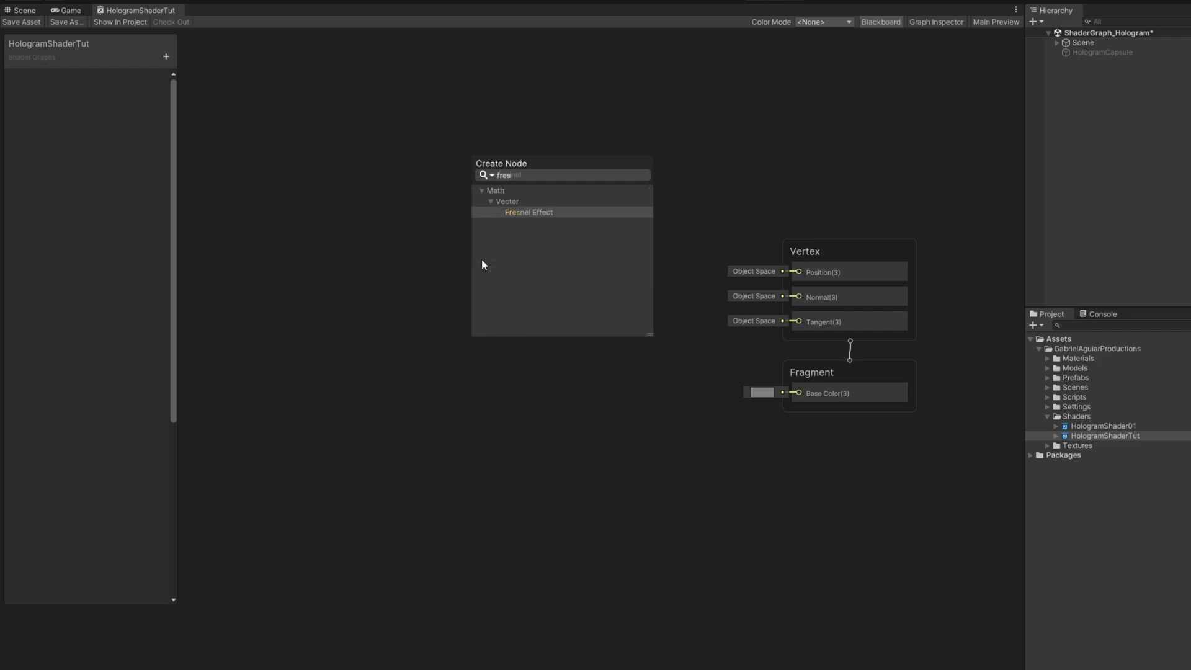
left_click(528, 212)
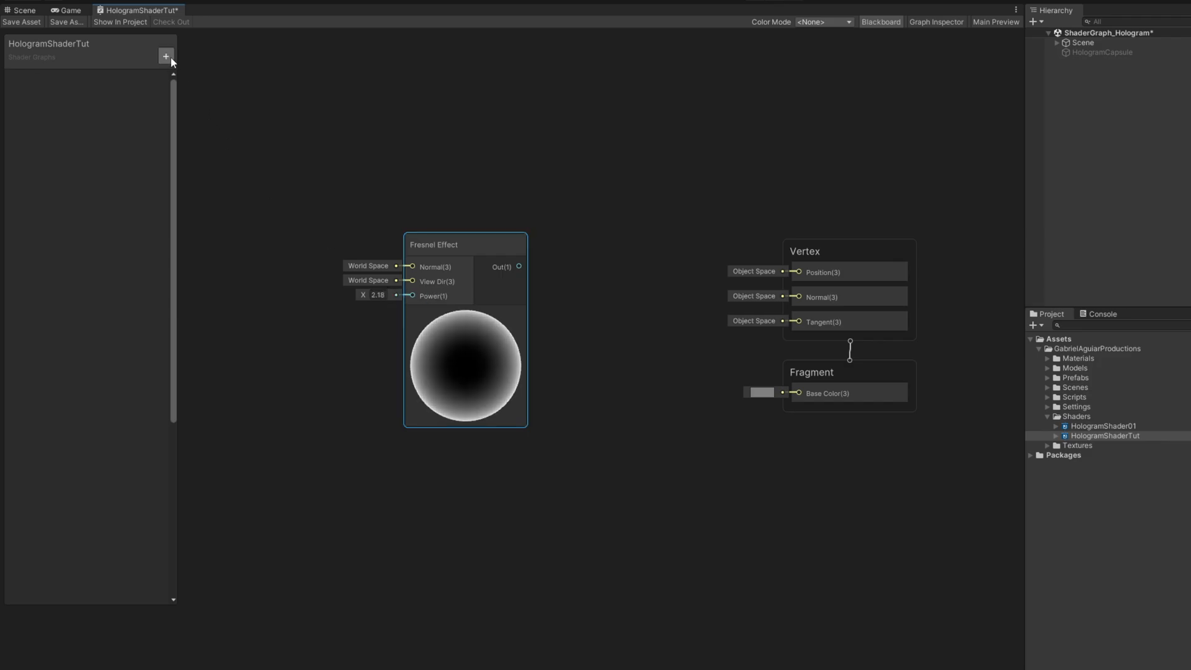
- Add FresnelColor and FresnelPower properties, wiring FresnelPower to Power and making FresnelColor HDR white
left_click(165, 56)
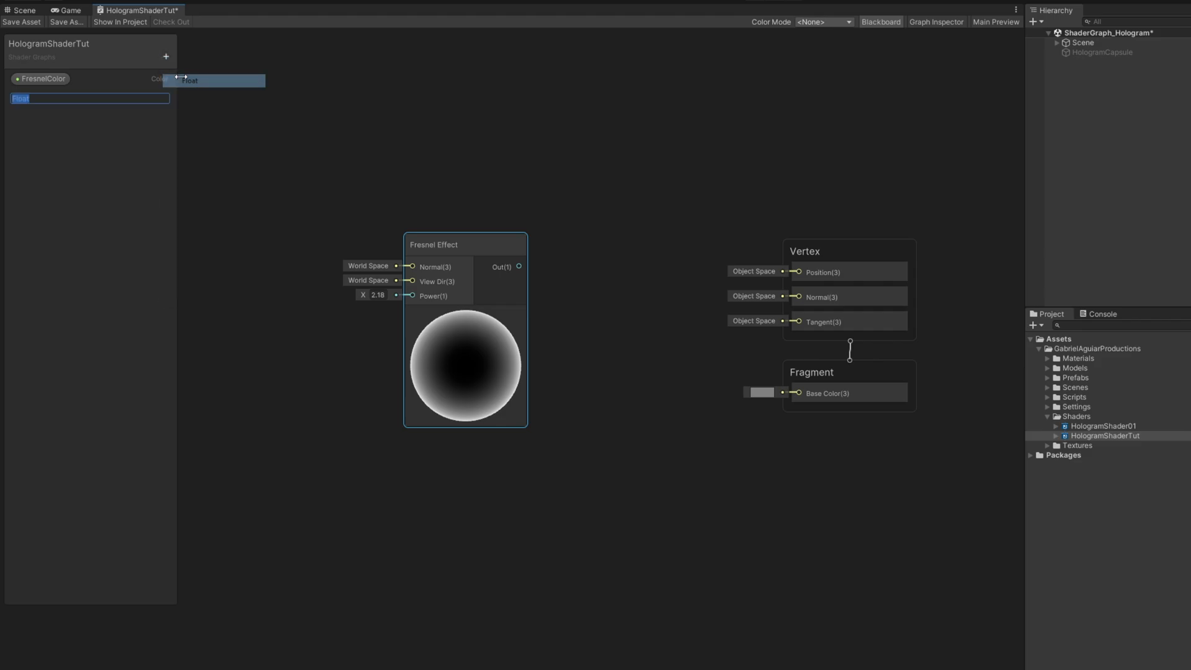
type("FresnelPower")
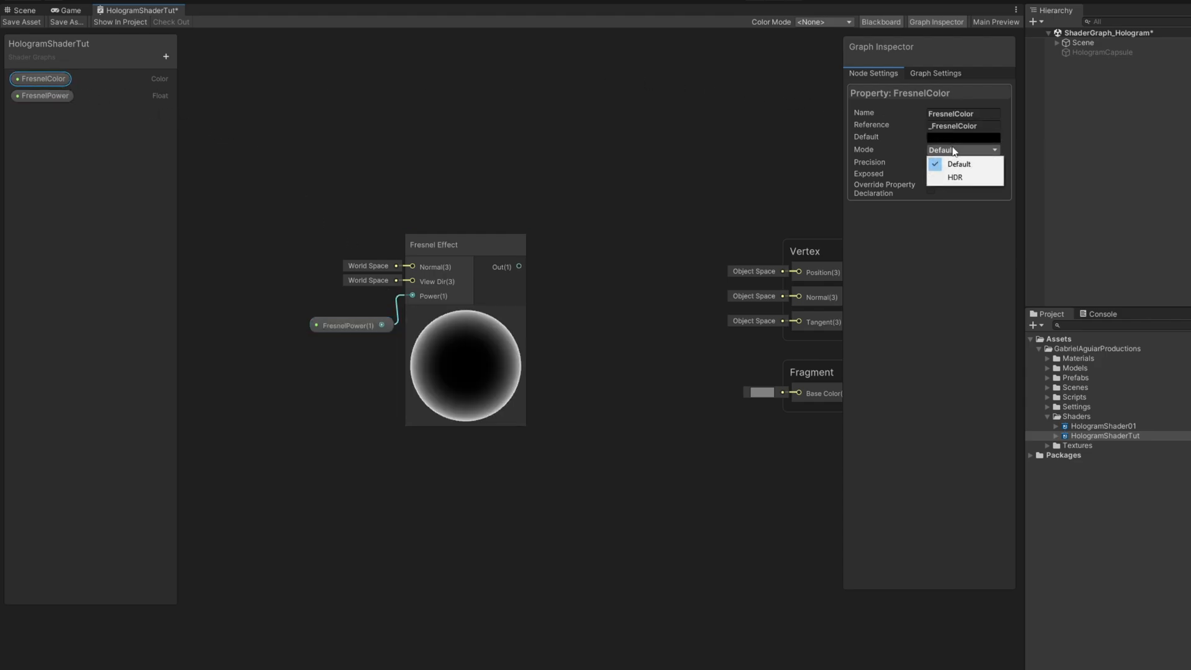
left_click(955, 177)
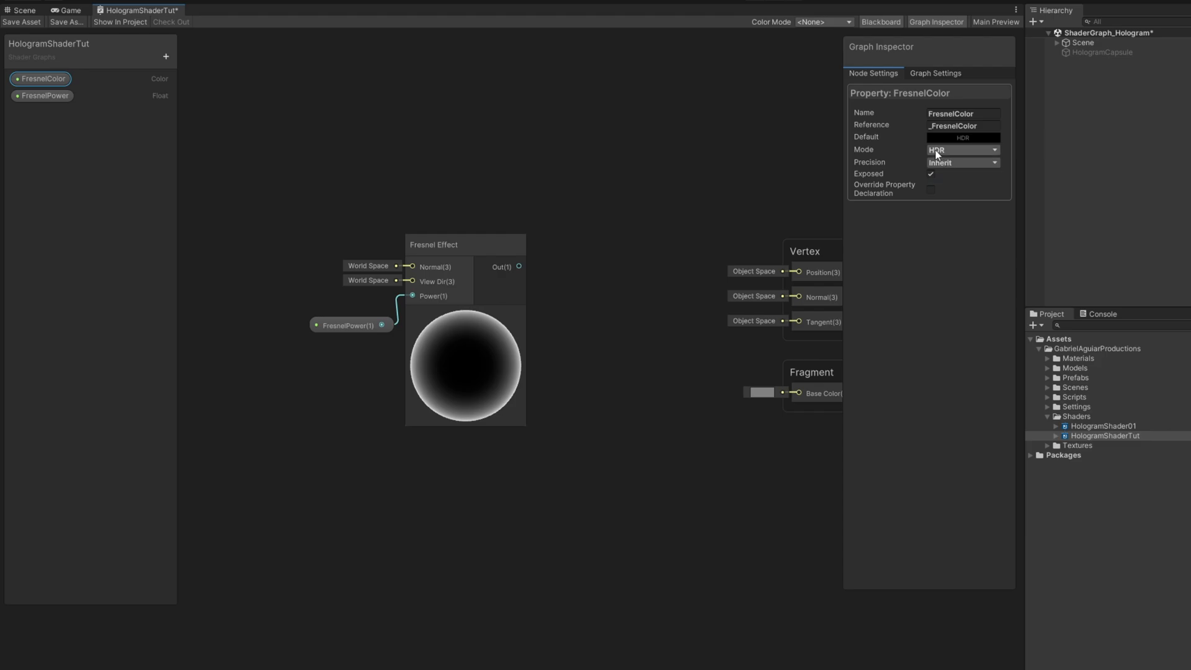
left_click(961, 138)
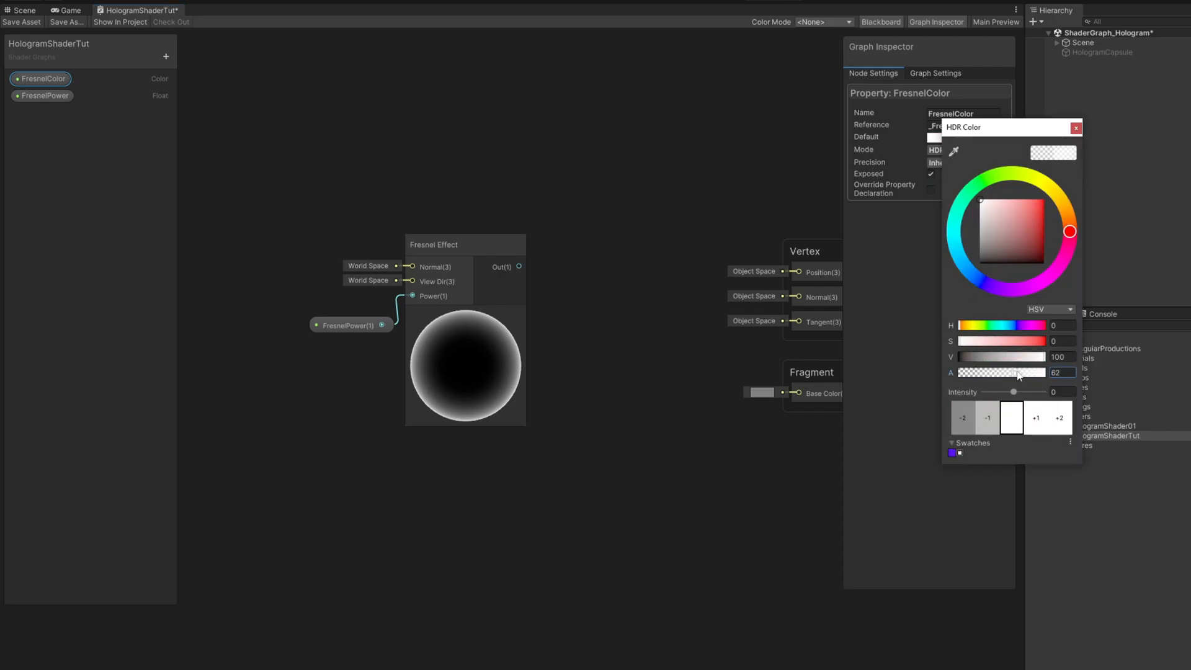
left_click(1076, 127)
type("mu")
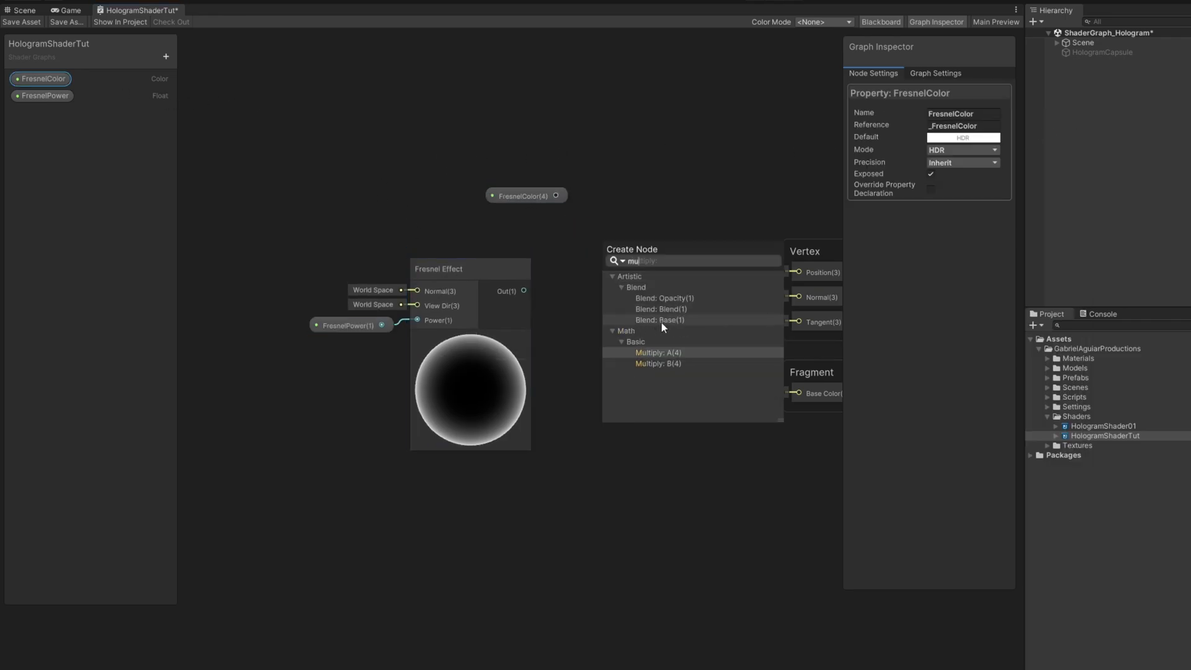
- Multiply the Fresnel output by FresnelColor into Base Color and save the graph asset
left_click(658, 352)
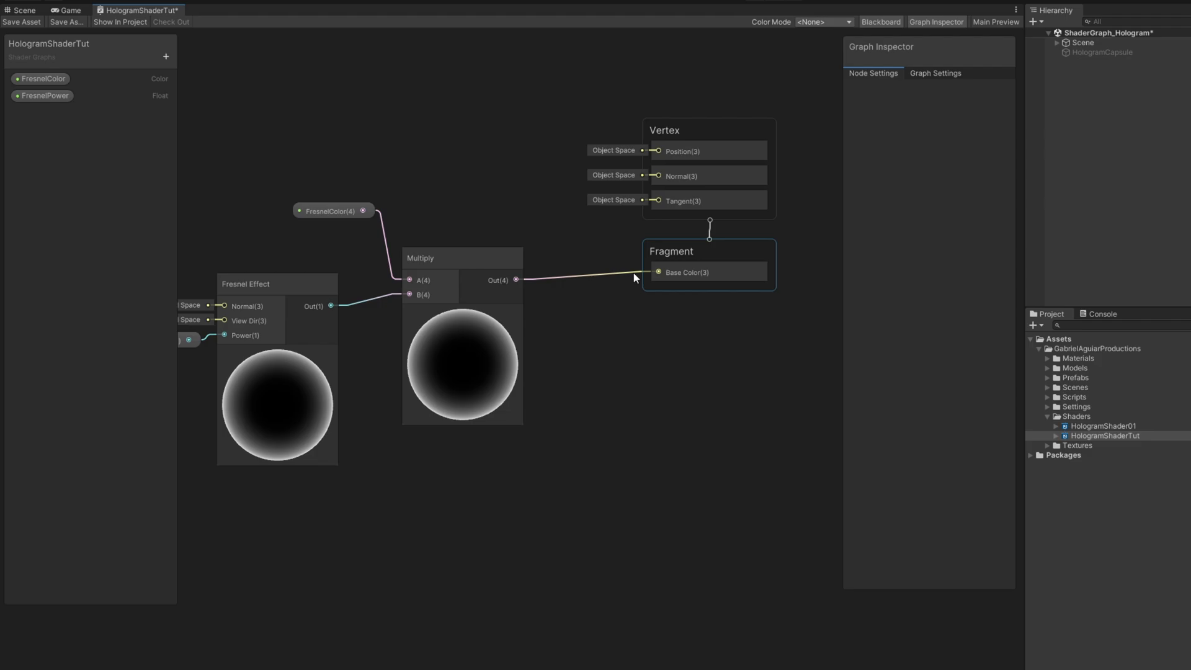
left_click(319, 211)
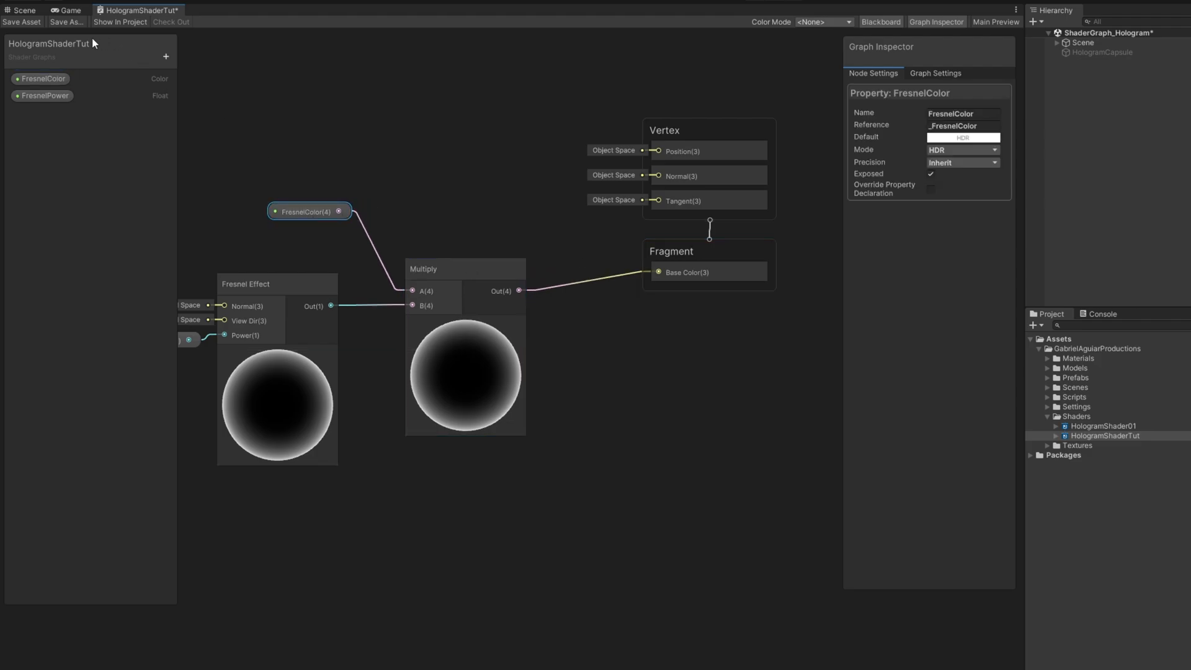
left_click(21, 21)
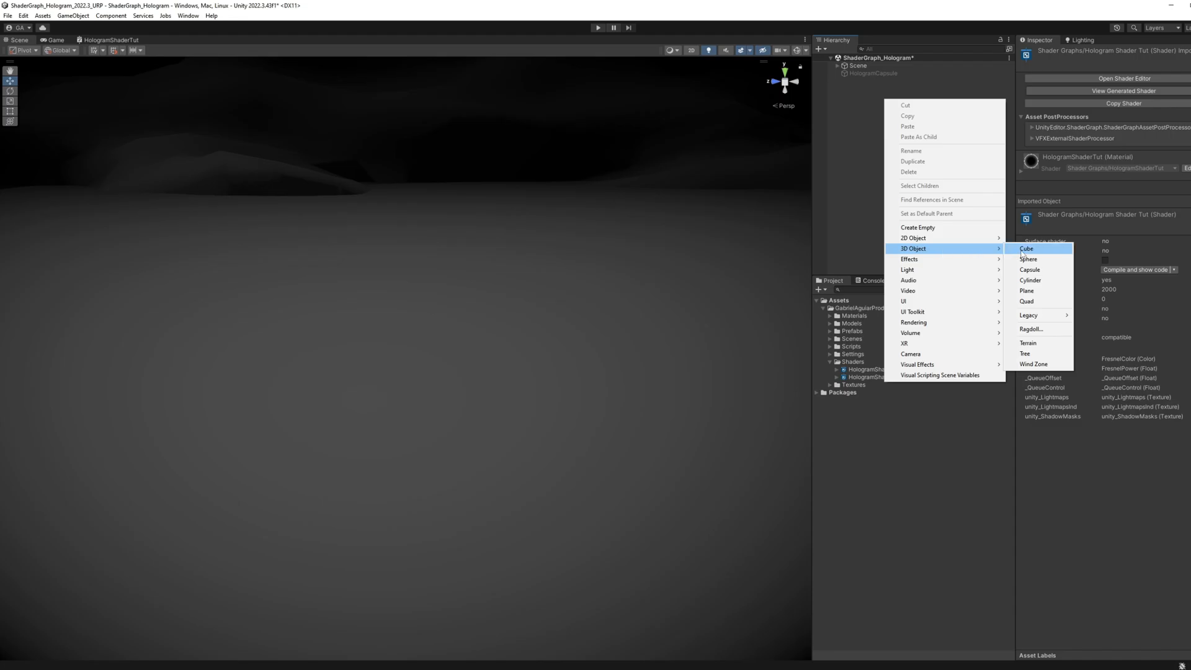
- Create a Capsule with the HologramShaderTut material, cyan HDR FresnelColor and FresnelPower 3.33
right_click(688, 360)
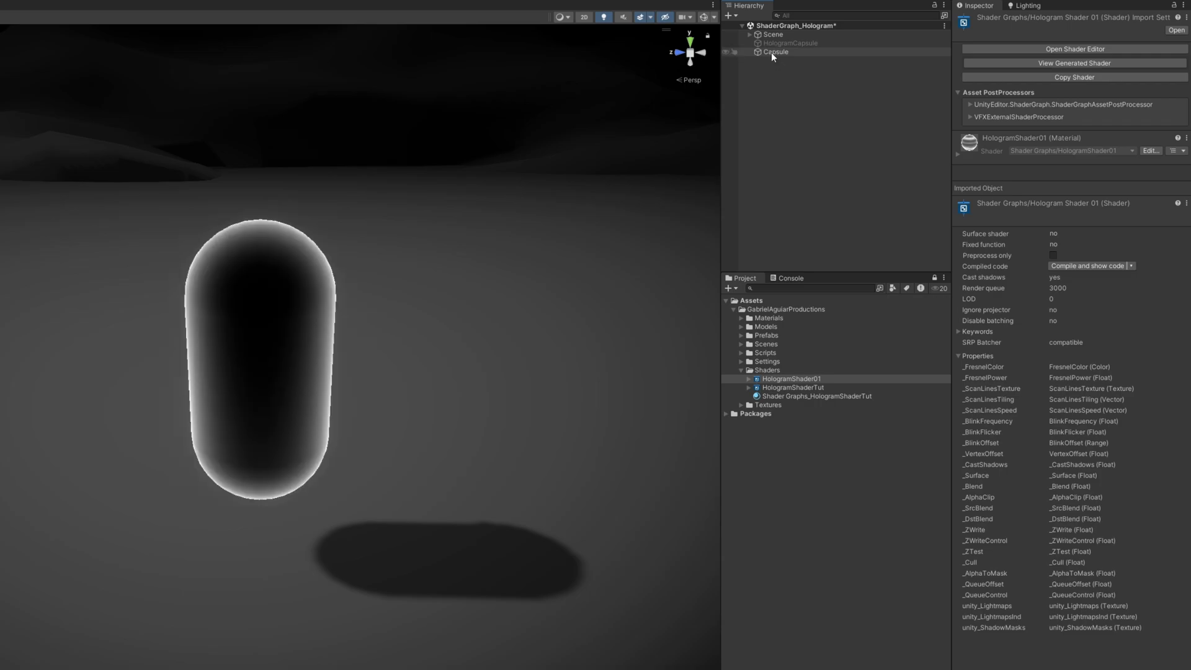
left_click(776, 52)
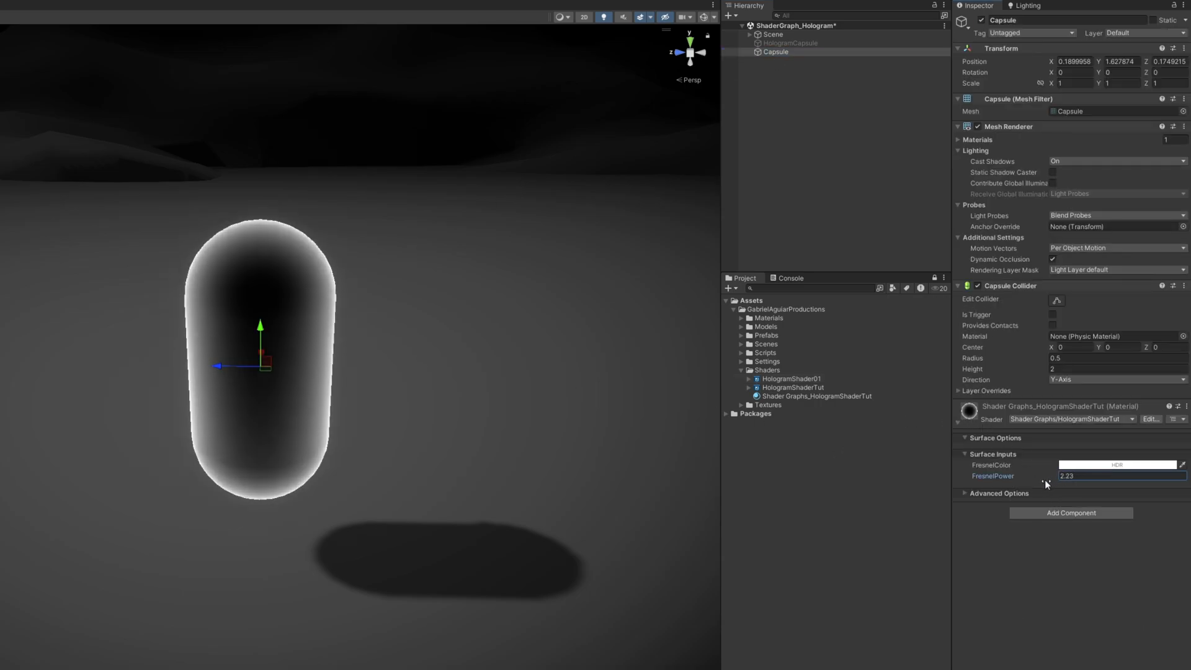
left_click(1116, 463)
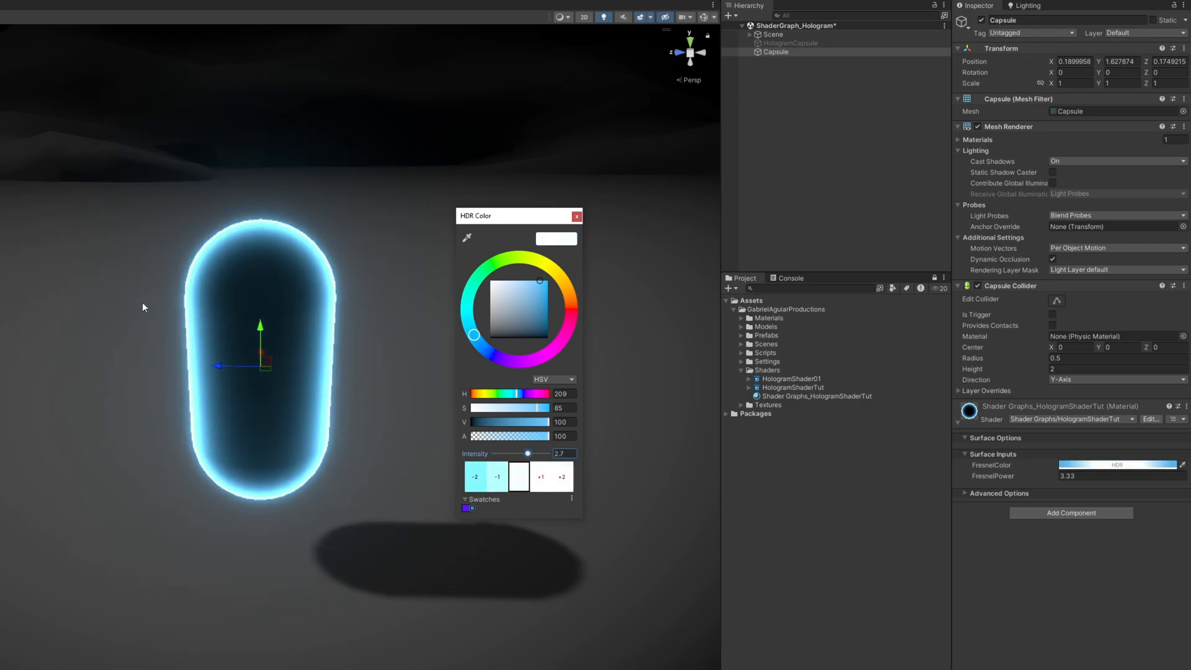
left_click(577, 215)
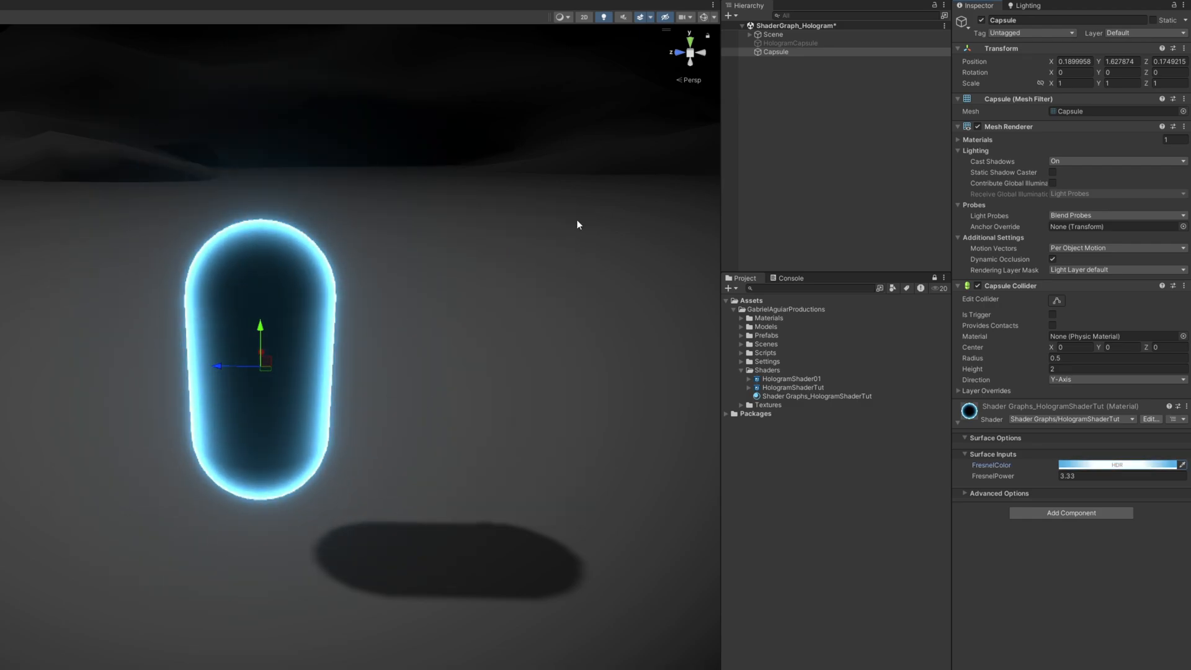
left_click(126, 2)
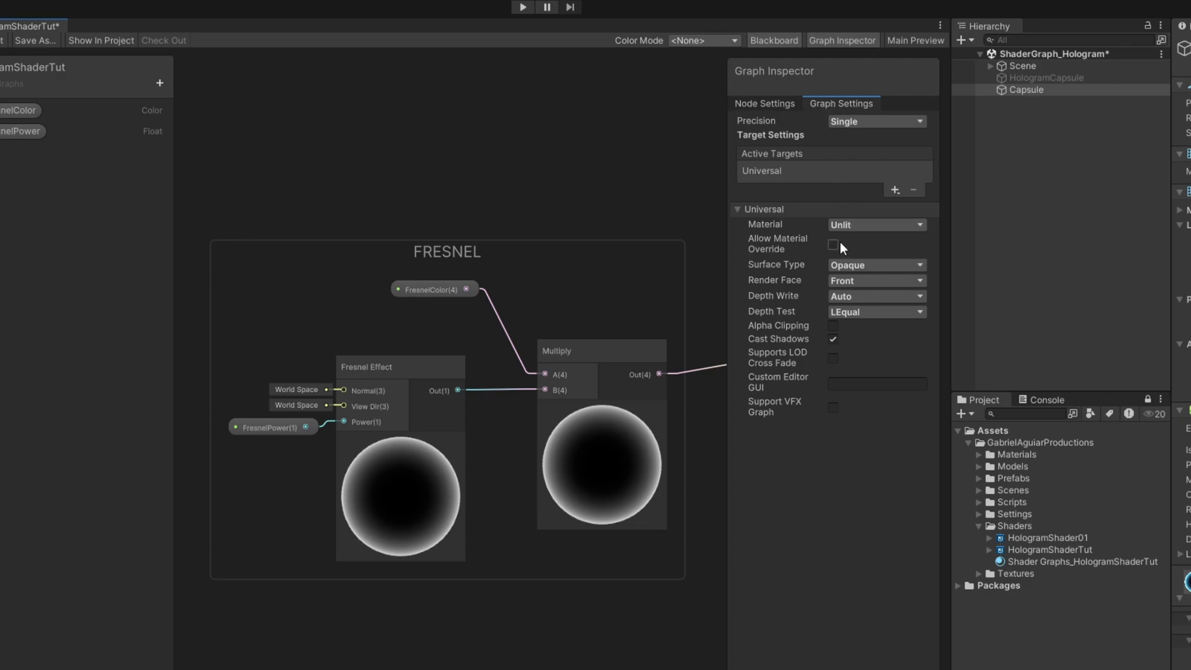
- Set Graph Settings to Transparent surface with Allow Material Override and Alpha Clipping at 0.5
left_click(875, 264)
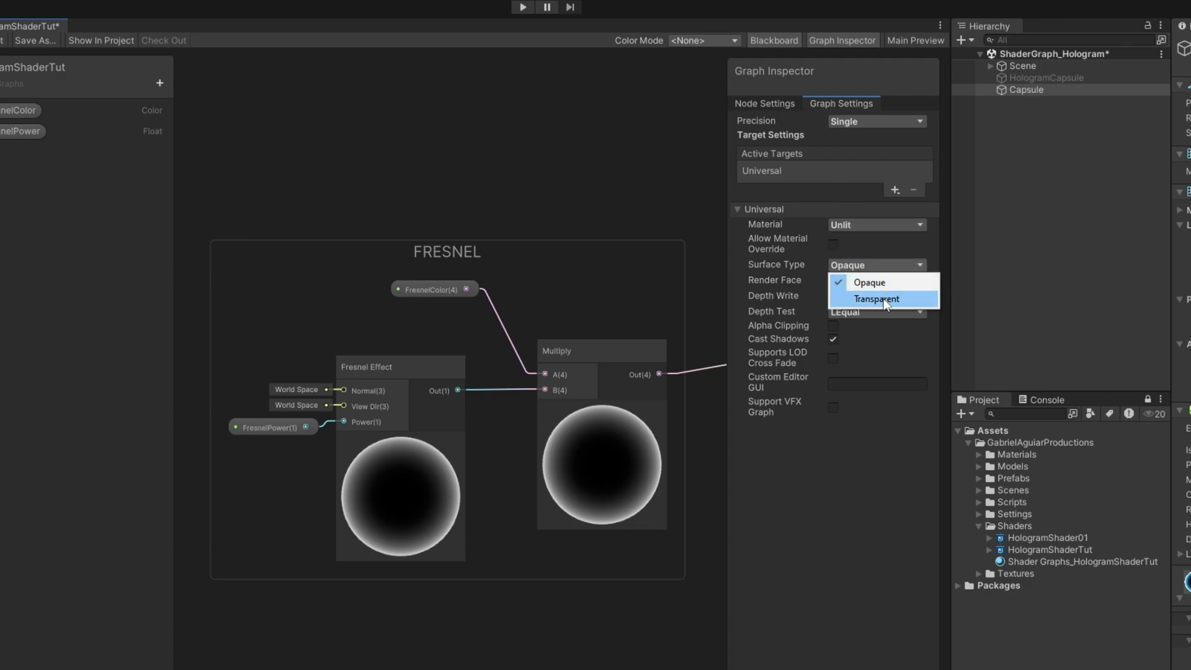
left_click(877, 298)
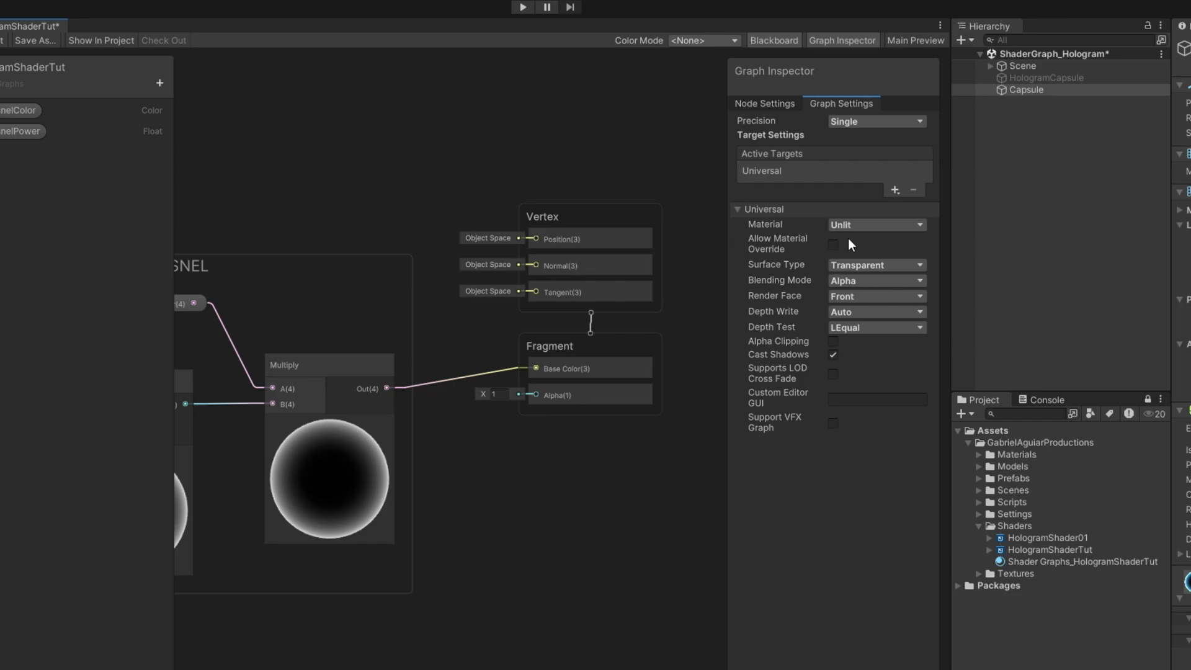
left_click(832, 244)
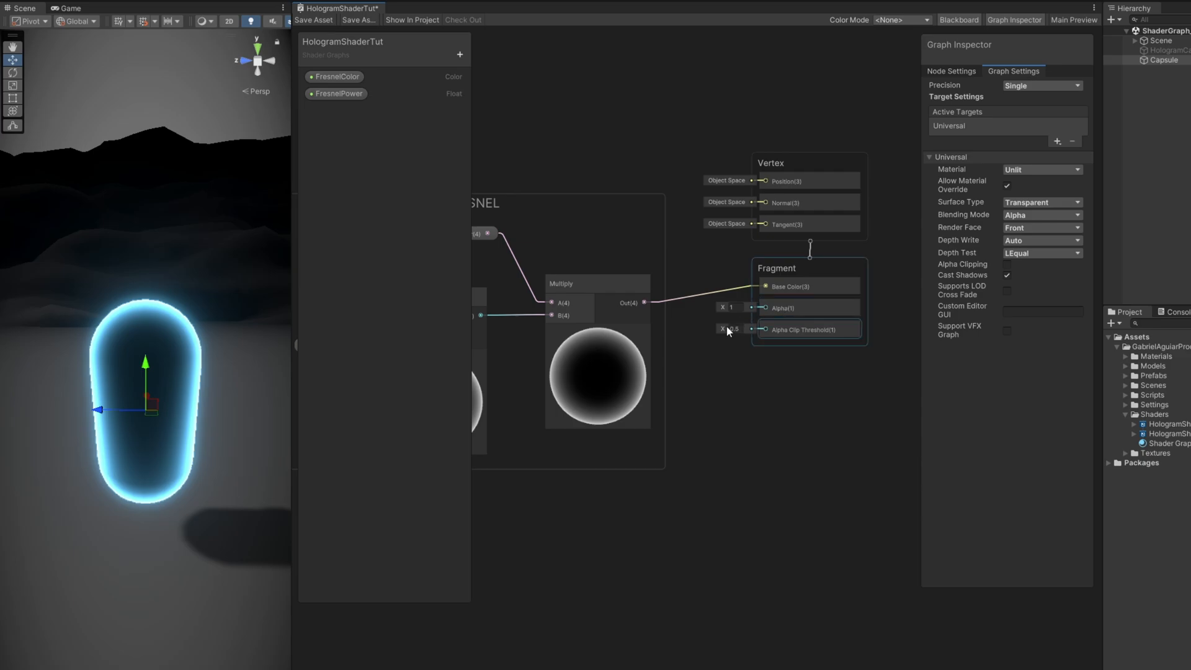
left_click(1013, 18)
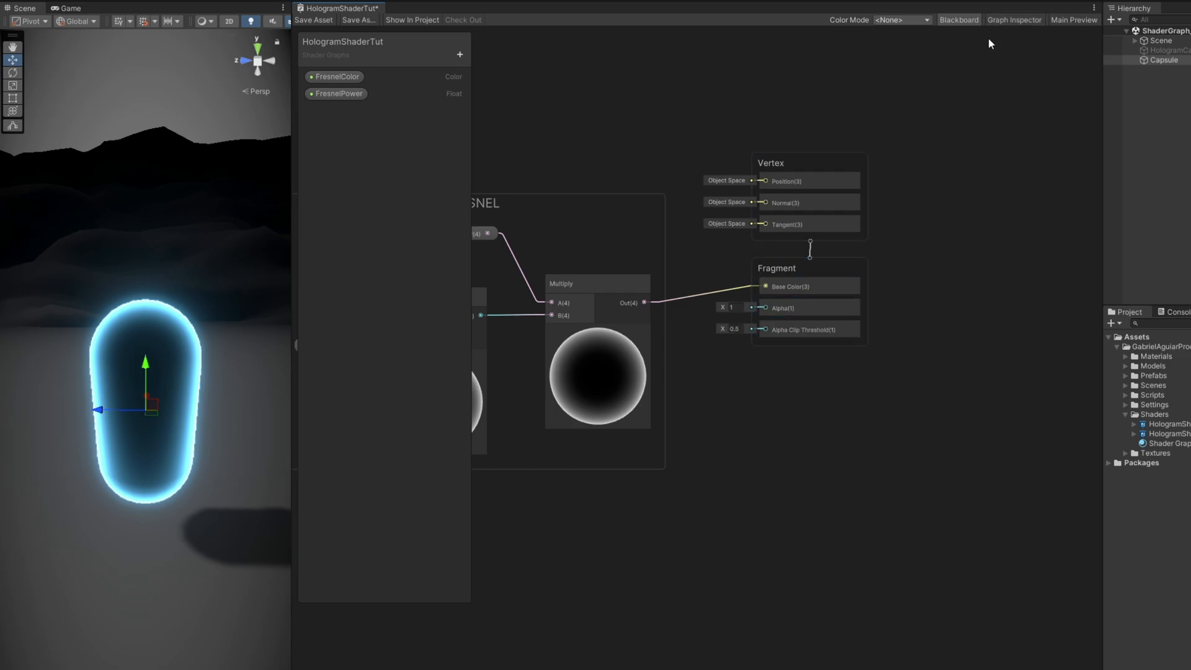
triple_click(732, 328)
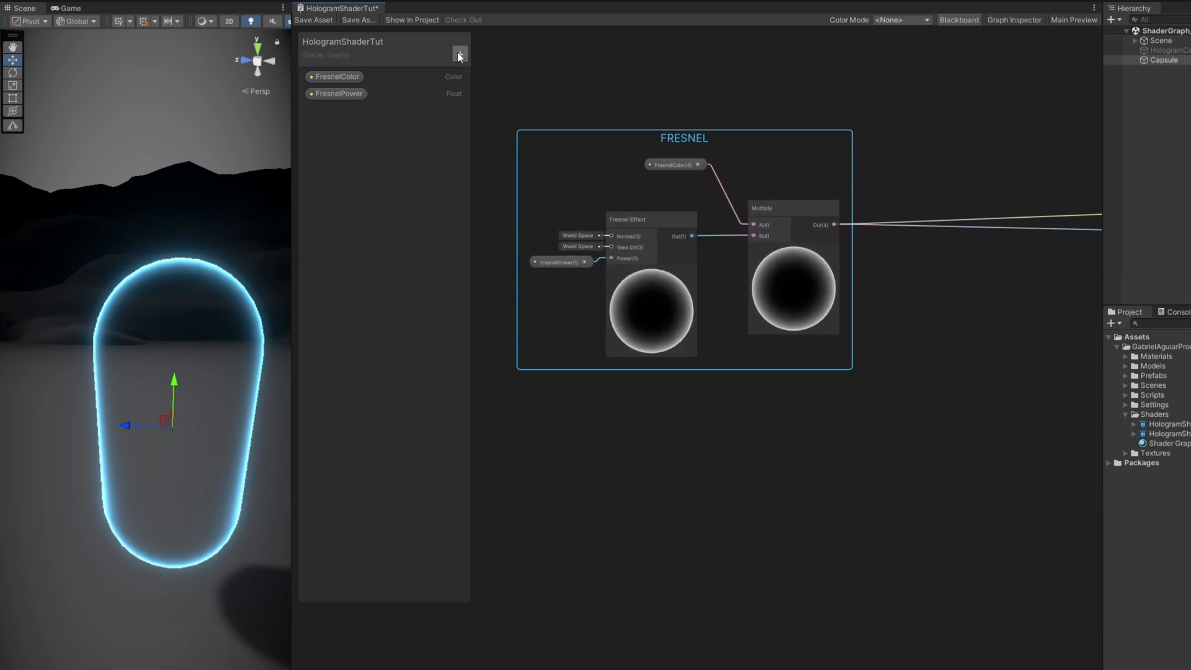
- Add a ScanLinesTexture property sampled and added to the fresnel result for Base Color and Alpha
left_click(459, 55)
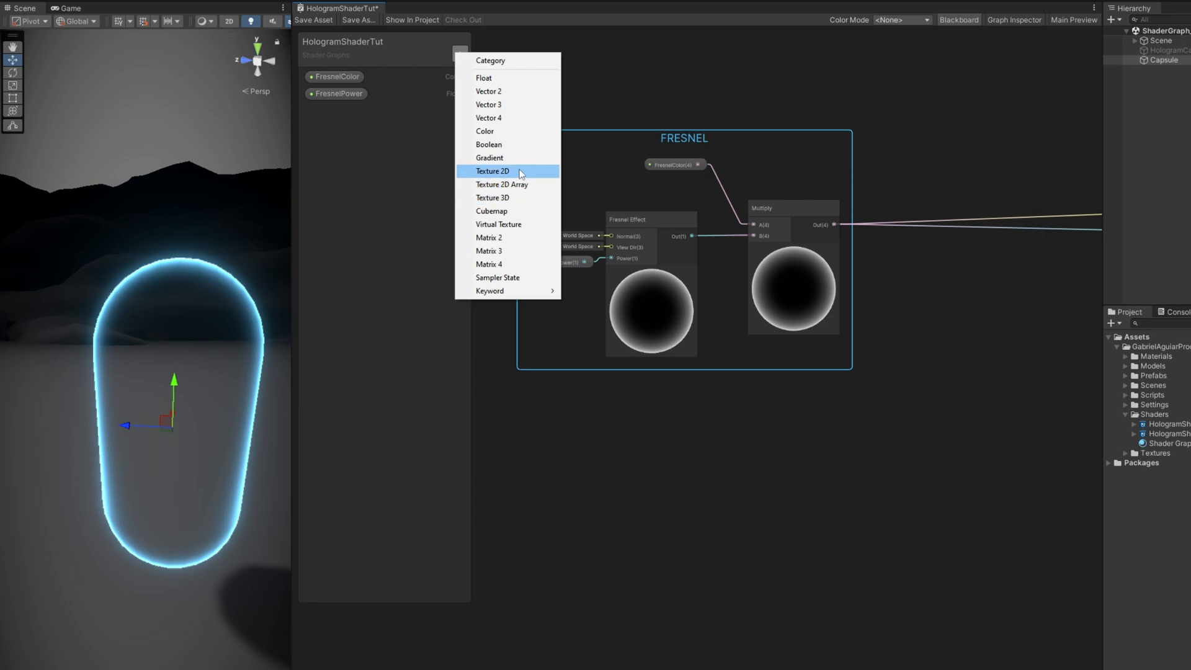
type("ScanLinesTexture")
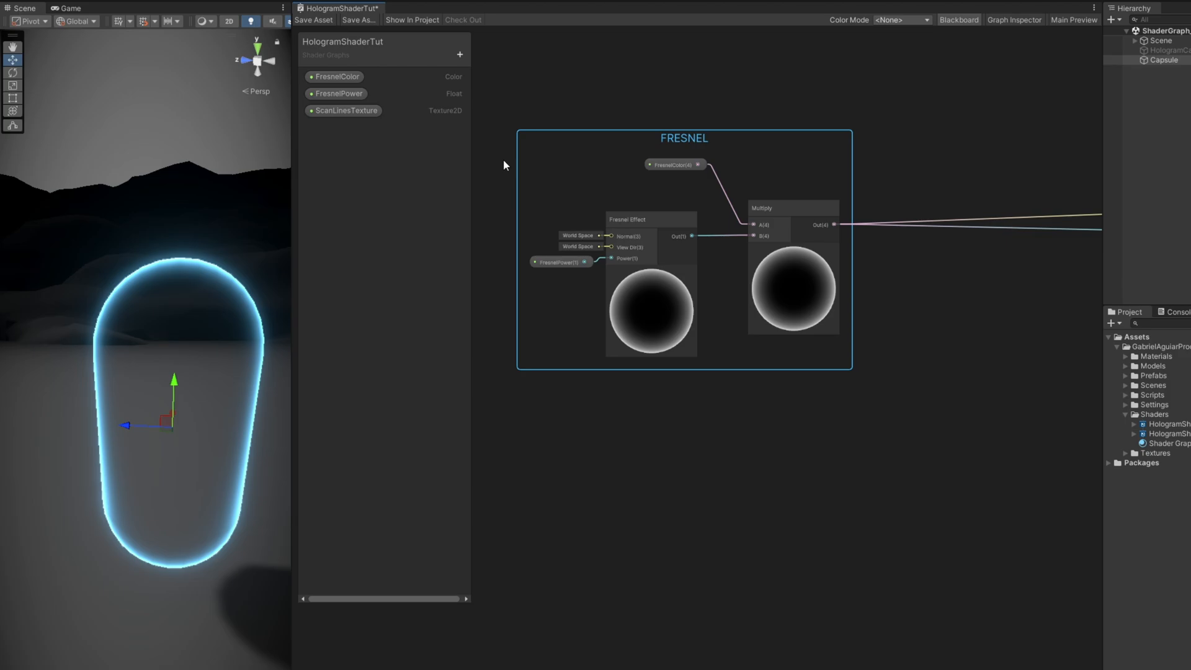
mouse_move(490, 155)
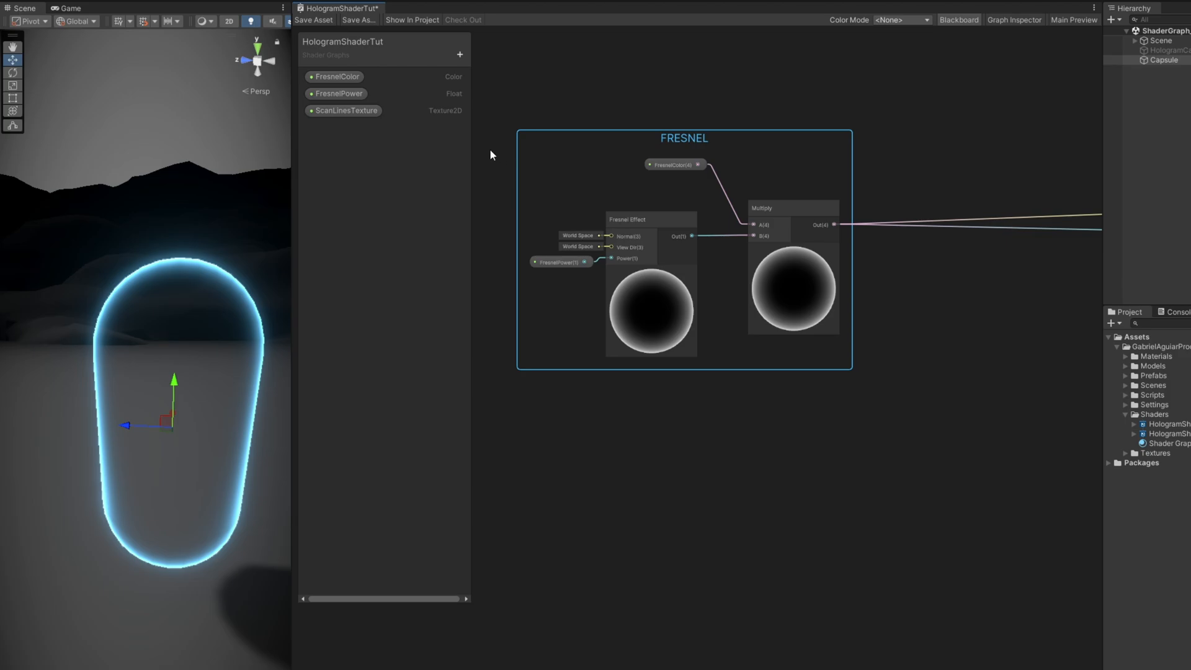
mouse_move(458, 126)
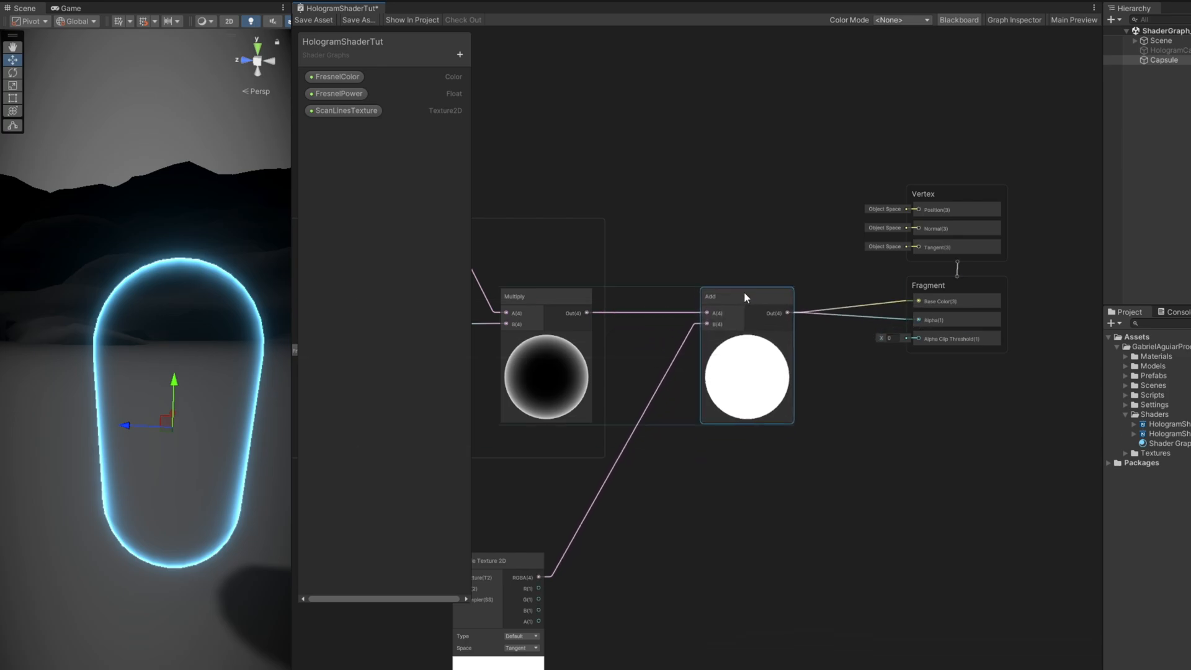
left_click(312, 19)
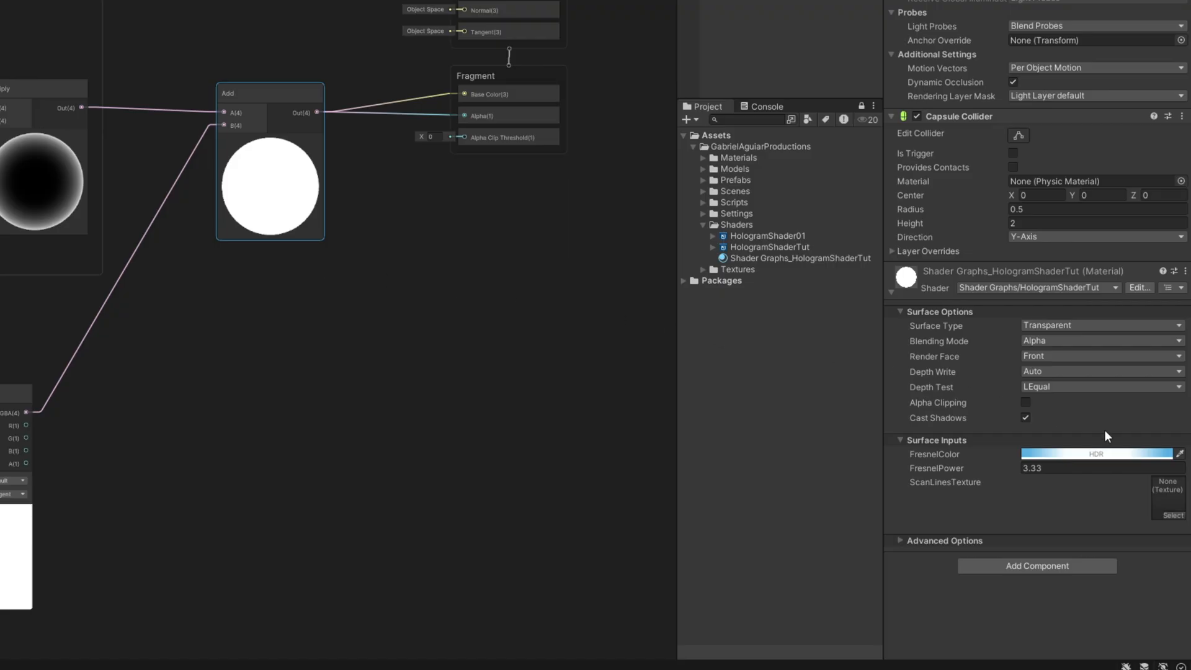
- Assign ScanLines02 to the material's ScanLinesTexture slot, then look up Material Maker online
left_click(1172, 515)
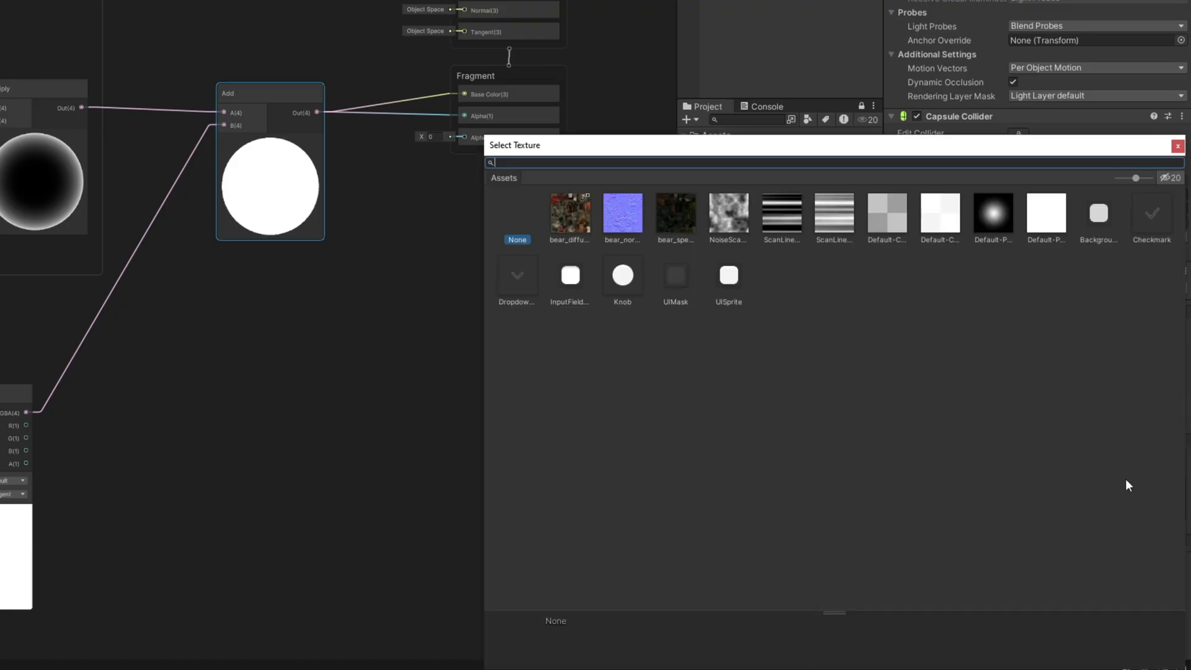
left_click(834, 212)
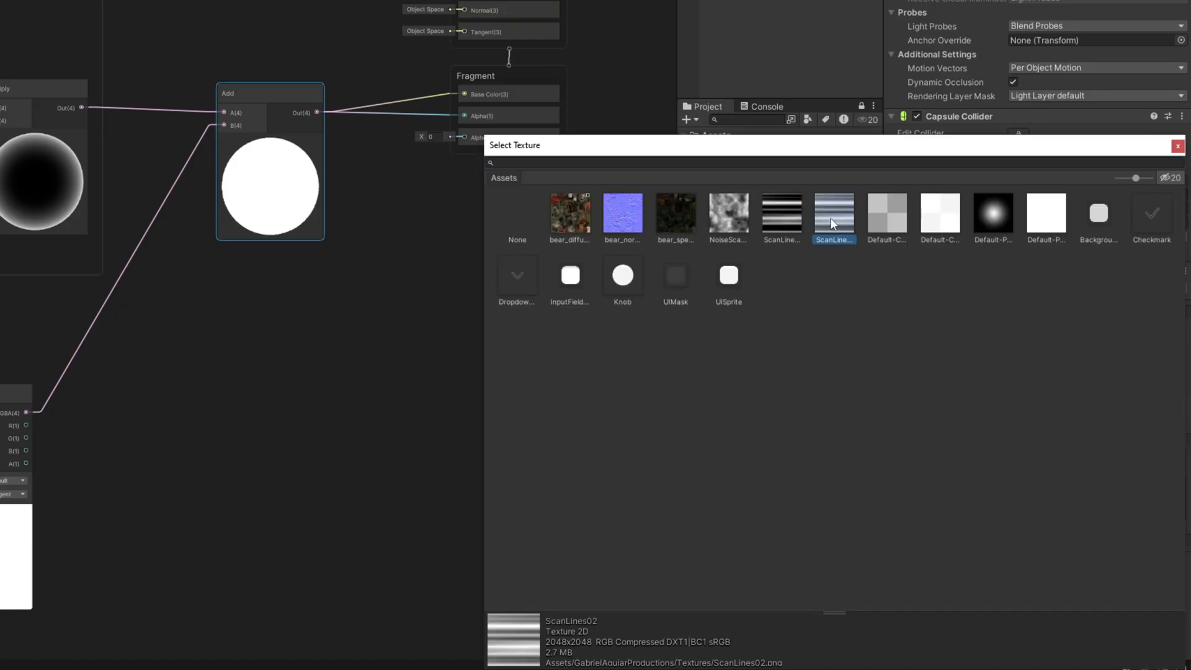
left_click(780, 216)
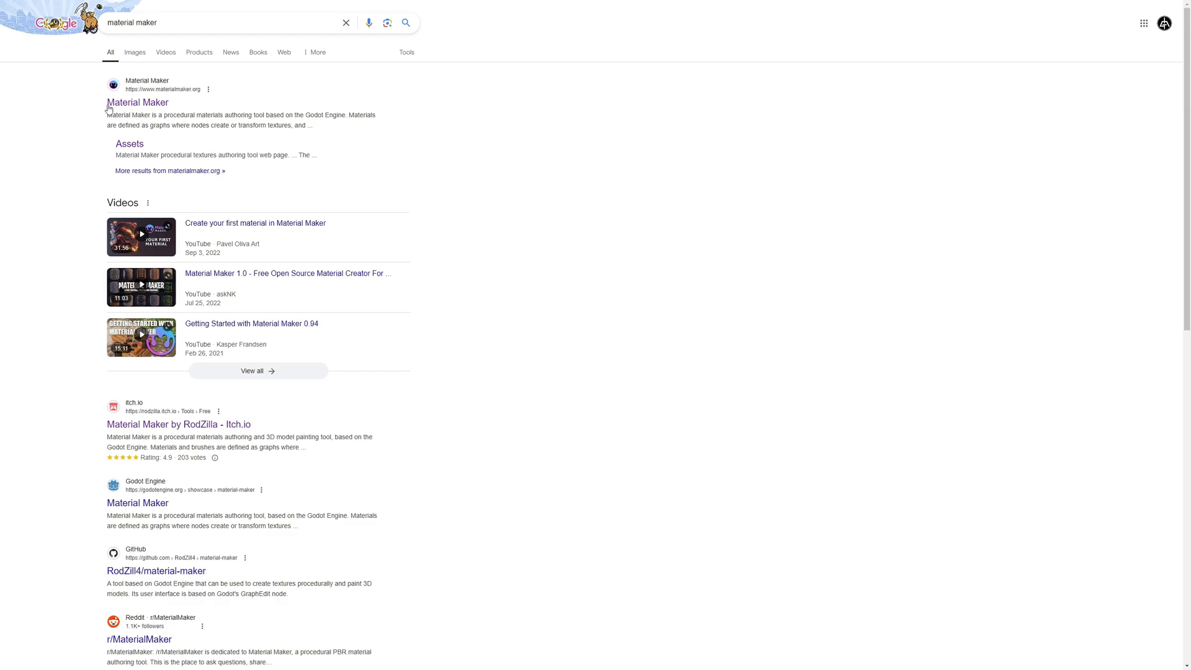
- Open the Material Maker site from the search results and launch Material Maker
left_click(138, 103)
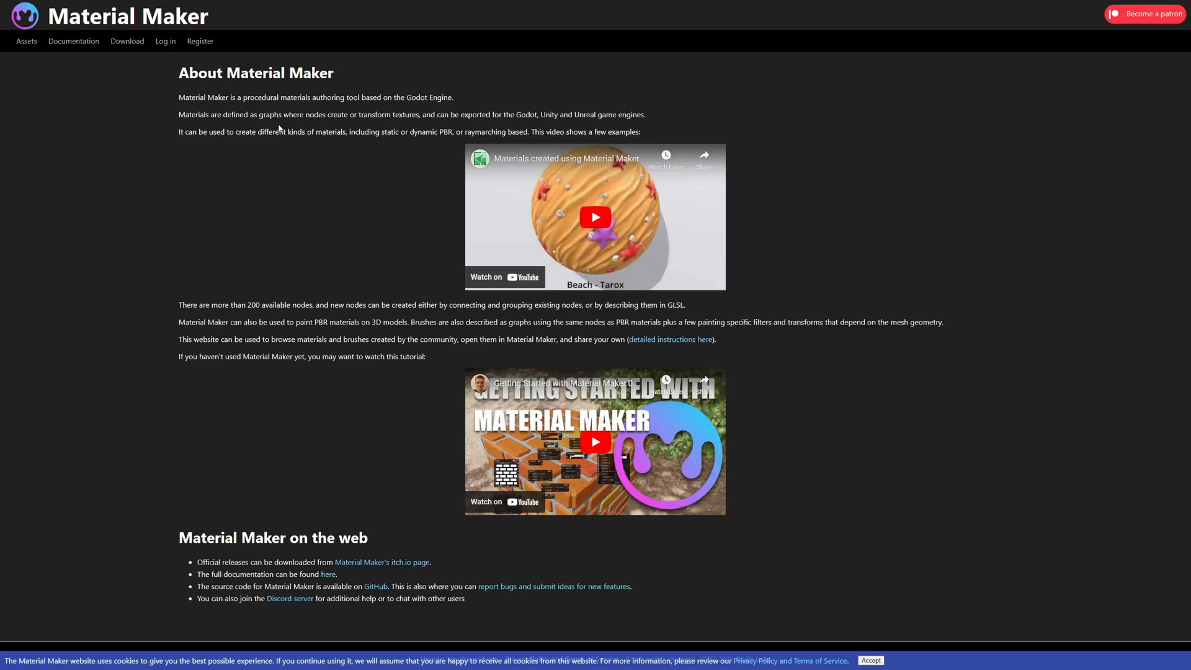
left_click(381, 562)
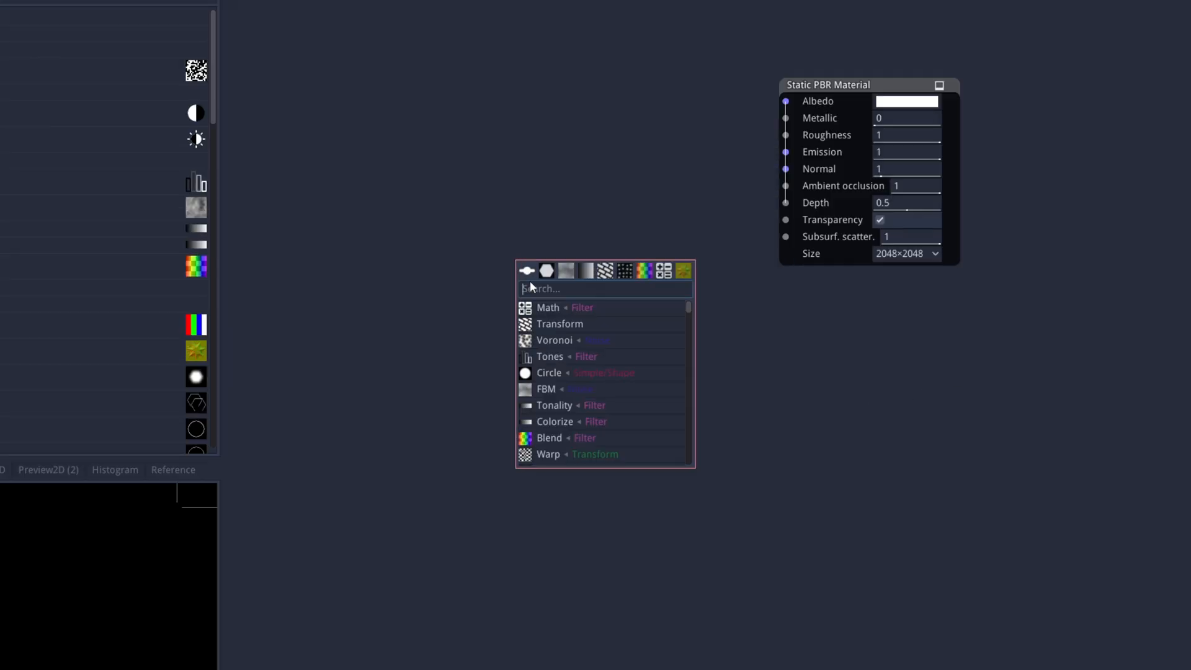
- Add a Voronoi node with Scale 0.1 × 8, Randomness 0.85, feeding a Tones step node
left_click(555, 339)
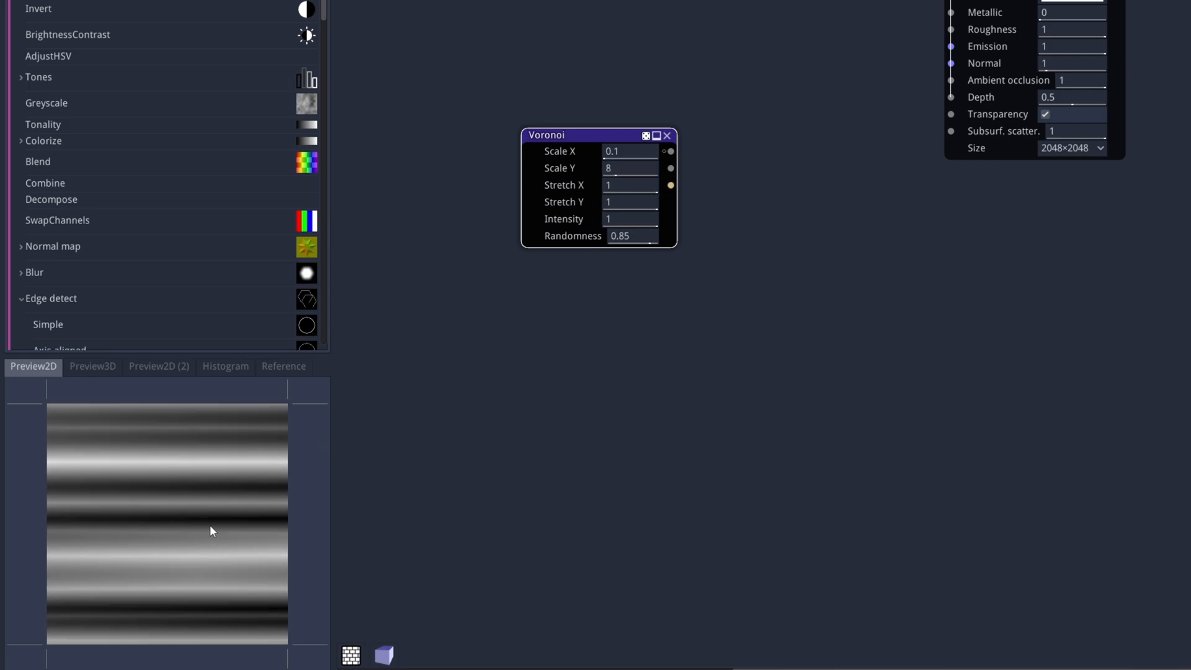
mouse_move(671, 151)
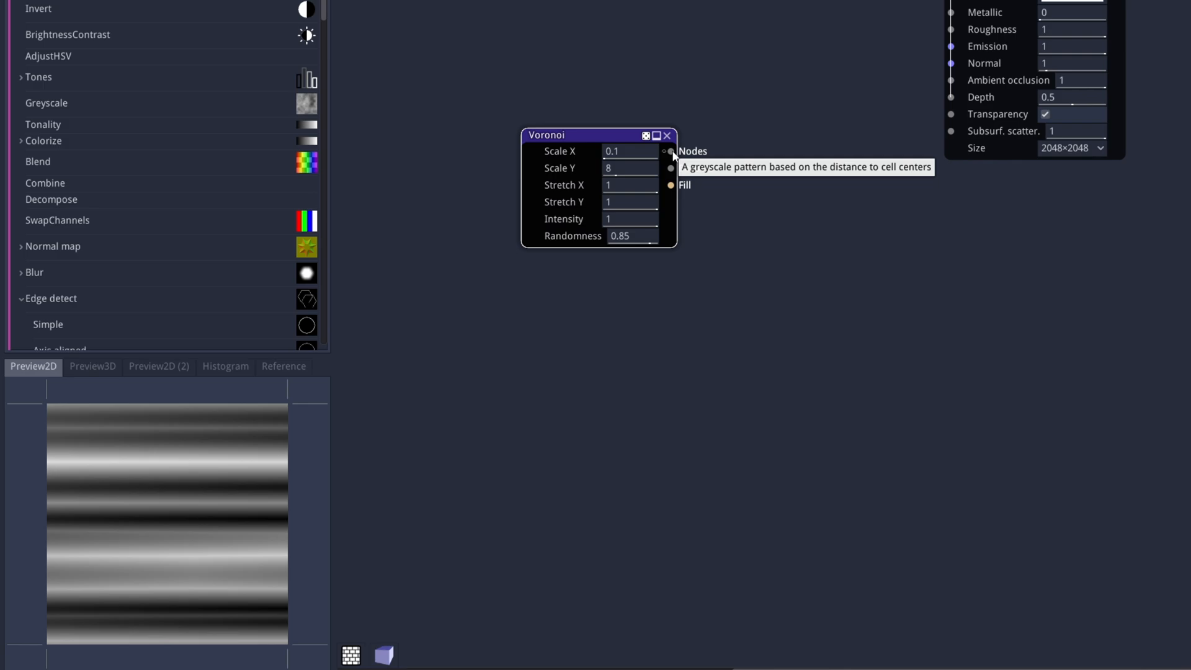
left_click(692, 152)
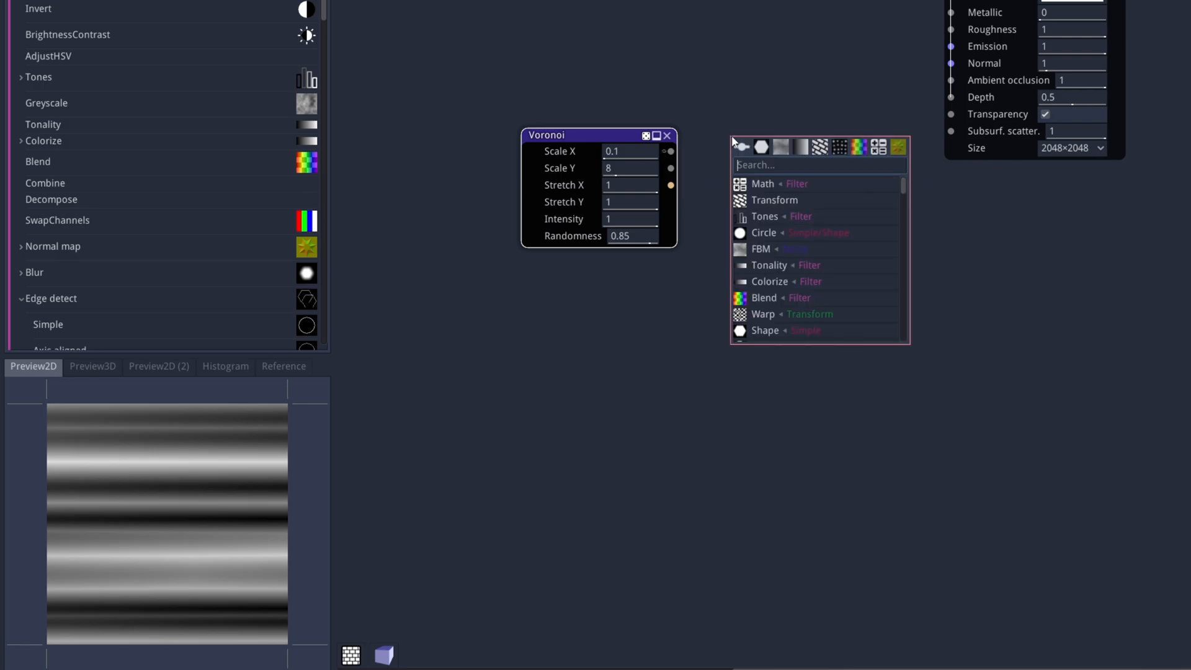
left_click(764, 215)
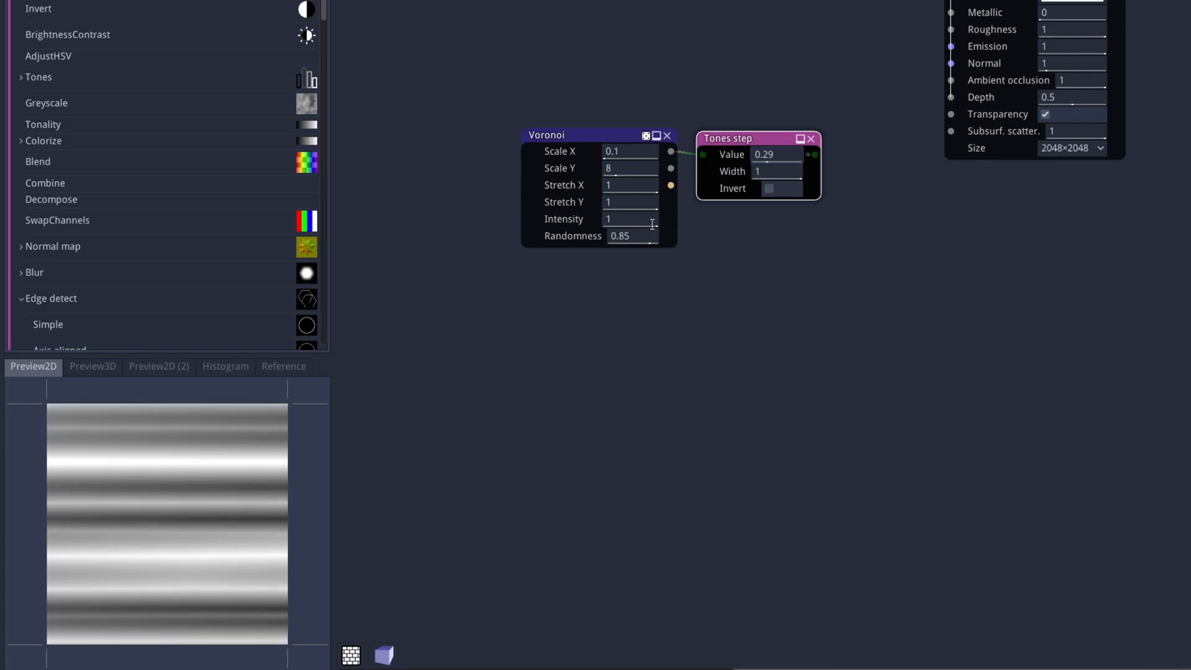
- Export the Preview2D stripe pattern at 2048x2048 as ScanLinesTut.png into the Elements folder
right_click(190, 475)
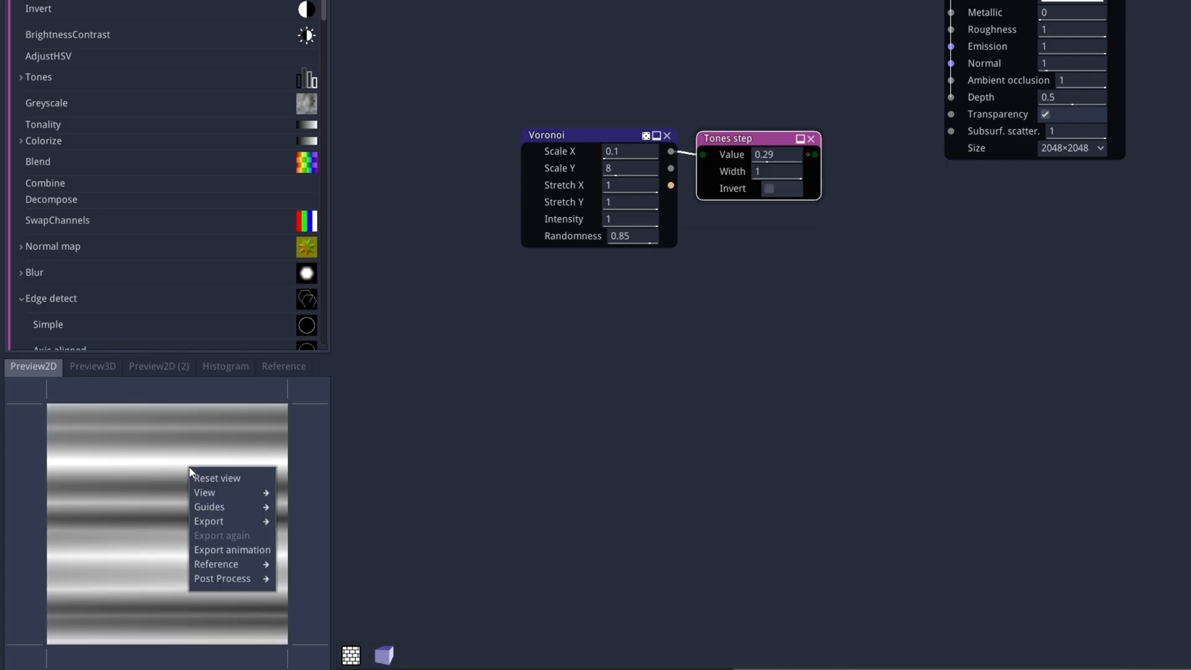
mouse_move(279, 543)
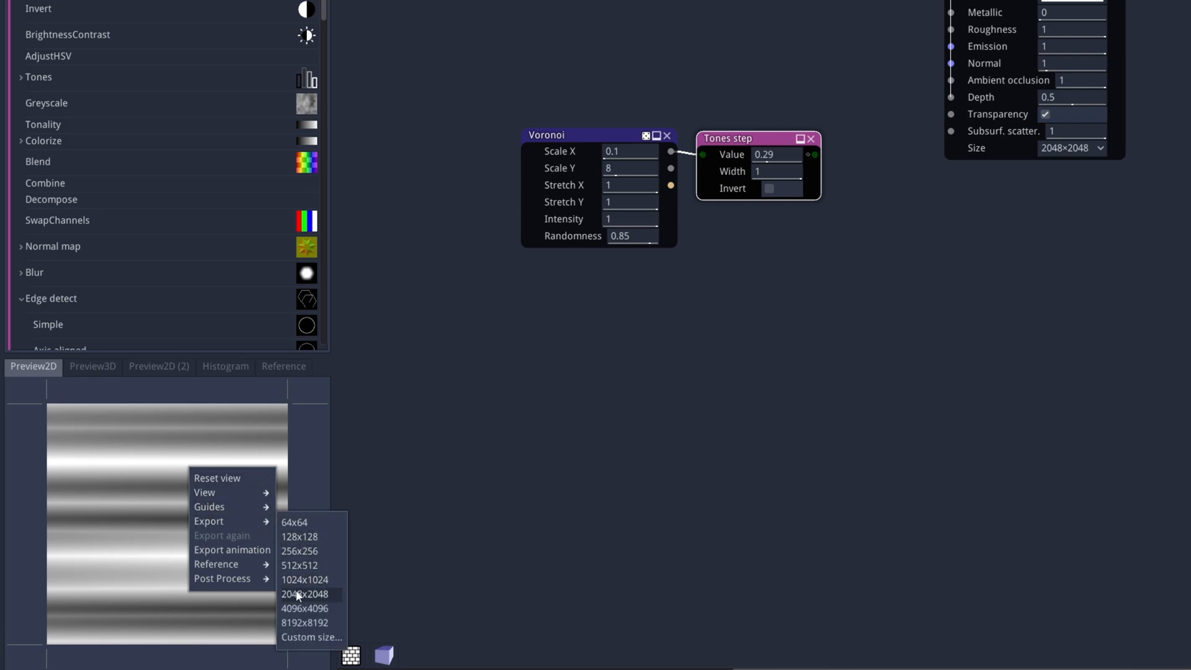
left_click(305, 594)
type("ScanLinesTu.png")
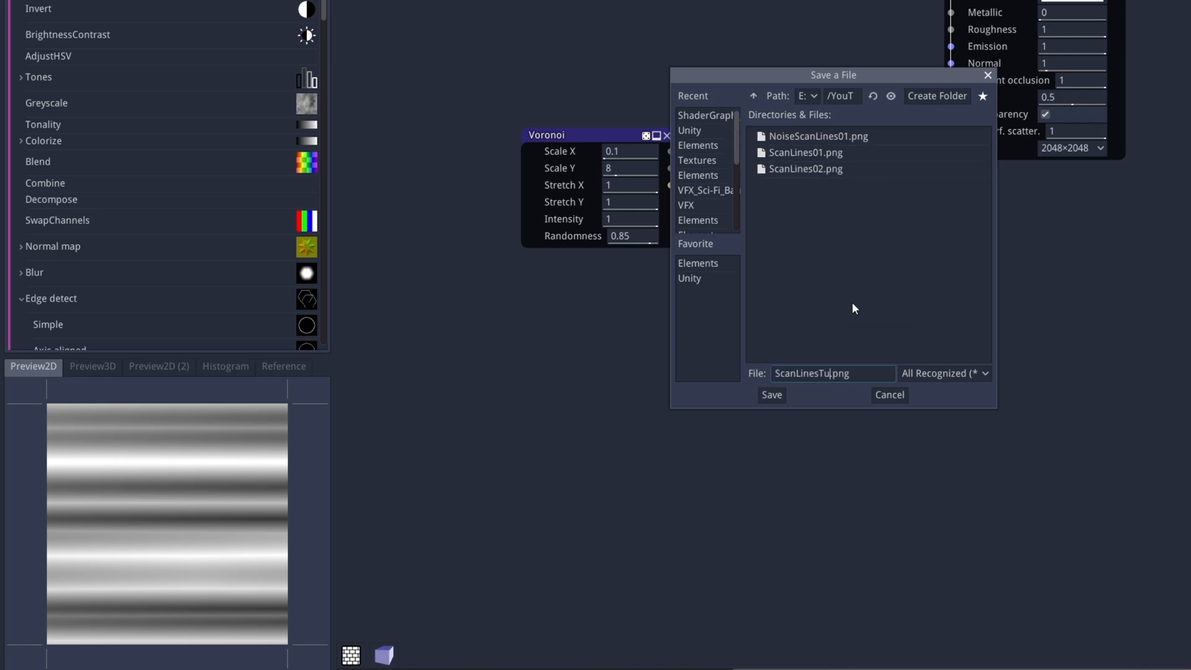
left_click(770, 394)
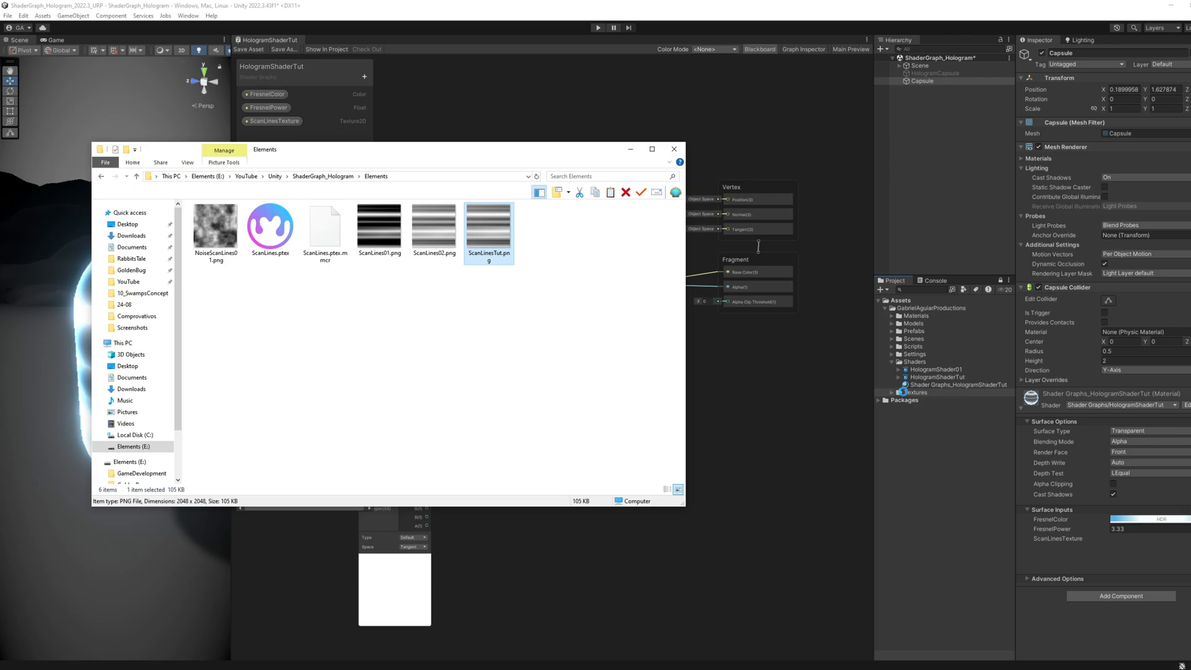
- Assign the imported ScanLinesTut.png to the ScanLinesTexture property so the capsule shows stripe bands
left_click(672, 149)
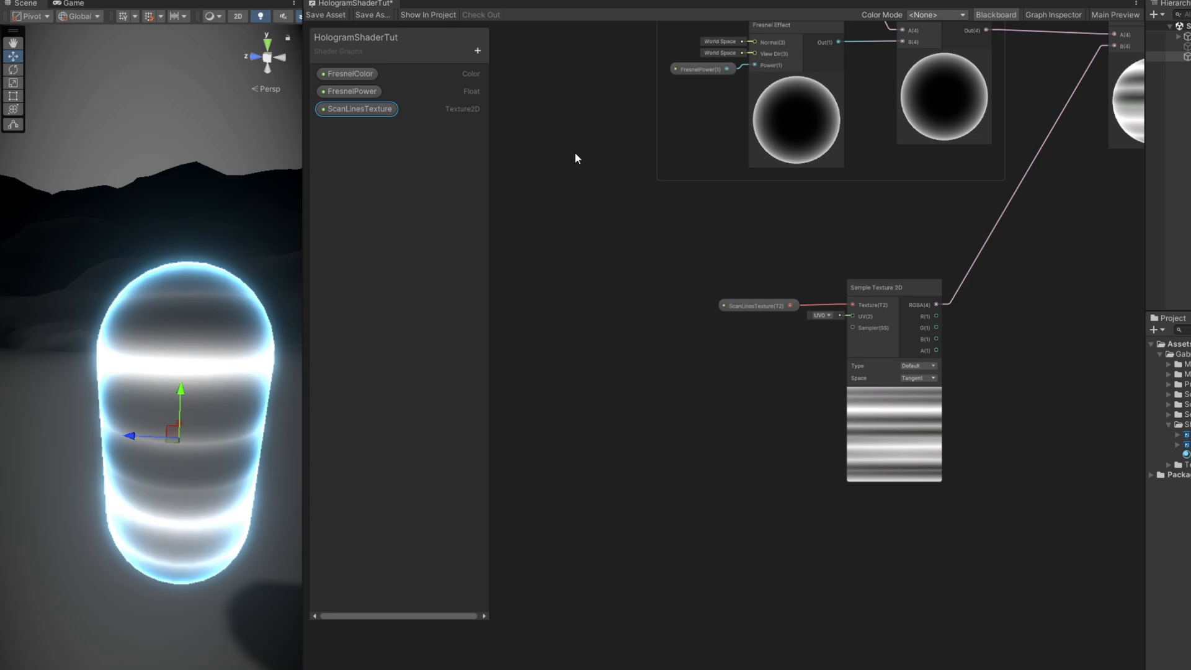
- Add ScanLinesTiling and ScanLinesSpeed Vector2 properties and set the tiling default Y value
left_click(477, 50)
type("ScanLinesTilin")
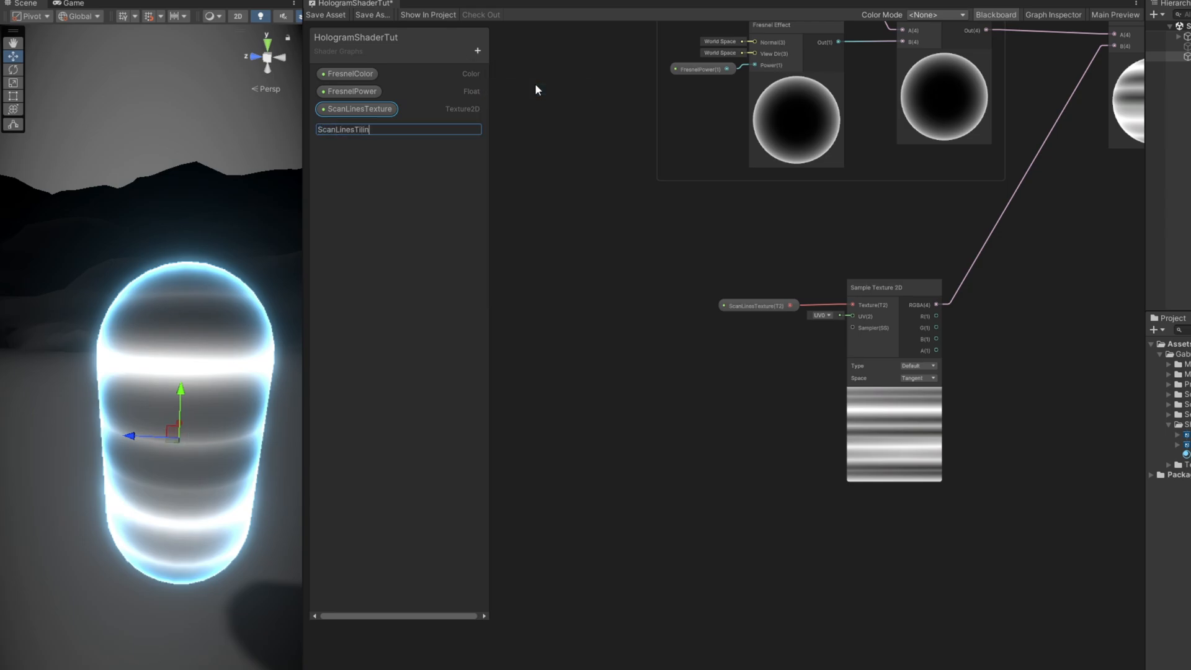
left_click(476, 49)
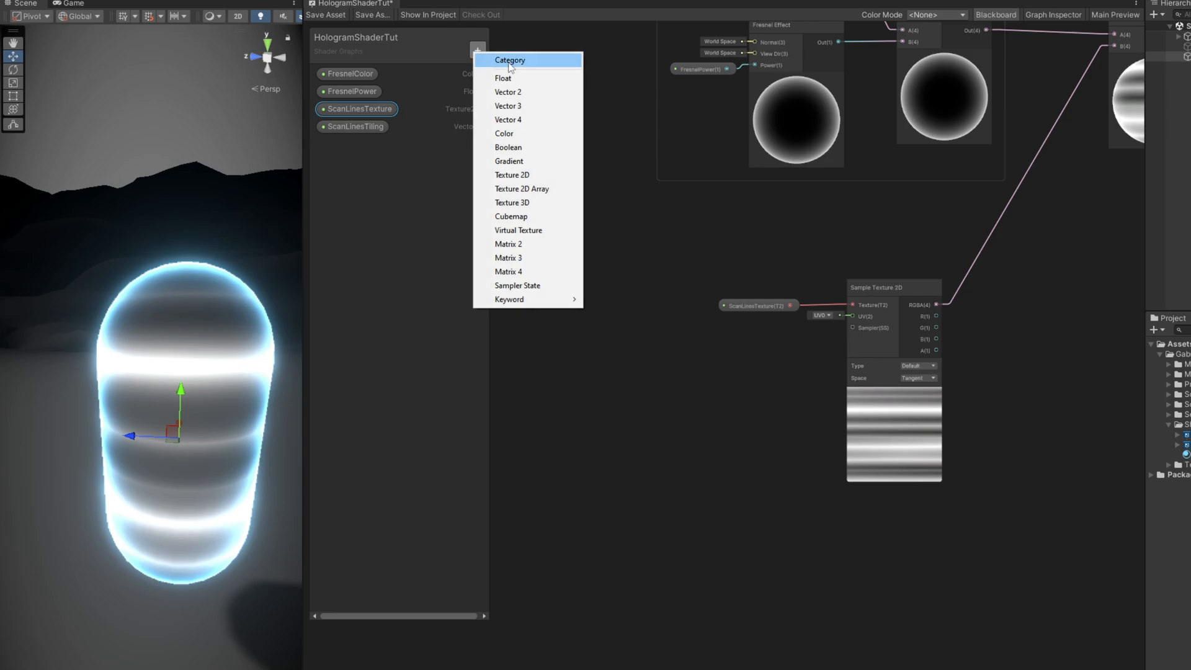
left_click(510, 59)
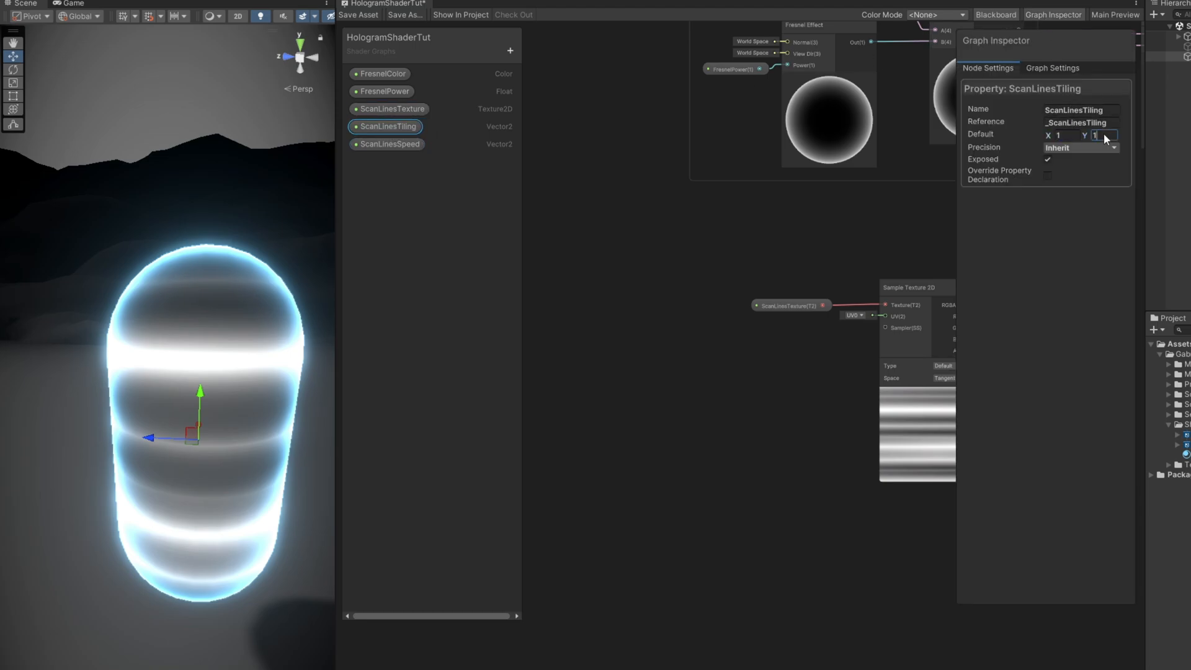
left_click(1053, 15)
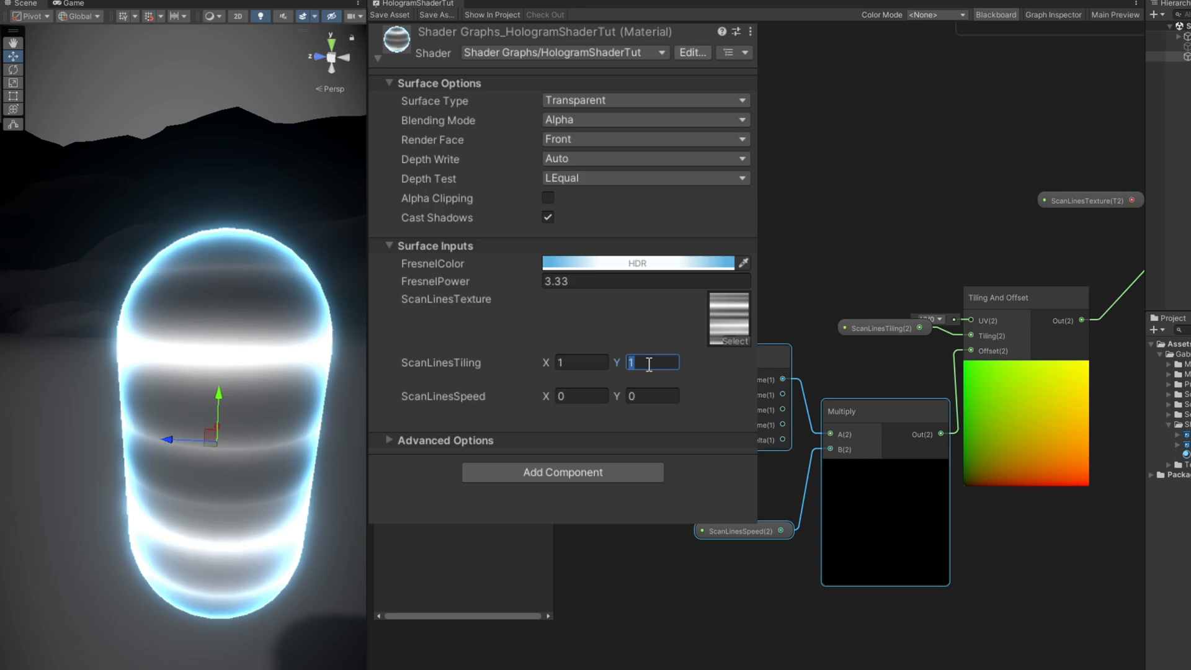
- Raise the material's ScanLinesTiling Y through 8, 16 and 32 for denser capsule stripes
type("8")
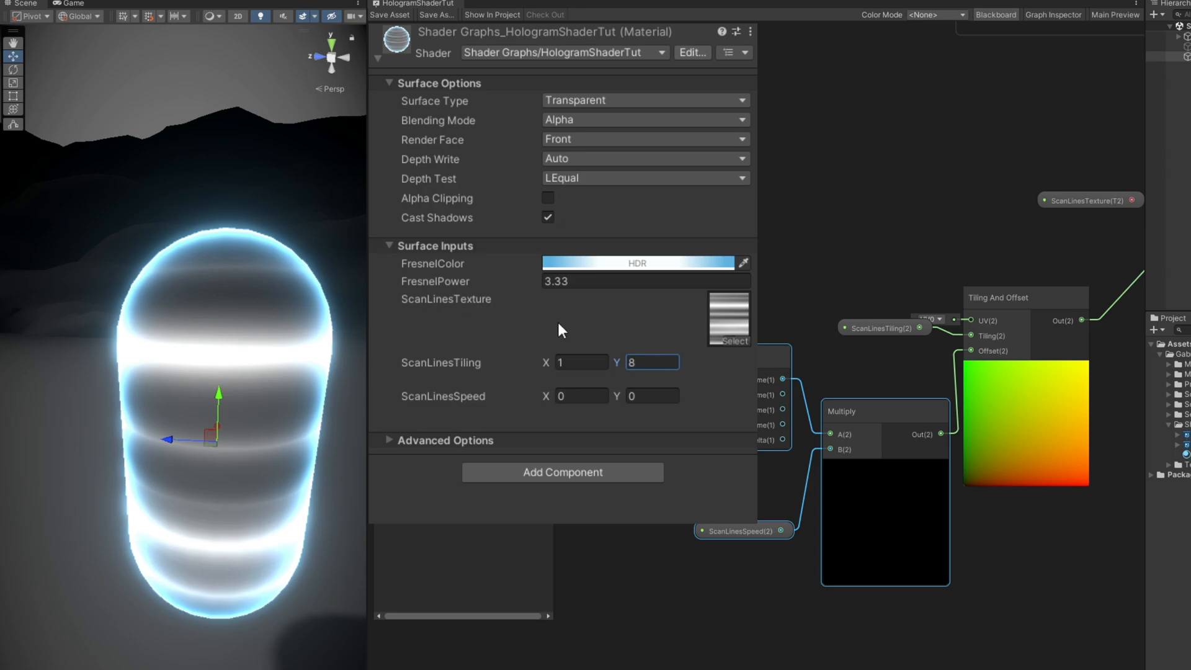
type("16")
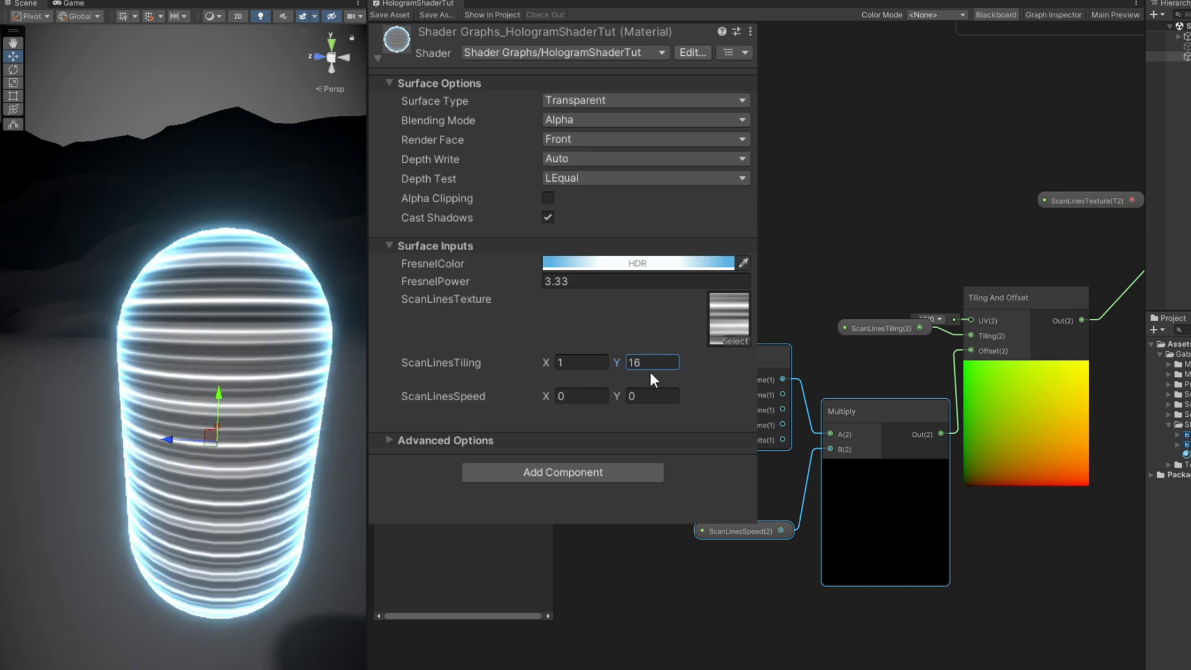
type("32")
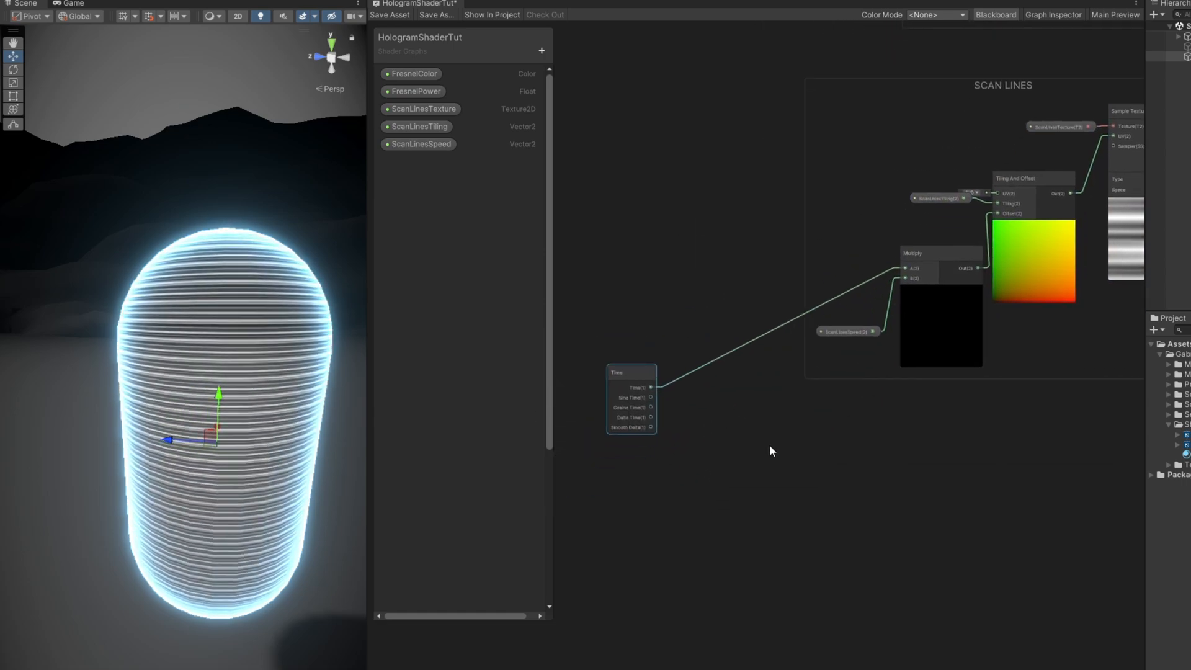
- Wire the scan-line texture sample into a second Multiply for the time-driven sine flicker
left_click(771, 451)
type("rema")
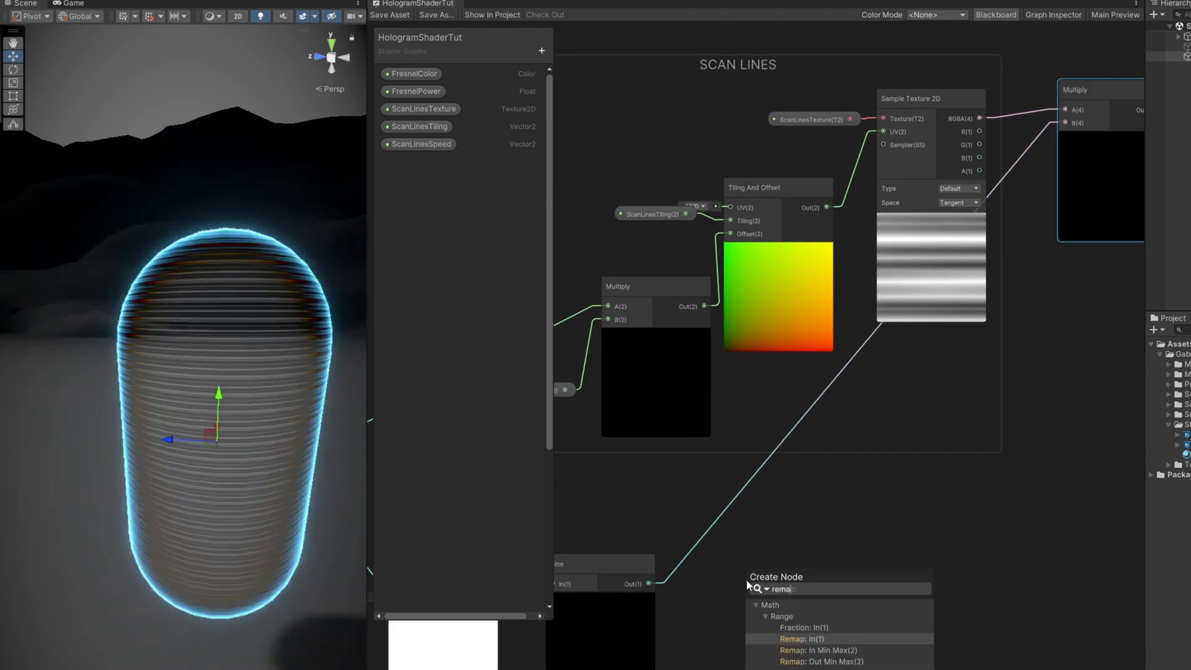
- Add a Remap node after the Sine and set its Out Min Max X to 0.7
left_click(803, 638)
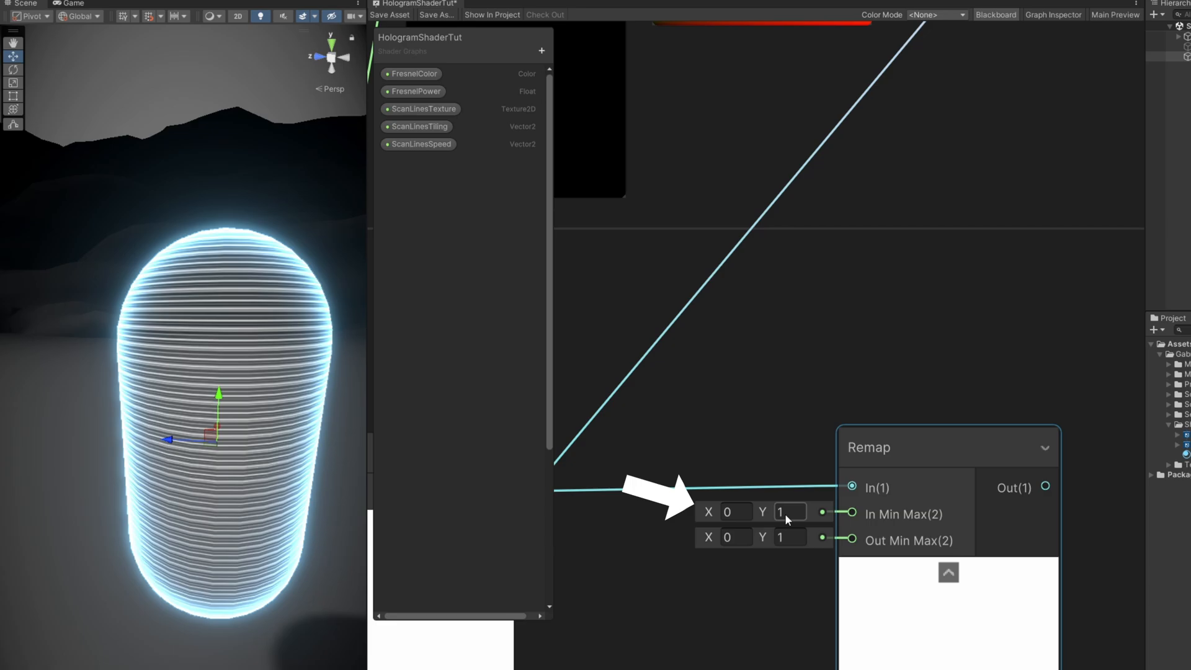
left_click(733, 537)
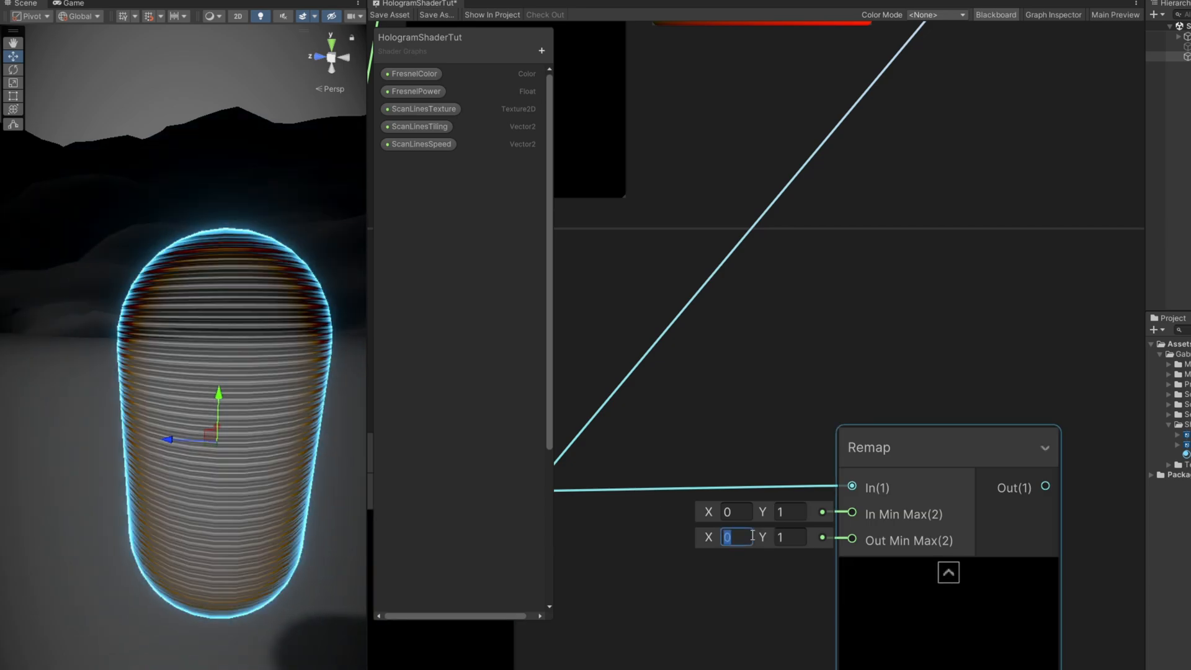
type("0.7")
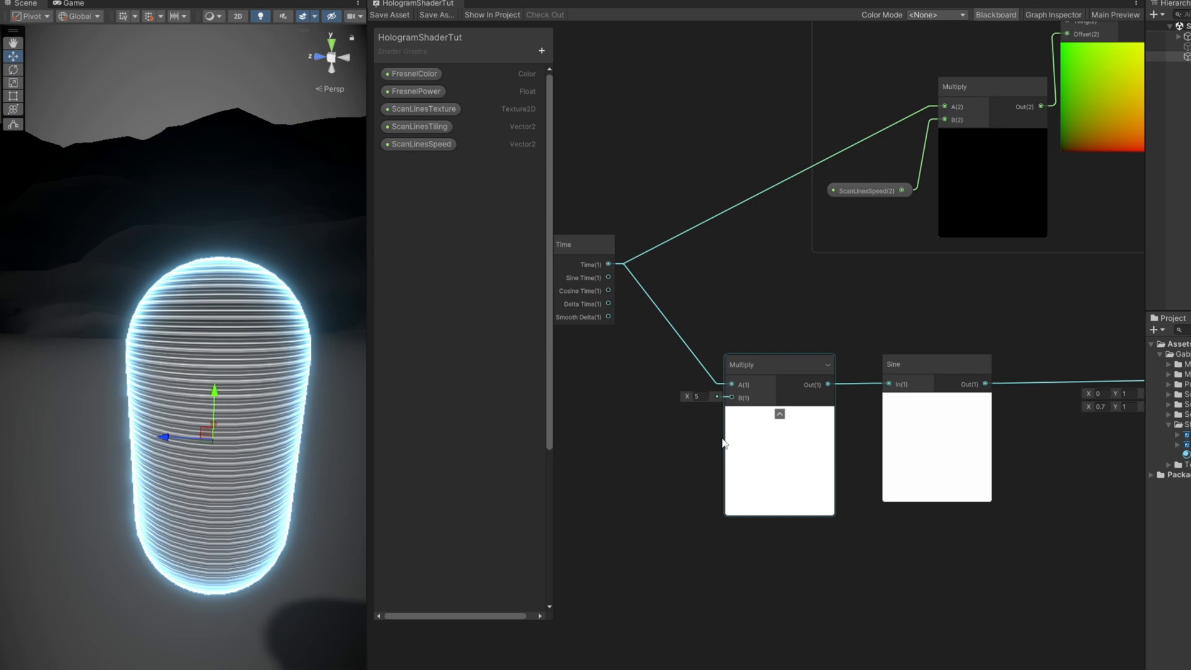
- Add a FlickerTexture property and set NoiseScanLines01 as its default texture
left_click(540, 50)
type("FlickerText")
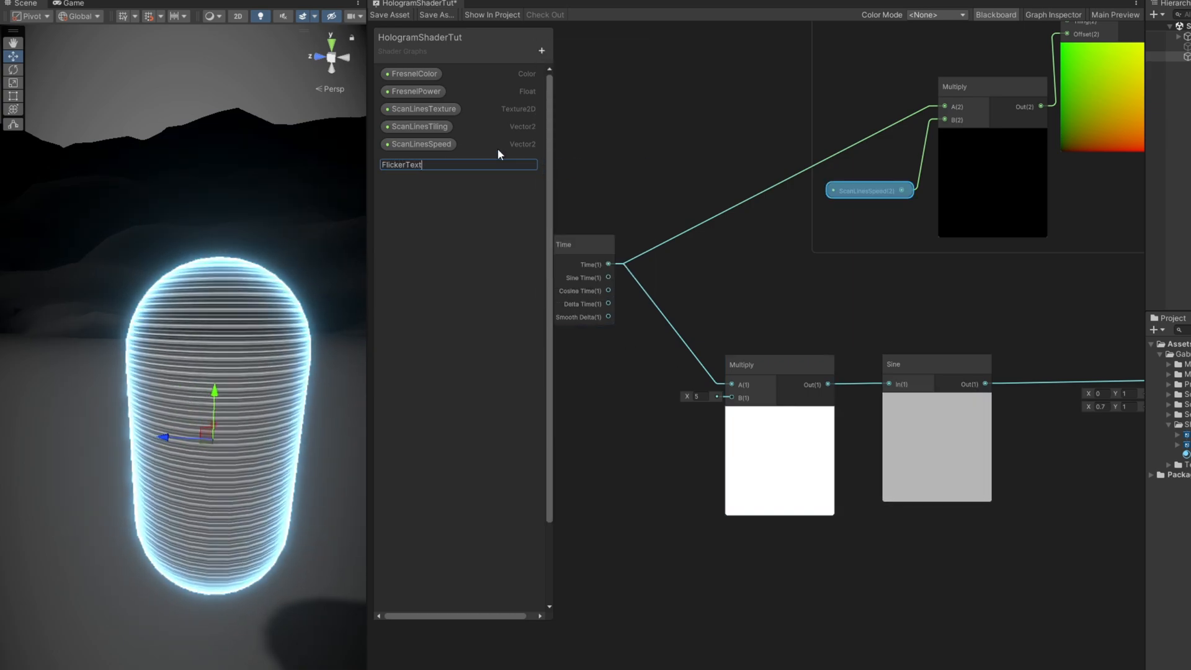
key("Return")
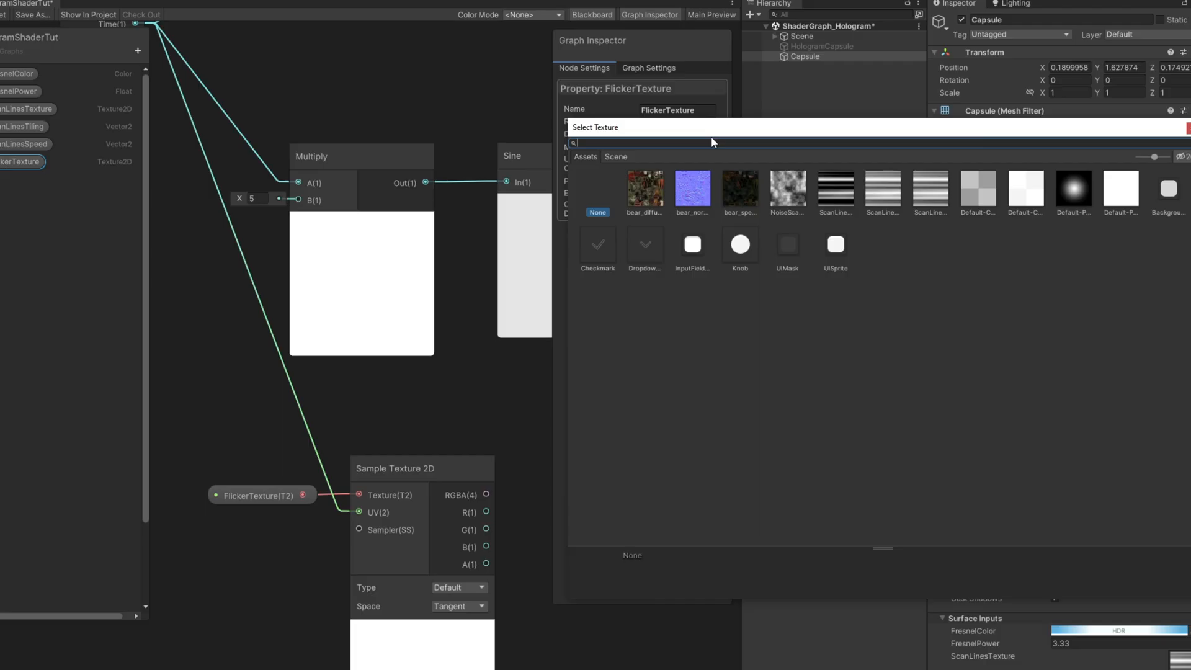
left_click(787, 189)
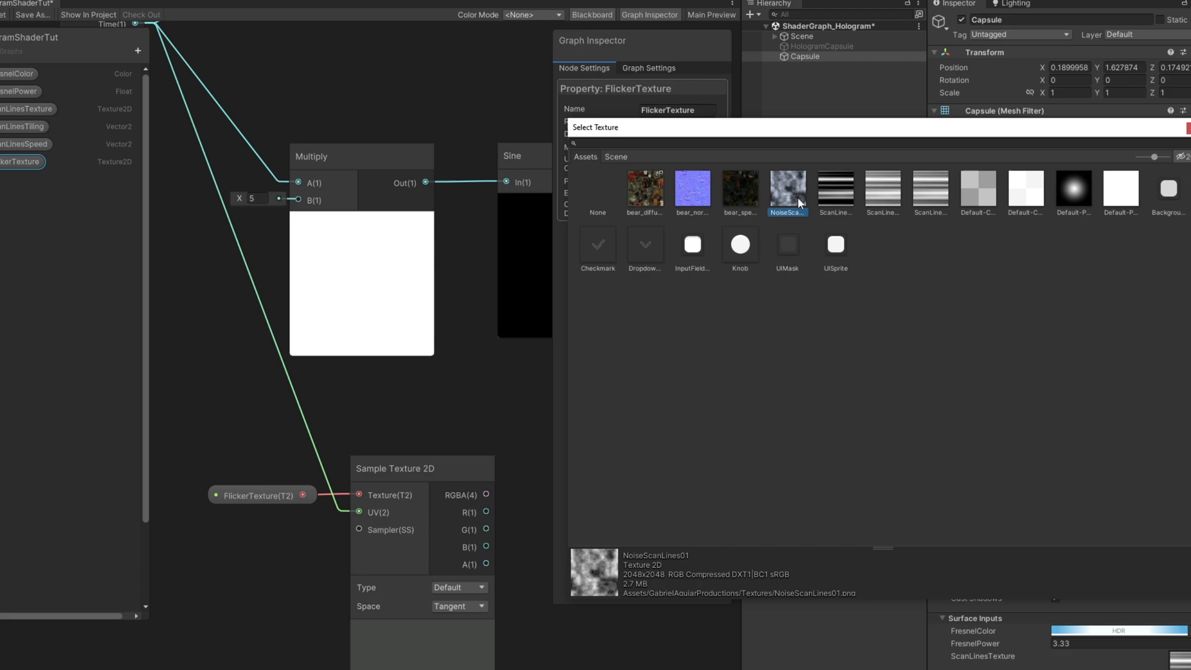
double_click(788, 187)
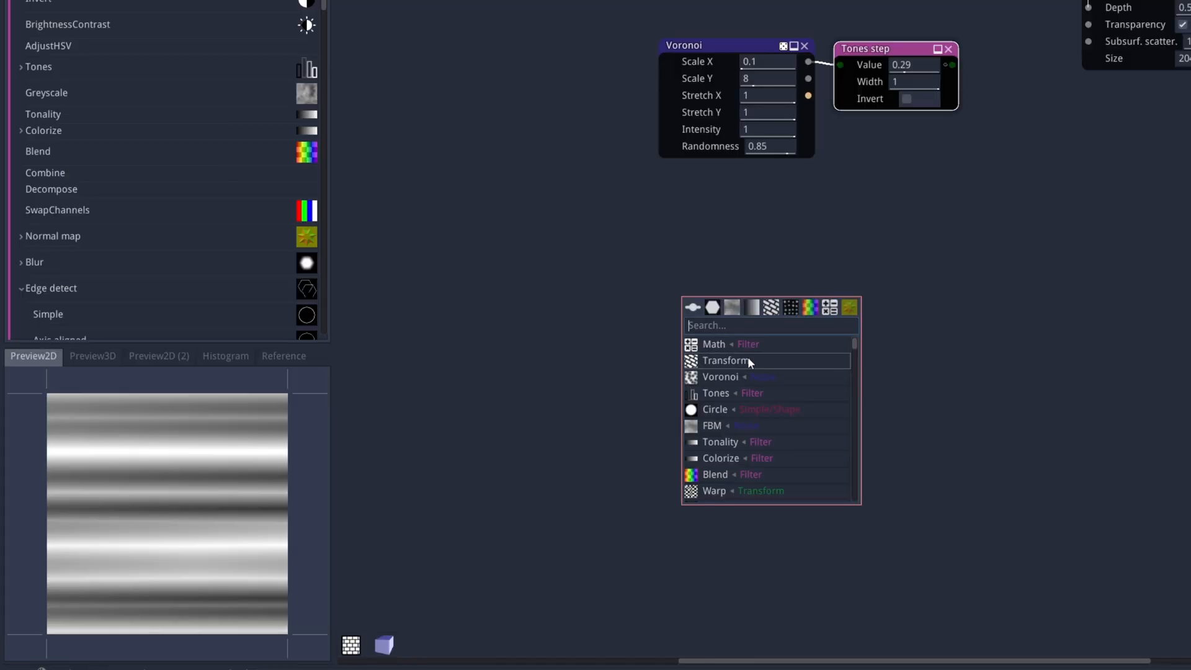
- Add an FBM Noise node and set its Scale X and Y to 8
left_click(712, 424)
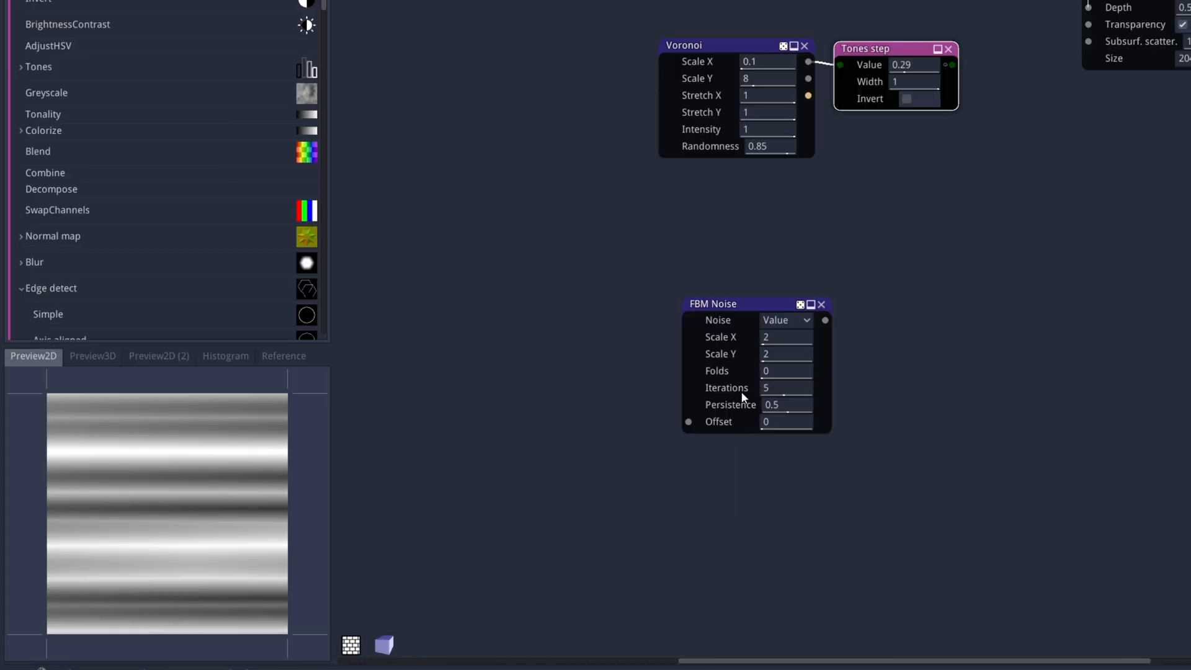
left_click(786, 336)
type("8")
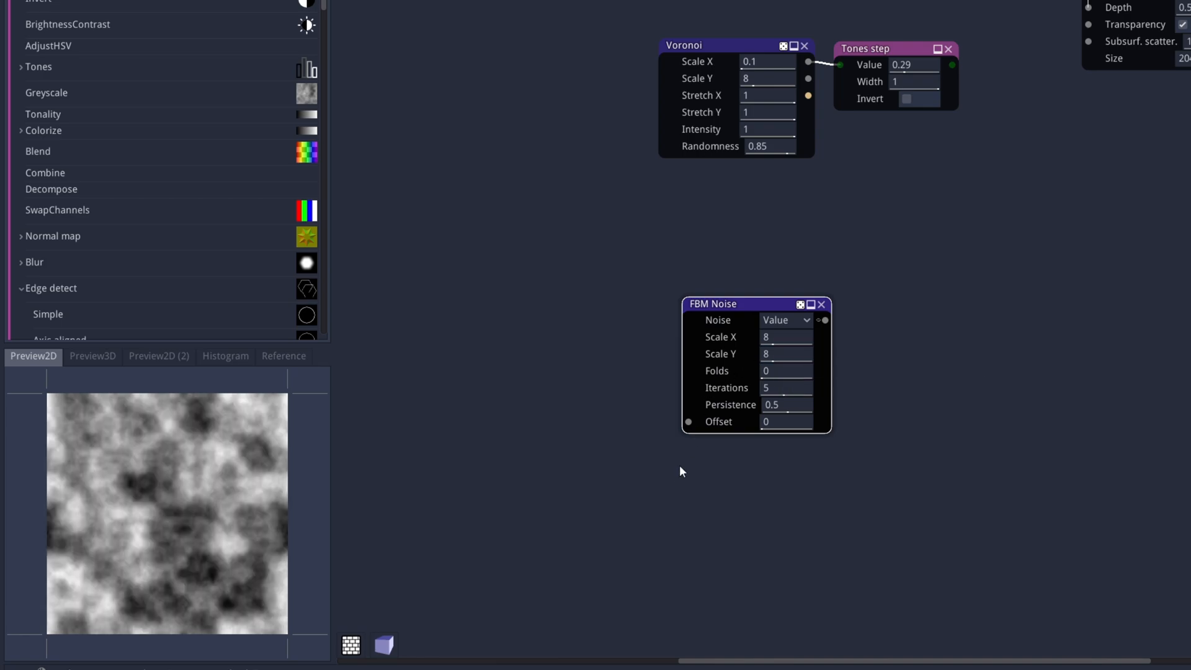
mouse_move(198, 489)
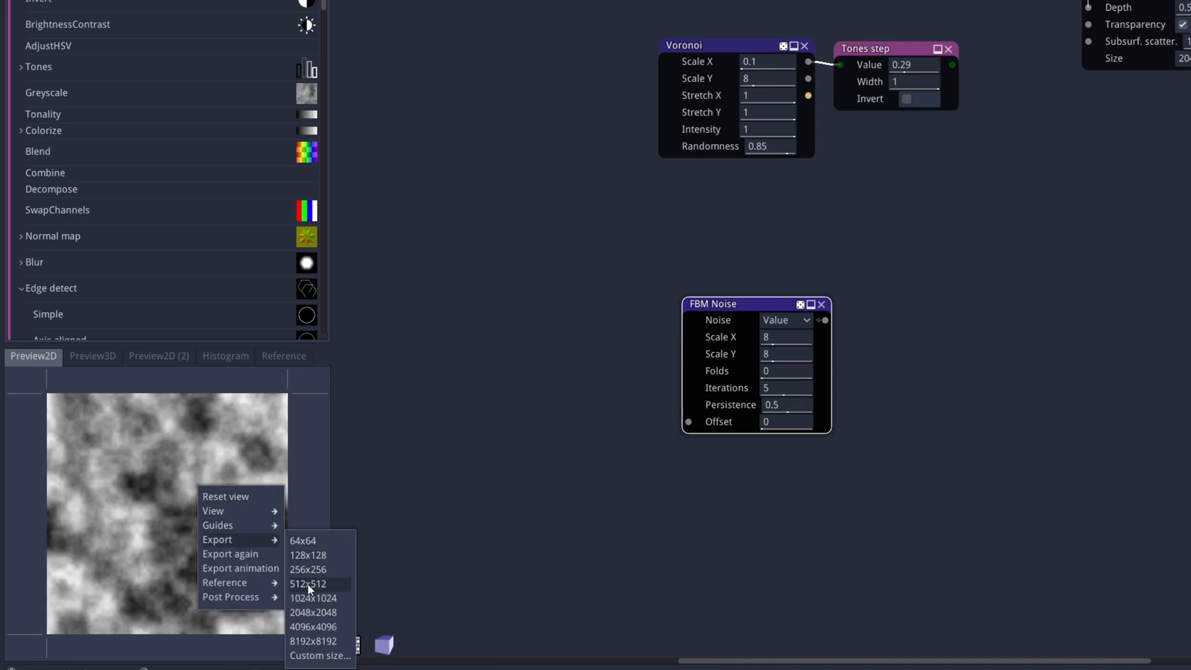
mouse_move(330, 615)
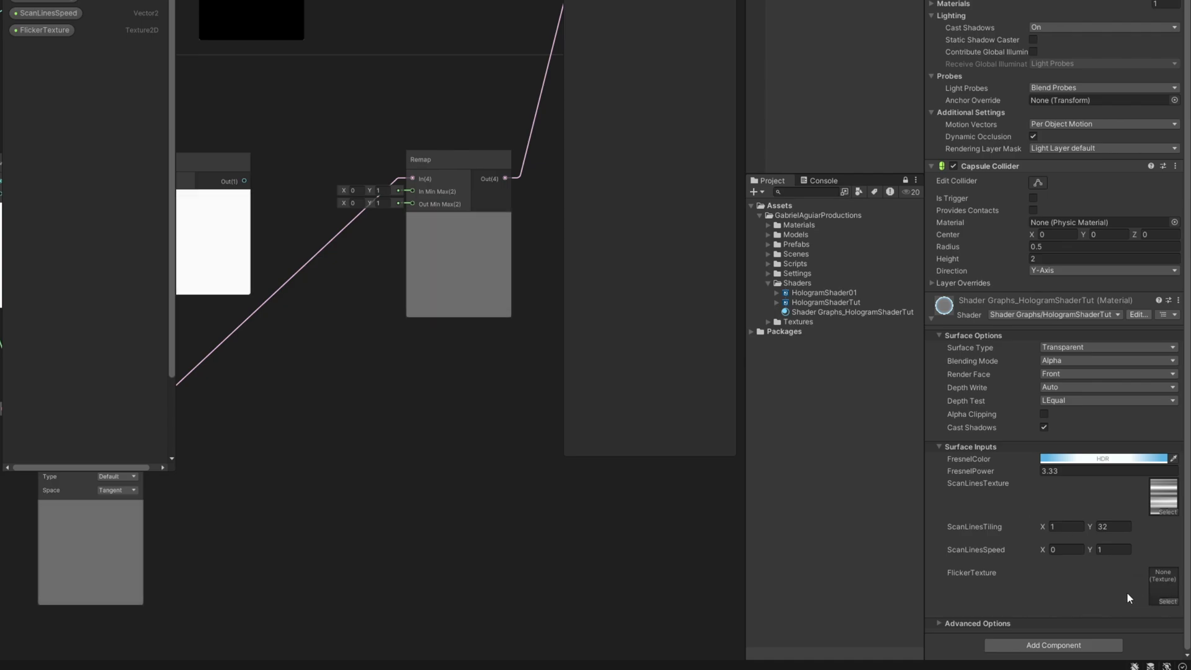
- Assign the noise texture to the material's FlickerTexture and set Remap Out Min Max X to 0.3
left_click(1164, 601)
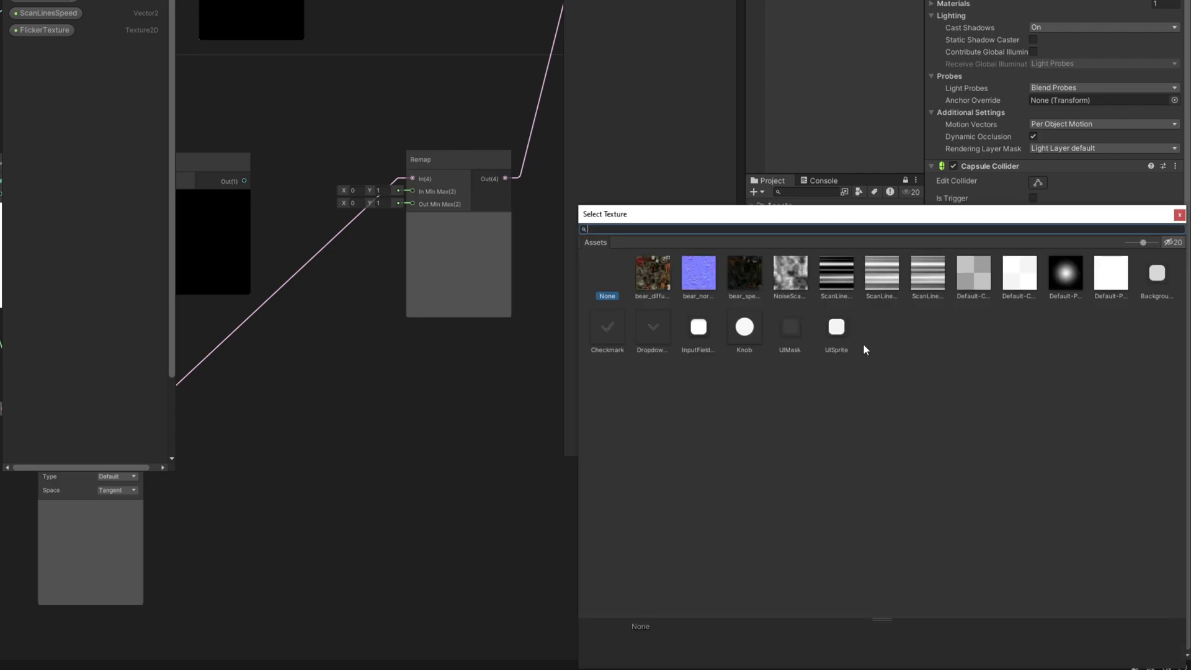
left_click(1179, 214)
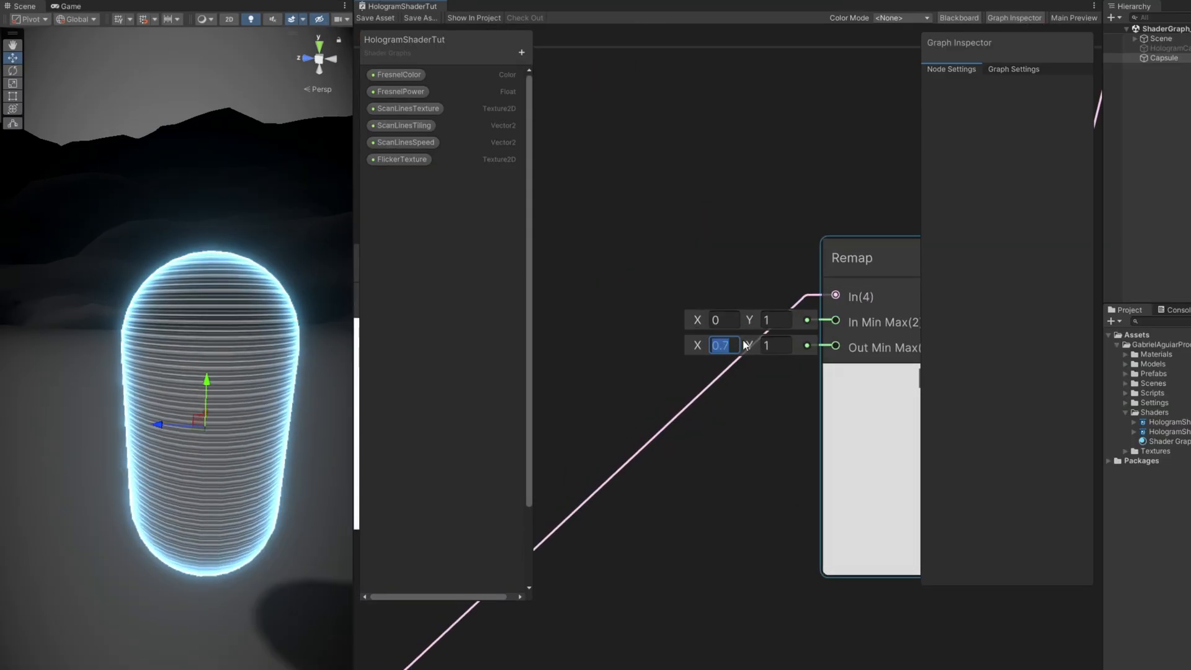
type("0.3")
type("pos")
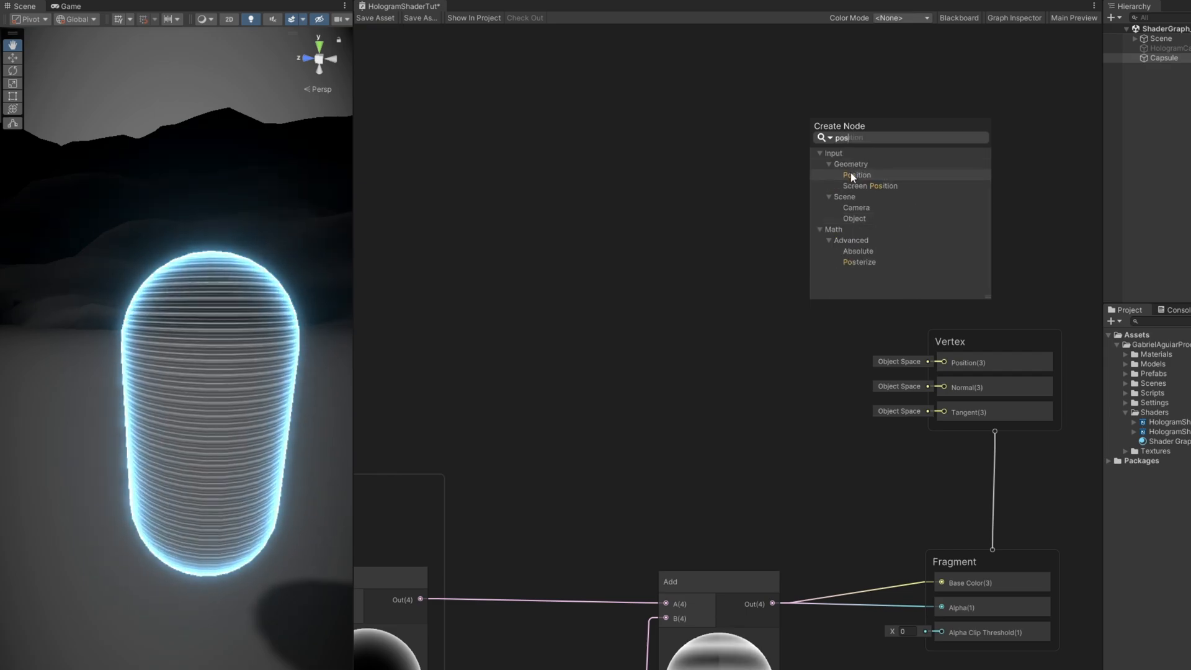
- Route an Object-space Position node through an Add with Y offset 0 into Vertex Position and save
left_click(856, 175)
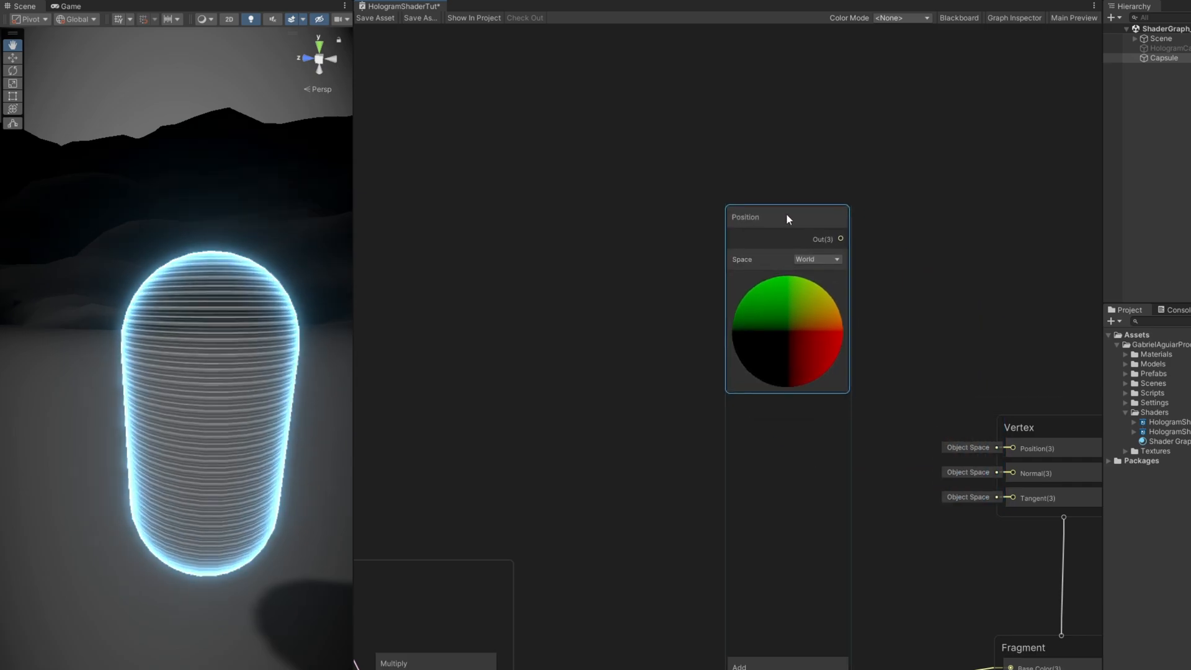
left_click(817, 259)
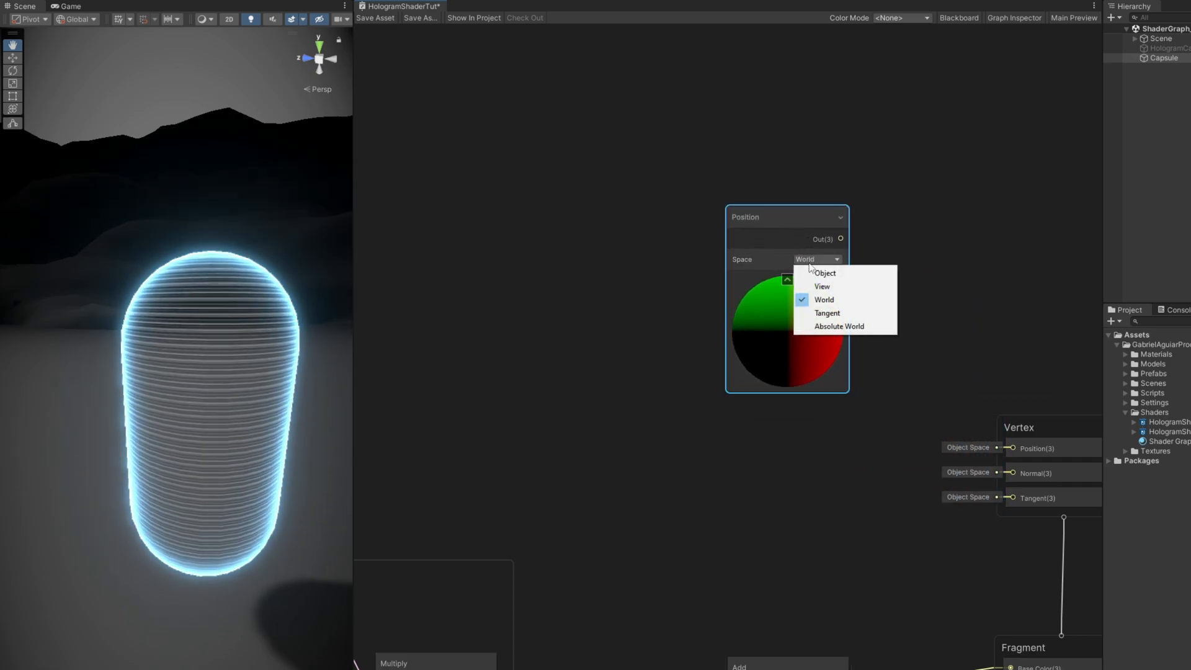
mouse_move(824, 272)
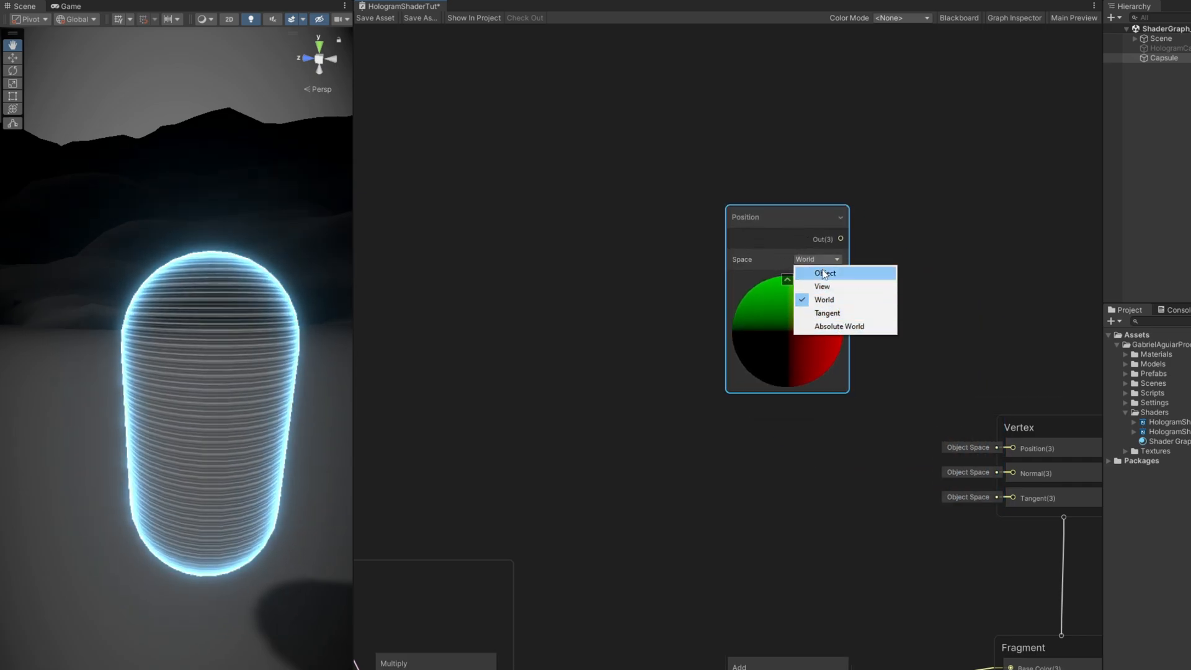
left_click(825, 273)
type("add")
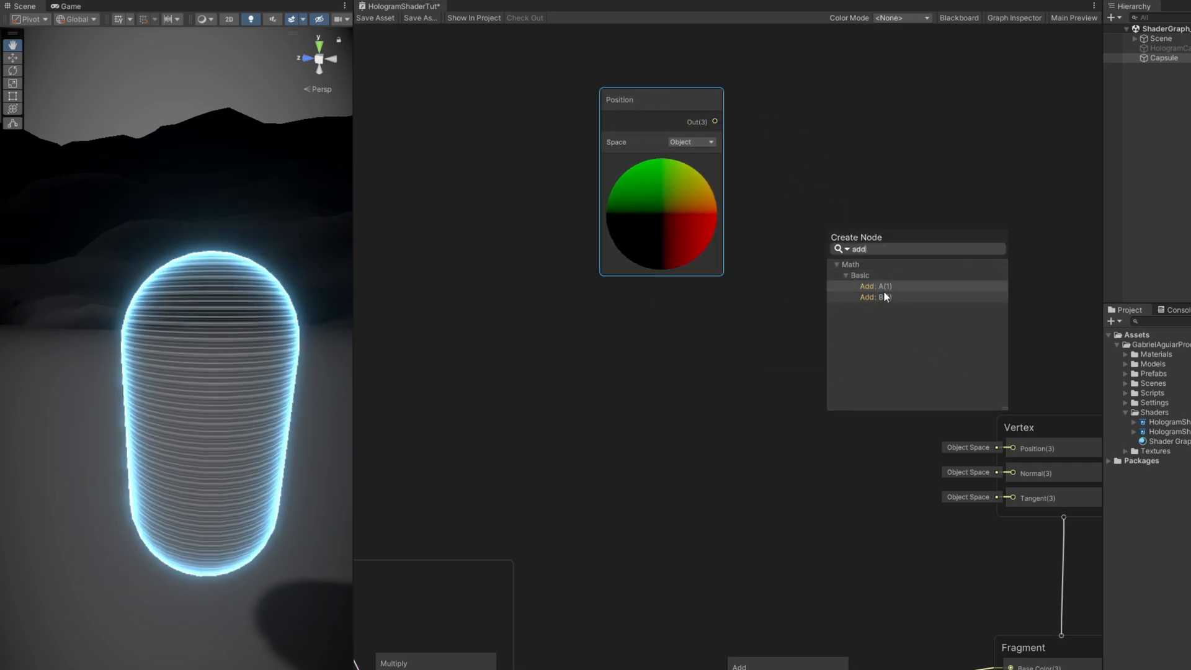
left_click(874, 286)
type("0.5")
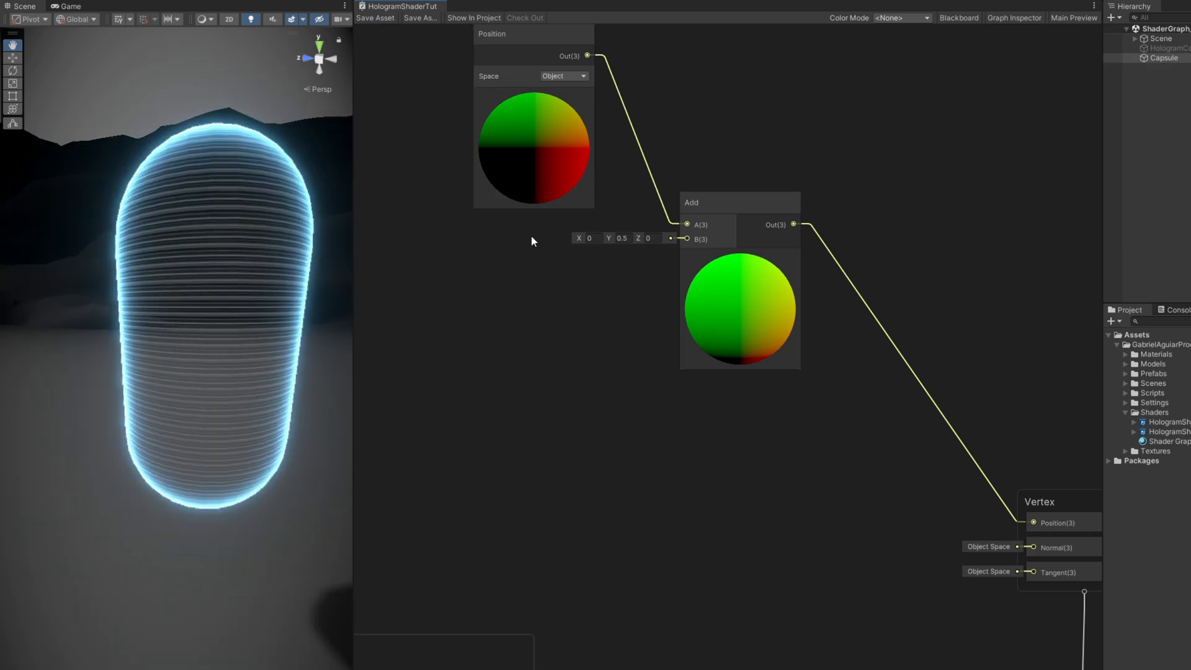
triple_click(622, 238)
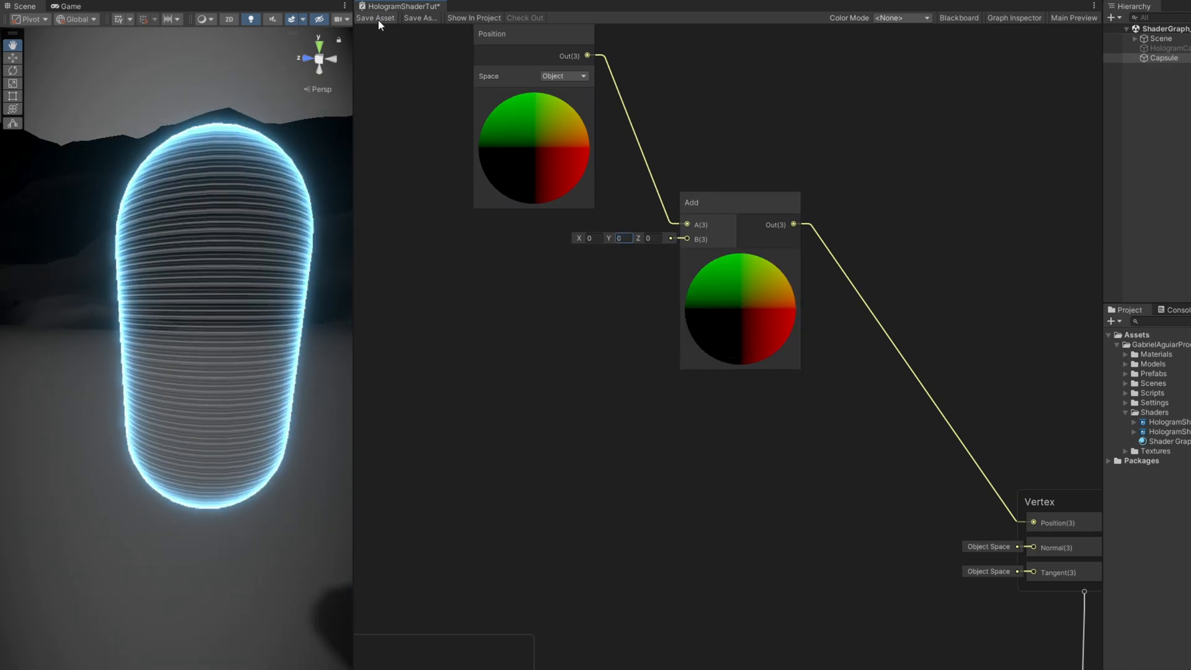
left_click(374, 17)
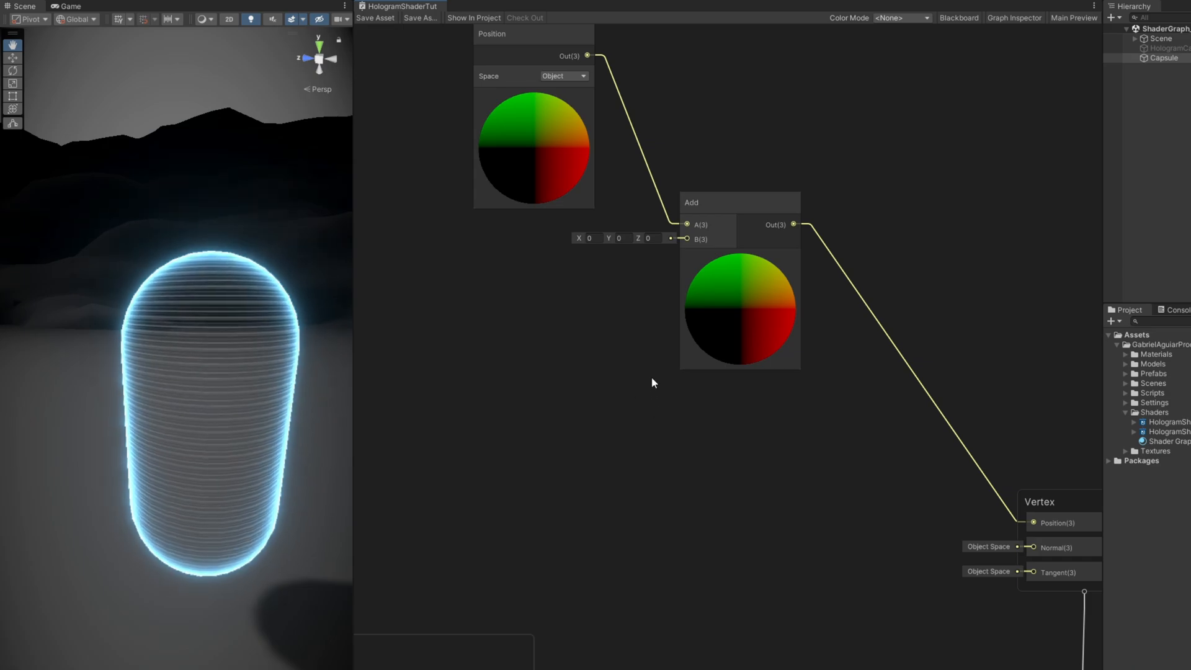
mouse_move(577, 258)
type("mu")
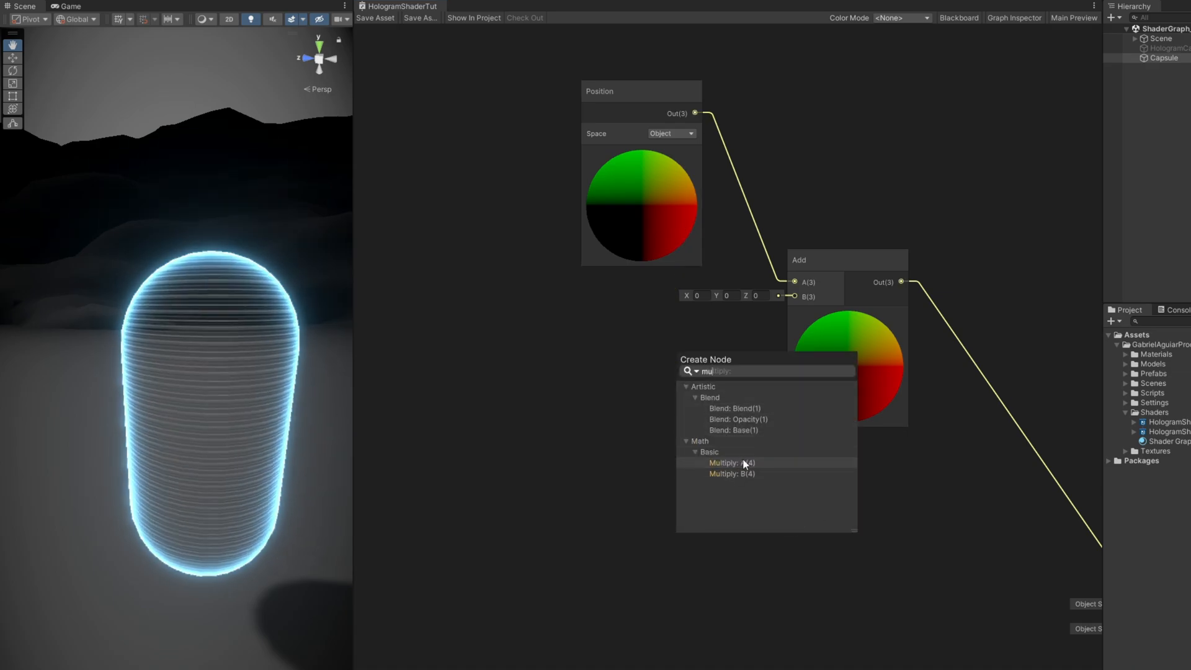
- Multiply the object Position by (2,2,2) and feed the result into the Add node's B input
left_click(729, 463)
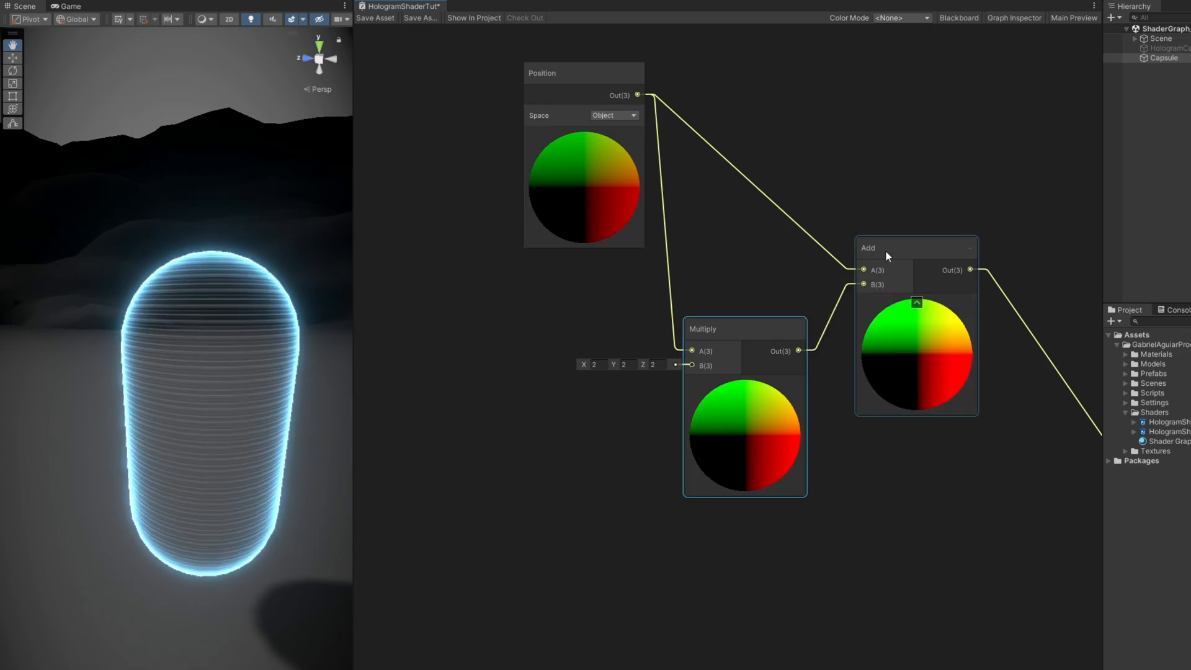
scroll("down", 3)
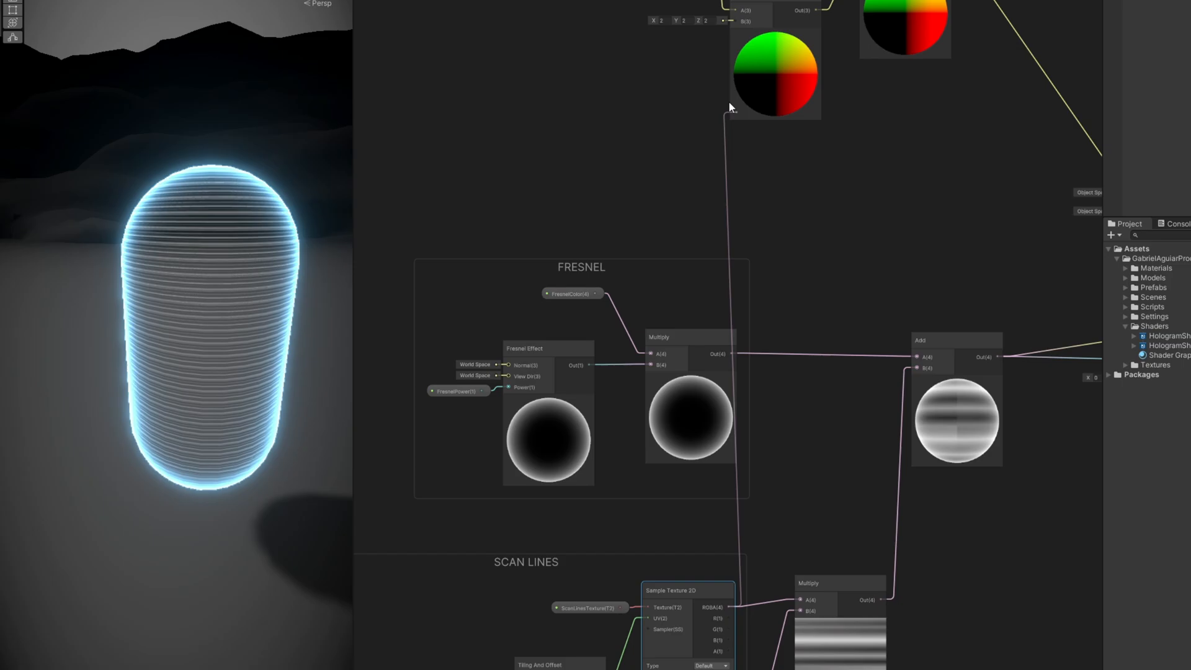
scroll("up", 3)
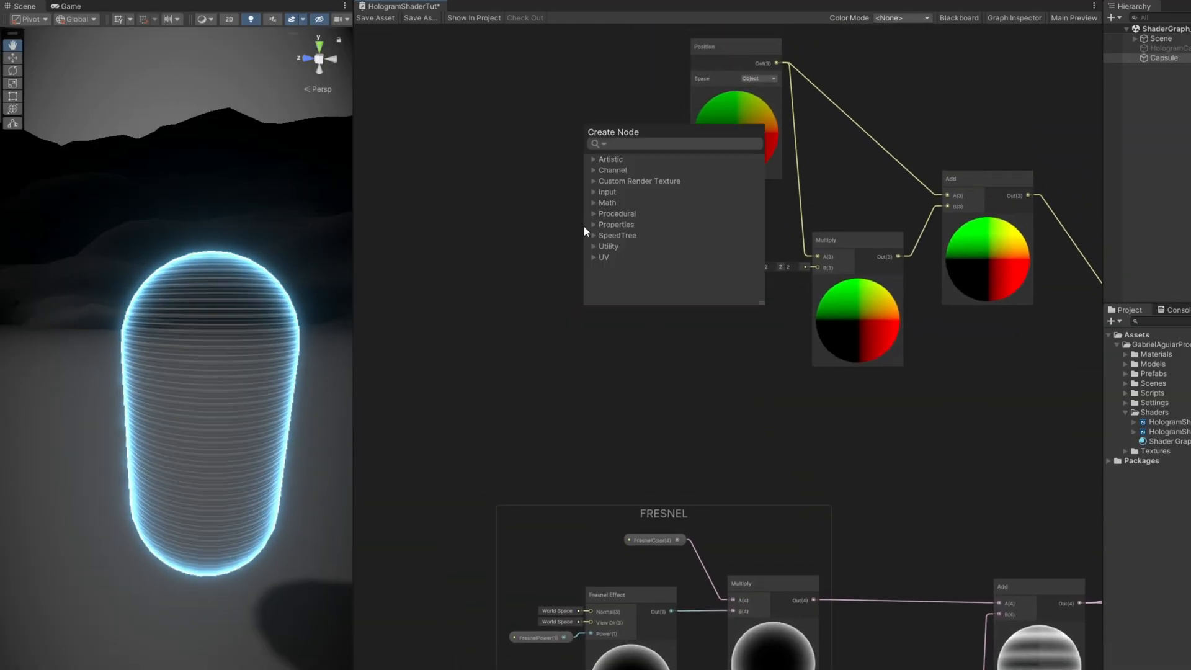
- Add a Sample Texture 2D into the offset Multiply chain and a Lerp between Position and the Add result
type("sample")
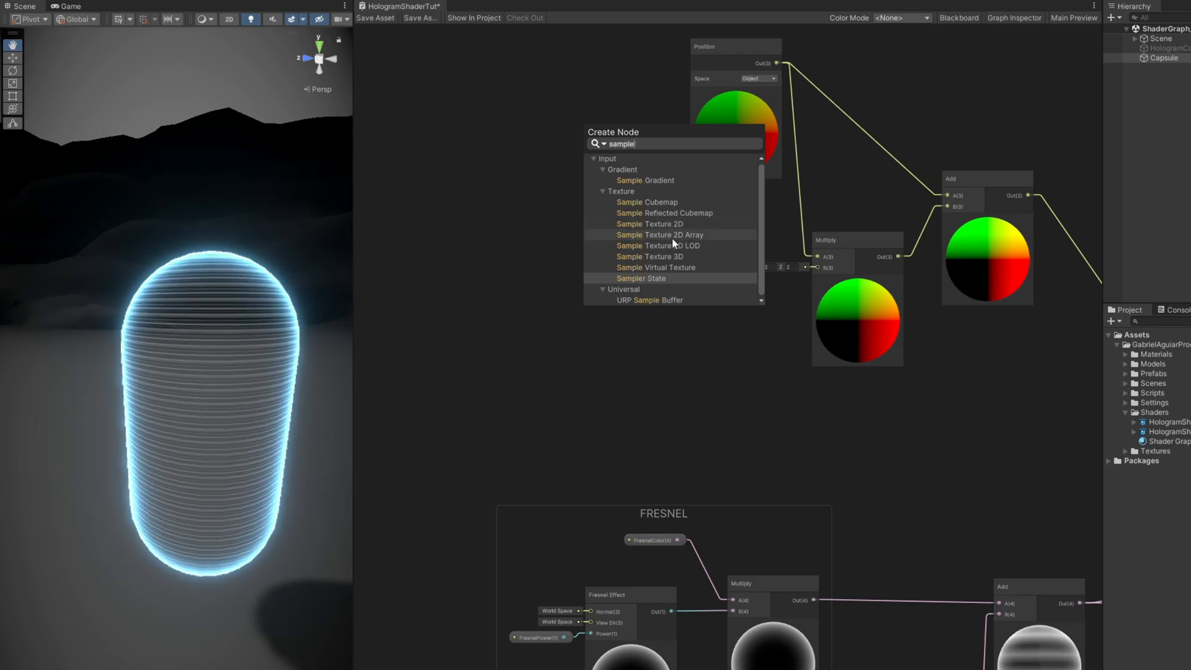
left_click(659, 245)
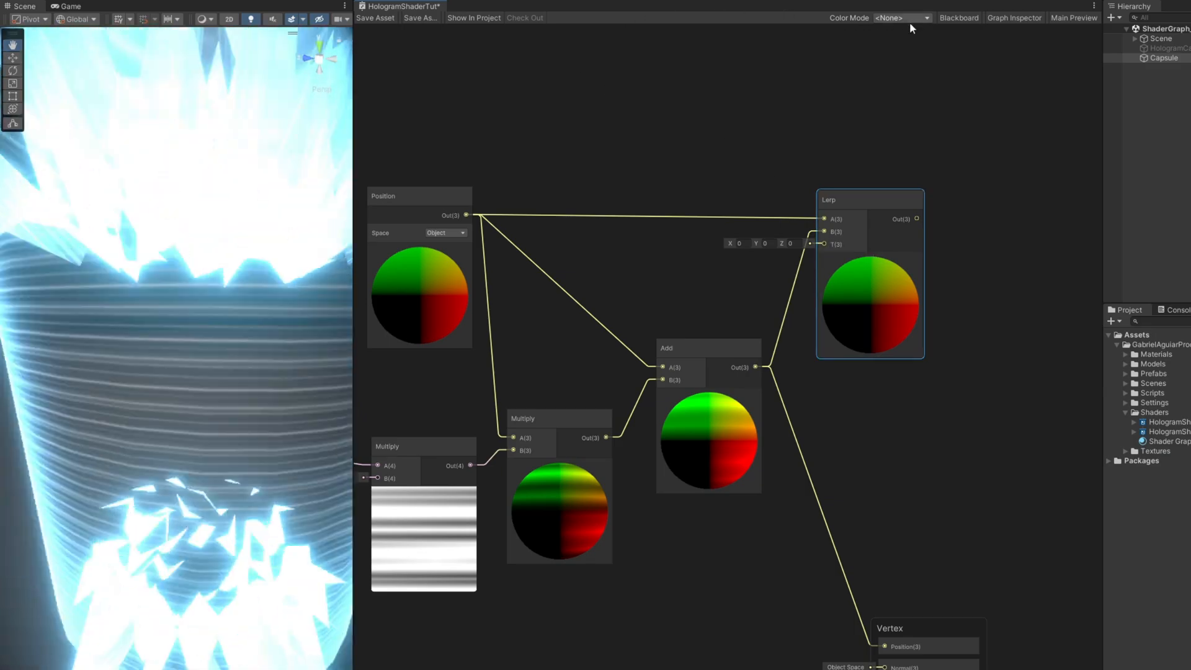
- Create a VertexOffset float property defaulting to 0.05, wire it to Lerp T, and save the graph
left_click(522, 55)
type("VertexOffset")
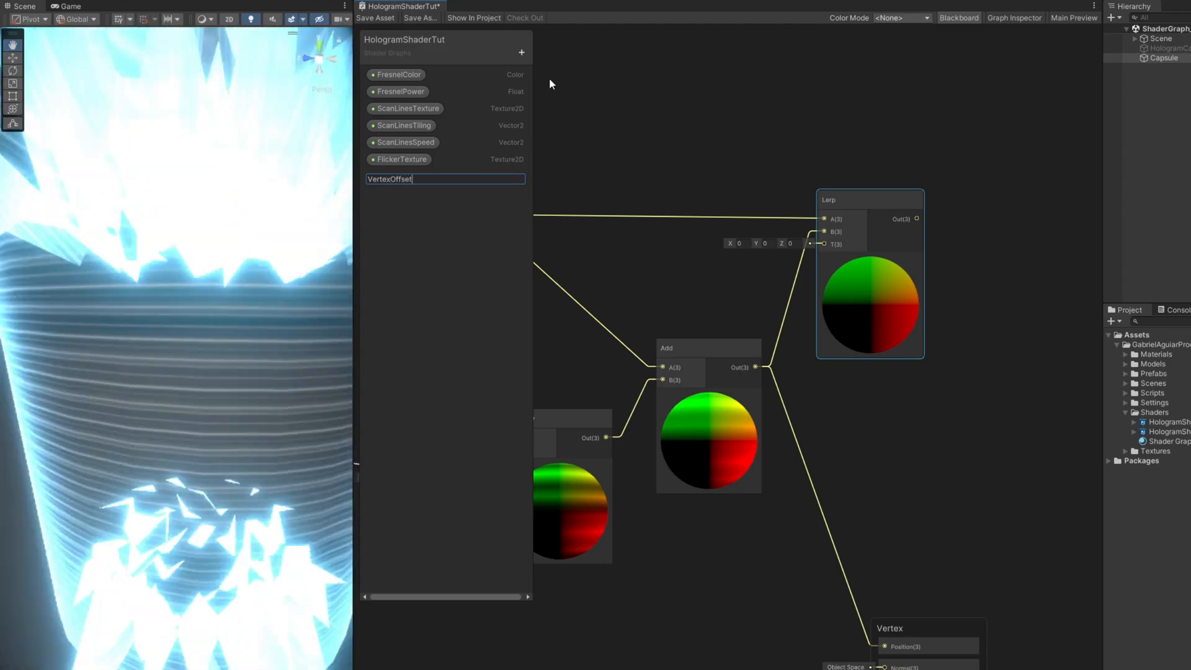
key("Return")
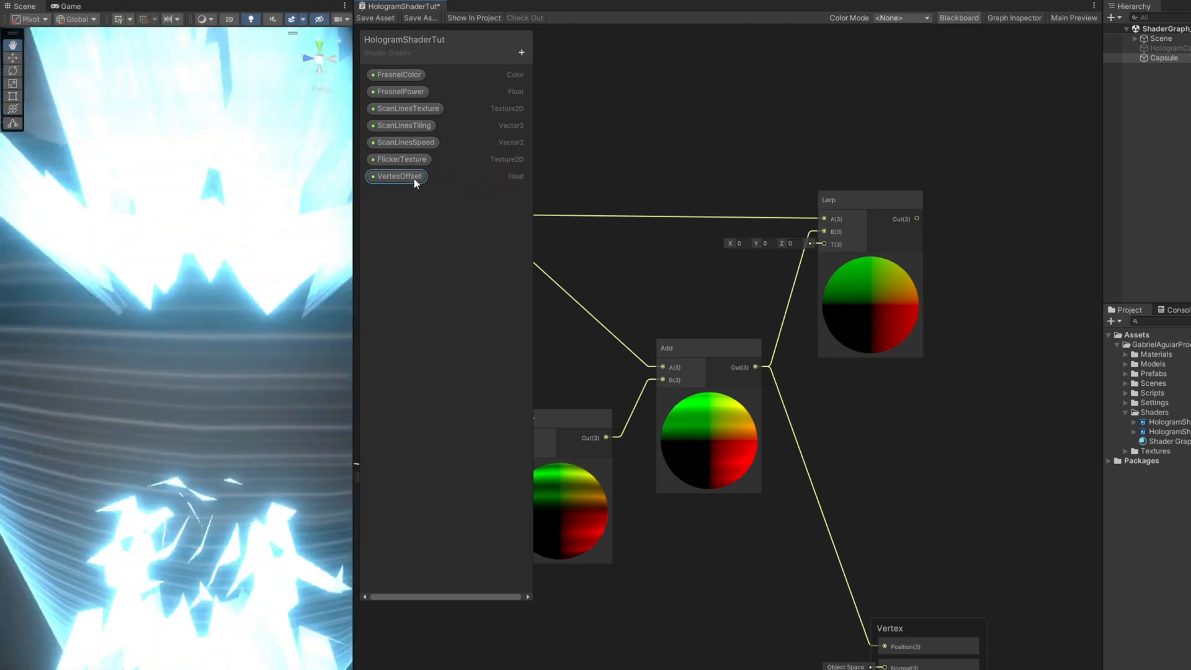
left_click(398, 174)
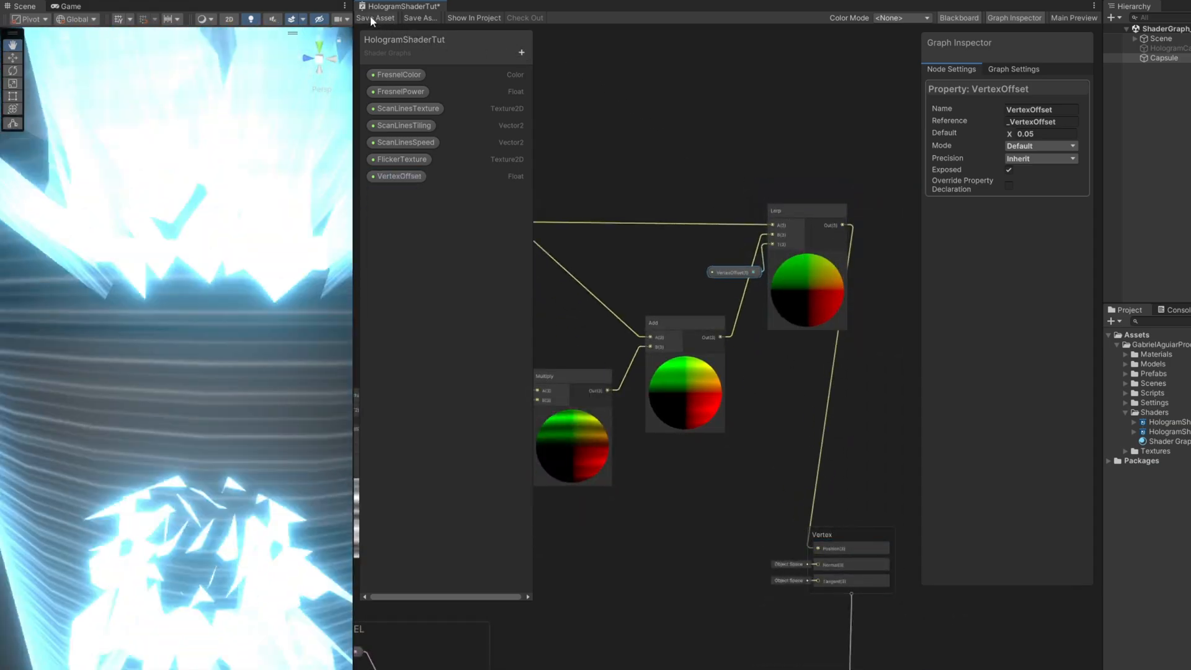
left_click(375, 18)
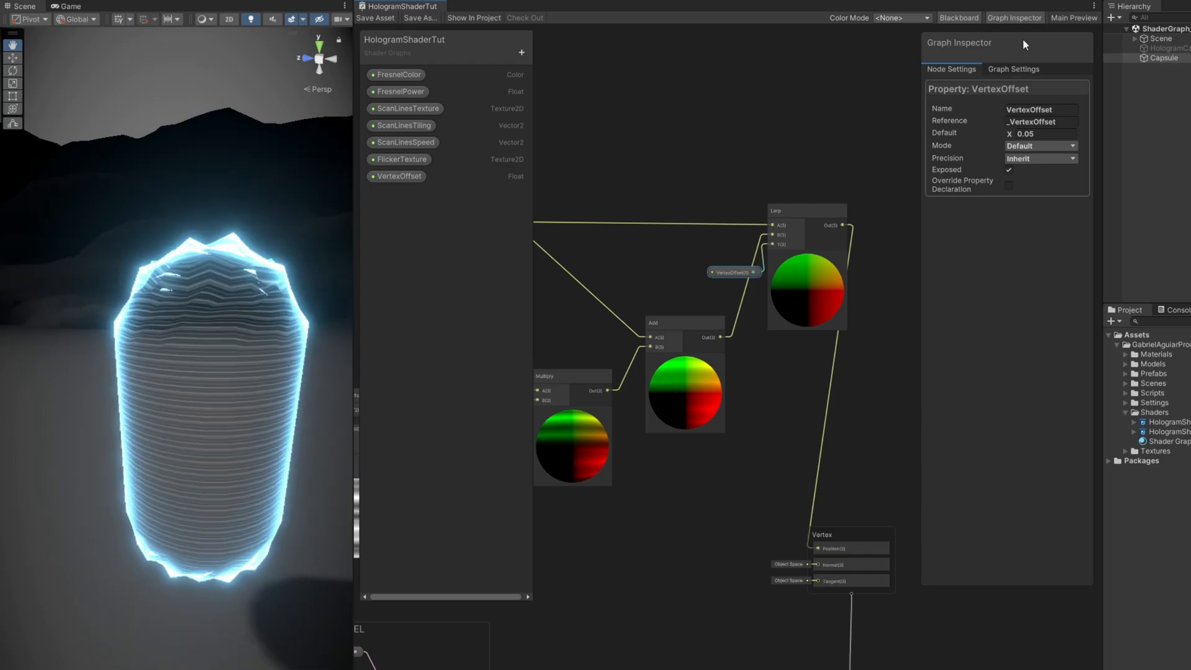
left_click(1013, 17)
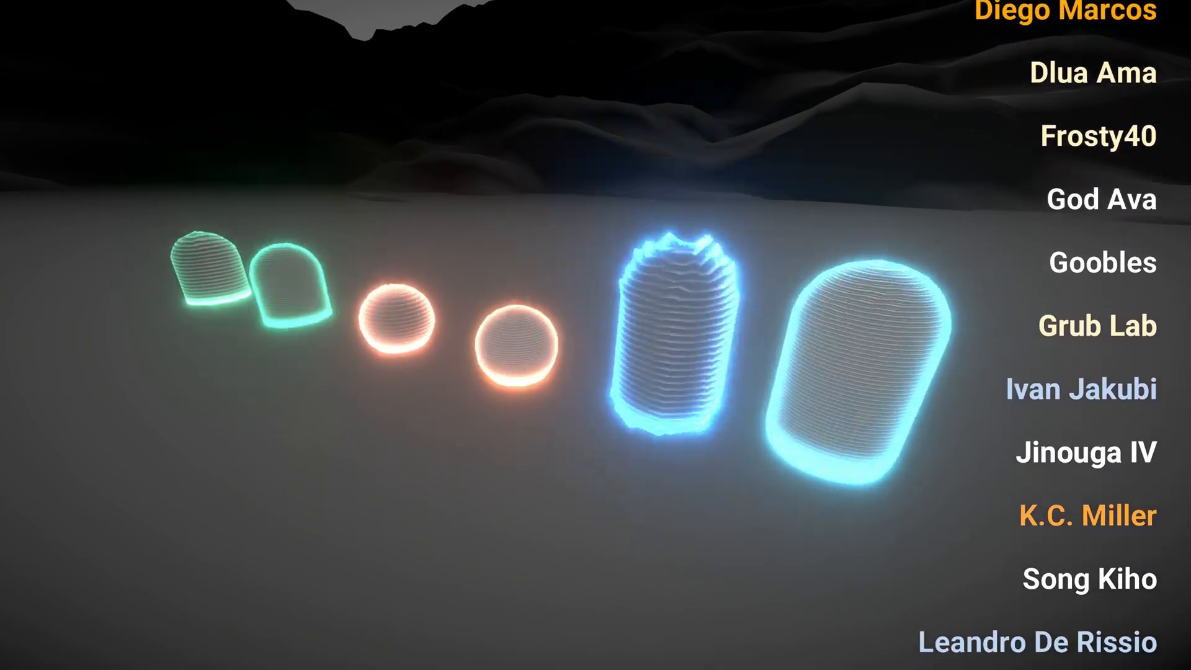
- Scroll the Game view to show the glowing green, orange and blue hologram capsules and spheres
scroll("up", 3)
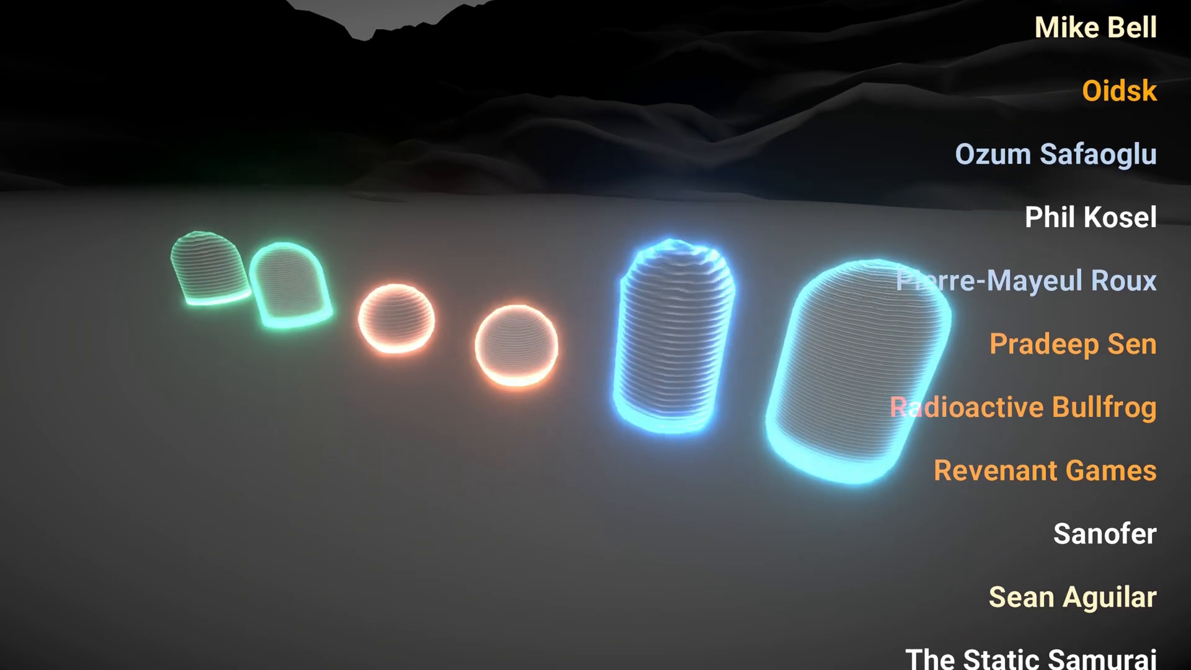
scroll("down", 3)
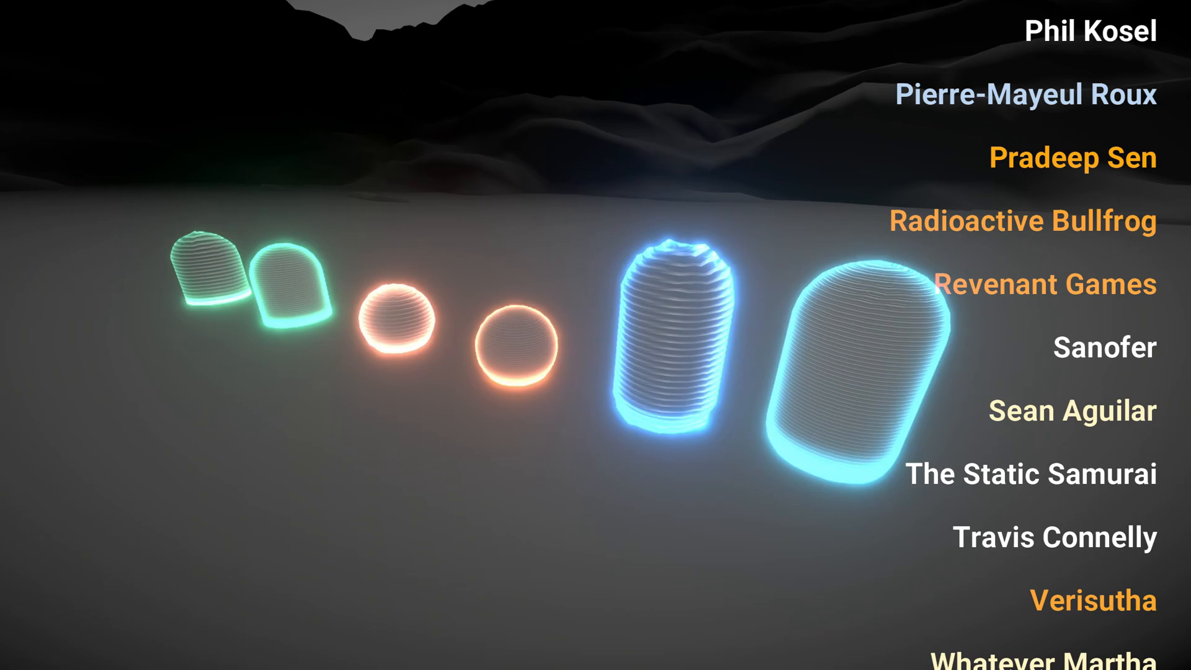